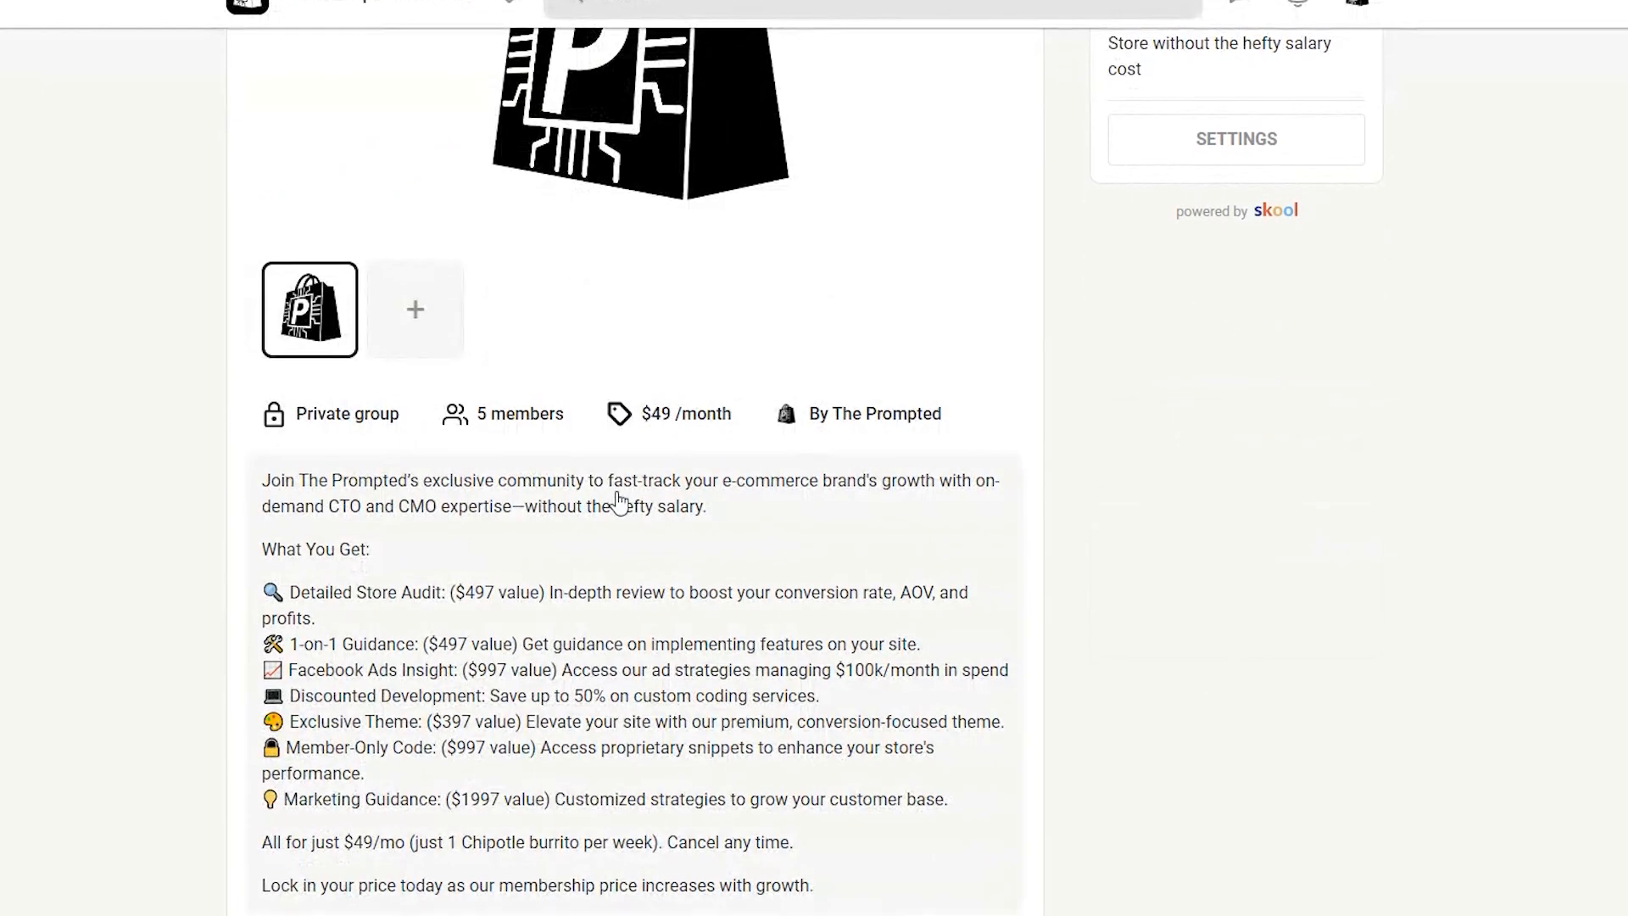
# - Scroll down The Prompted Insiders group page and through its classroom course cards
pyautogui.scroll(-3)
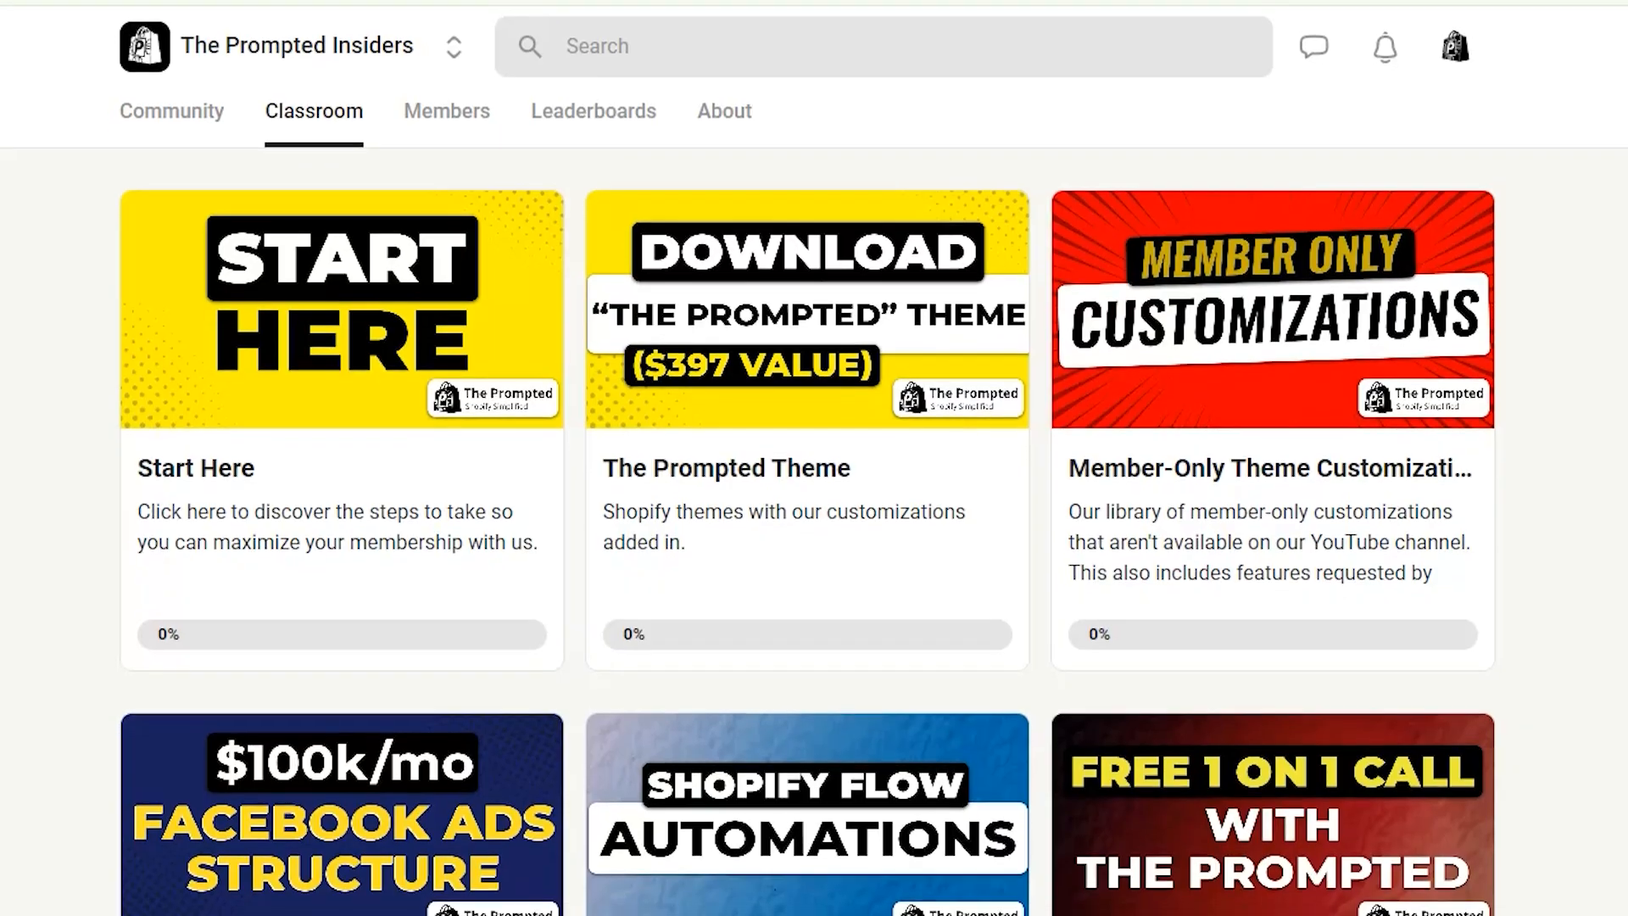
pyautogui.scroll(-3)
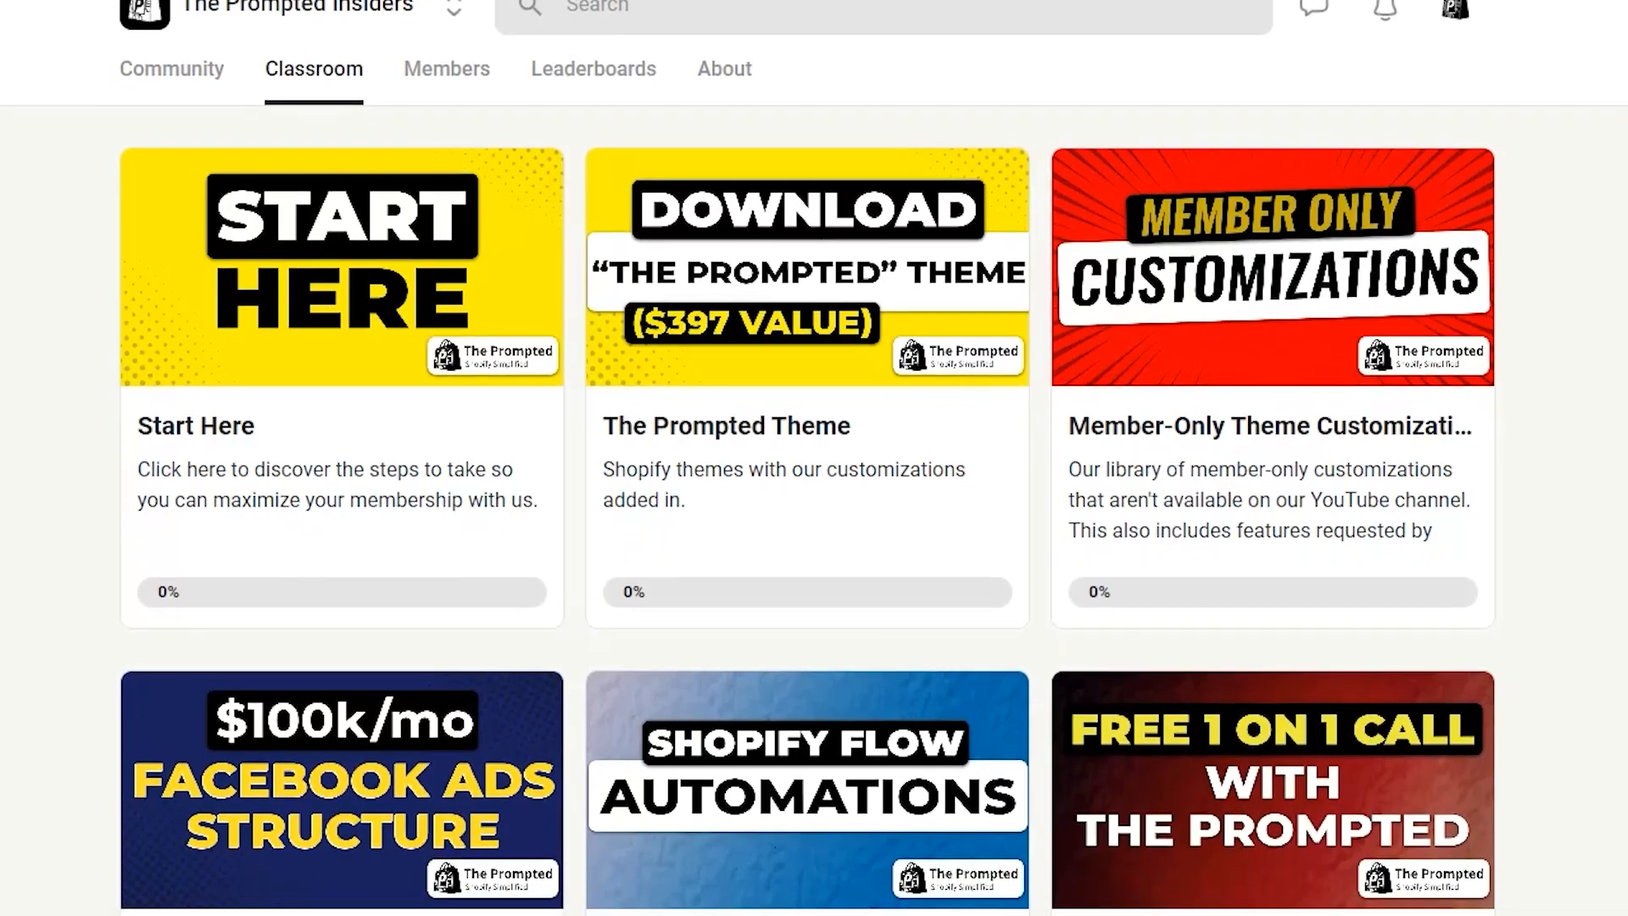
pyautogui.scroll(-3)
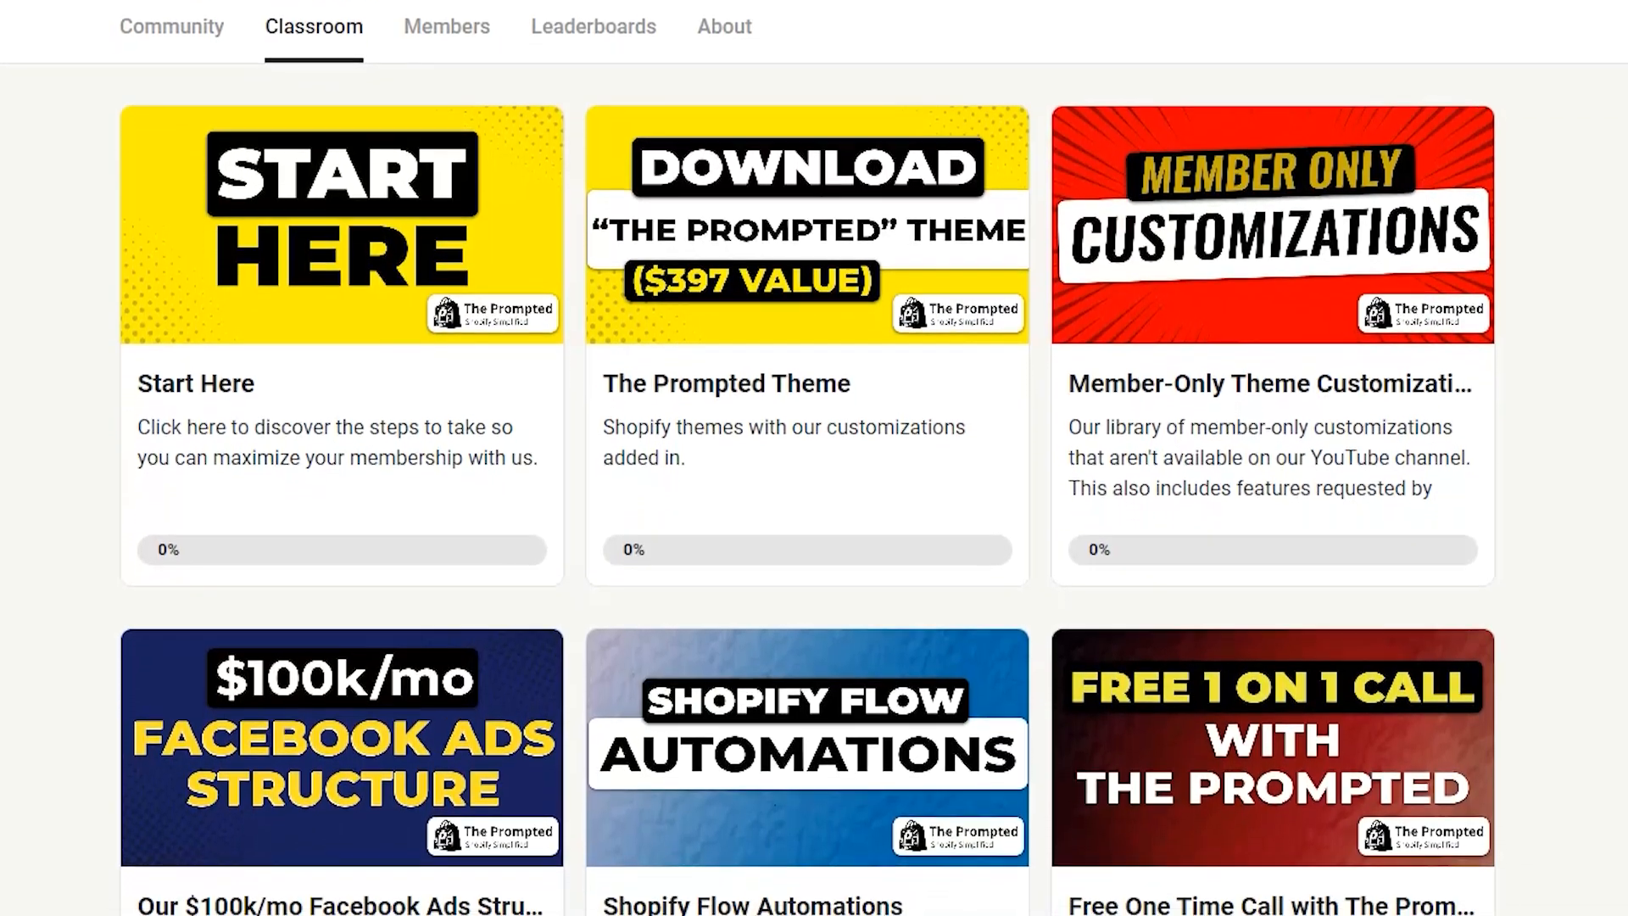
pyautogui.scroll(-3)
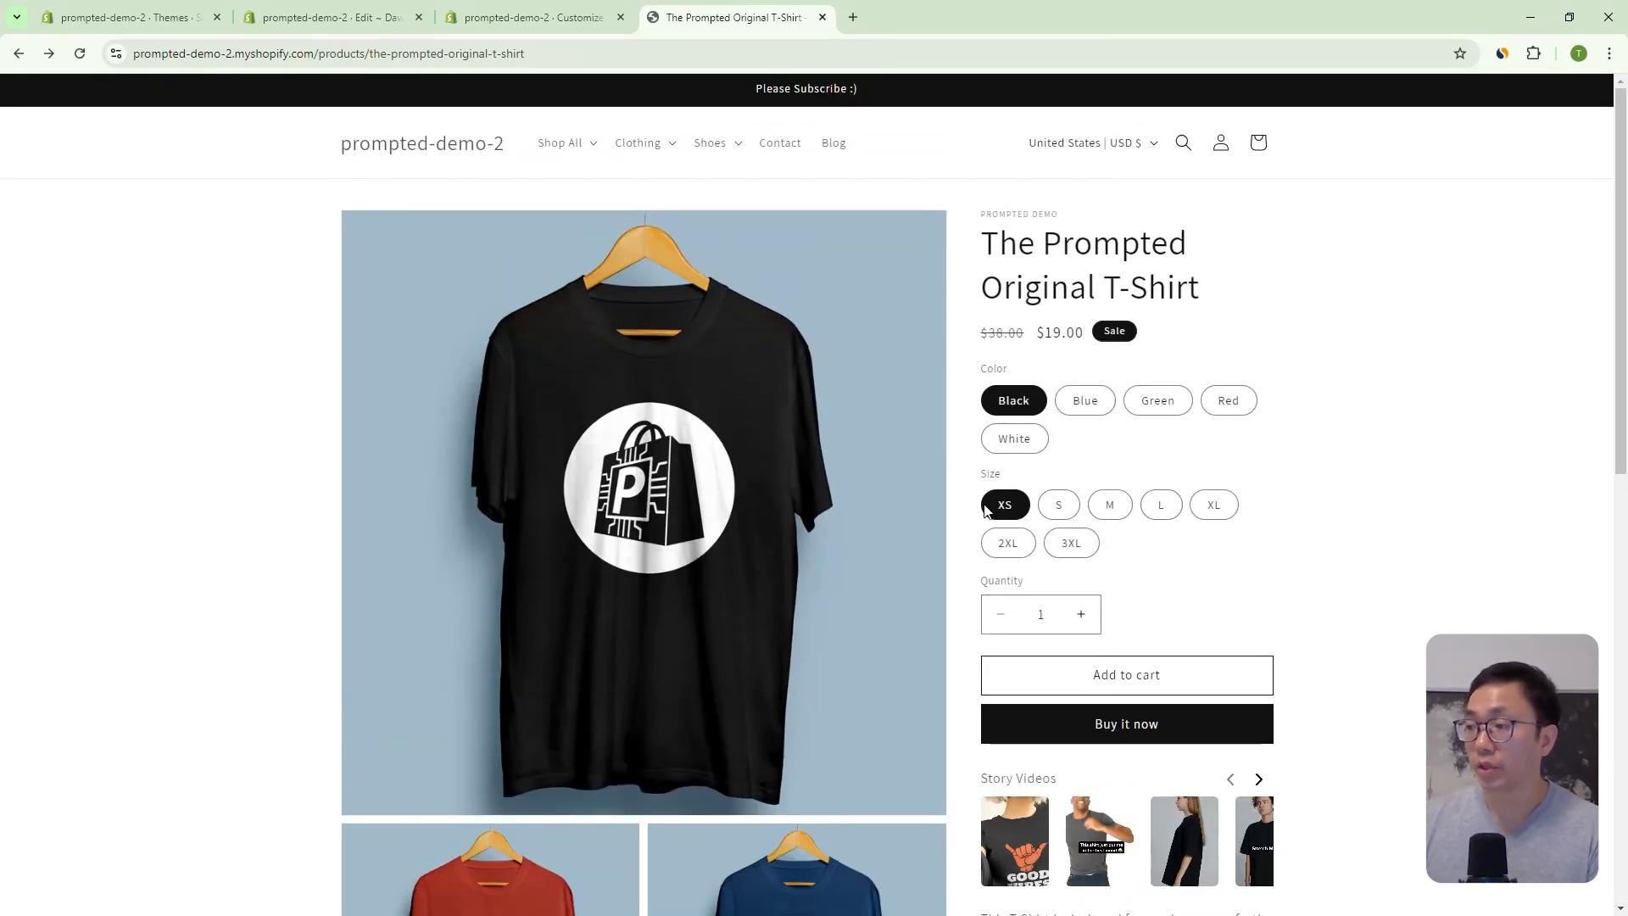
# - Add the black XS Prompted Original T-Shirt twice so the cart bubble shows 3, then dismiss the notification
pyautogui.click(1127, 673)
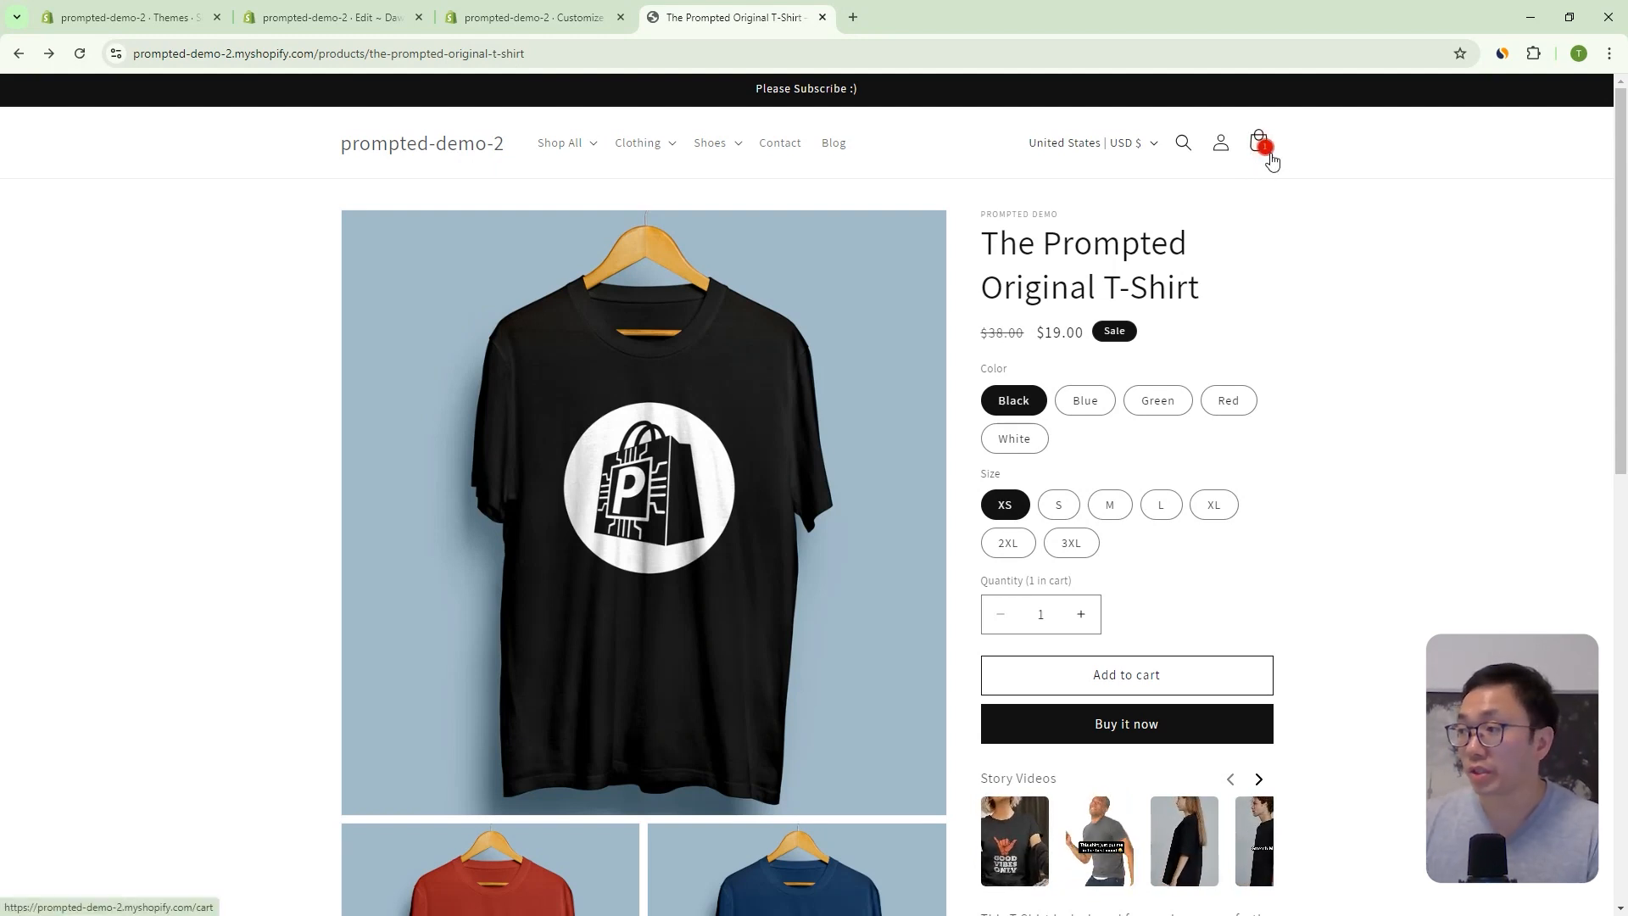
pyautogui.click(1260, 143)
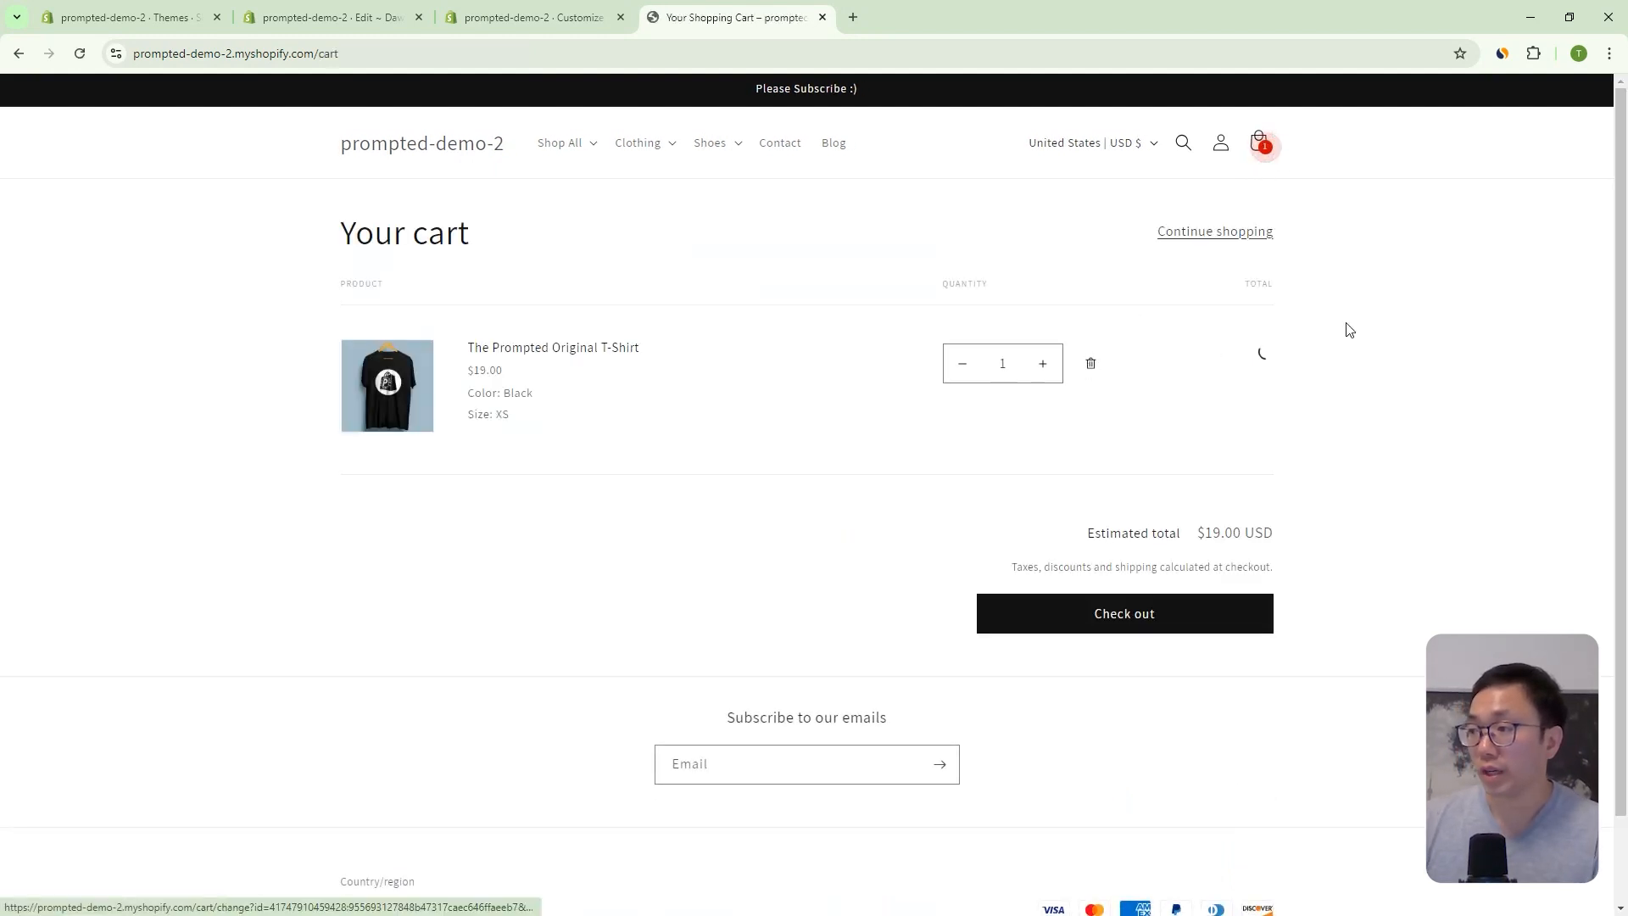
pyautogui.click(1091, 363)
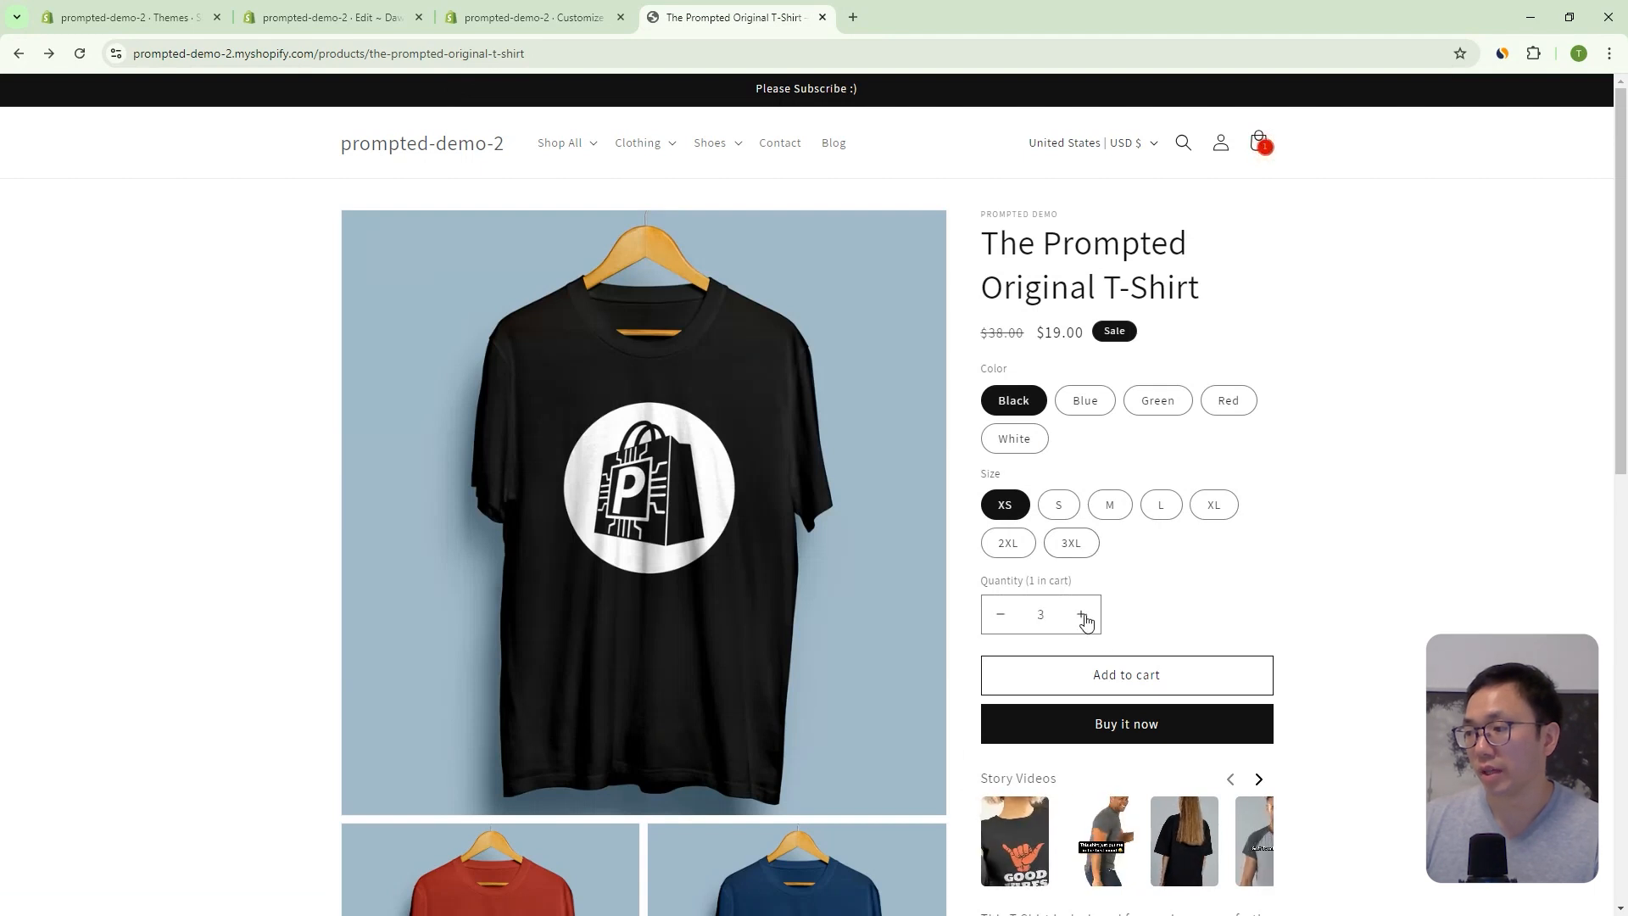
pyautogui.click(1127, 674)
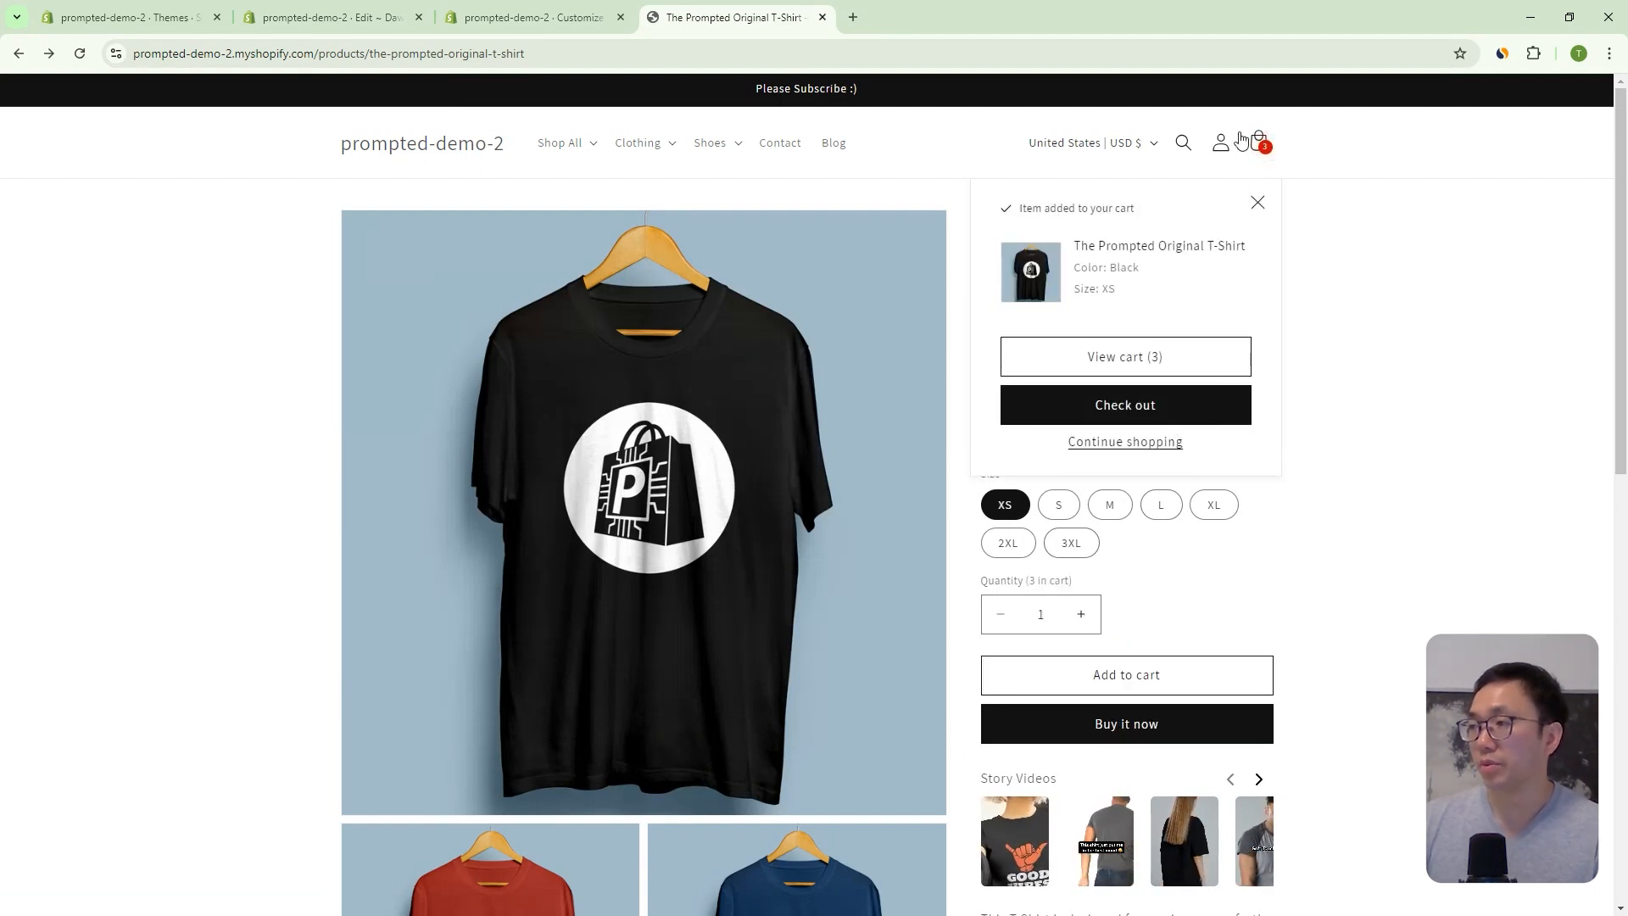
pyautogui.click(1257, 202)
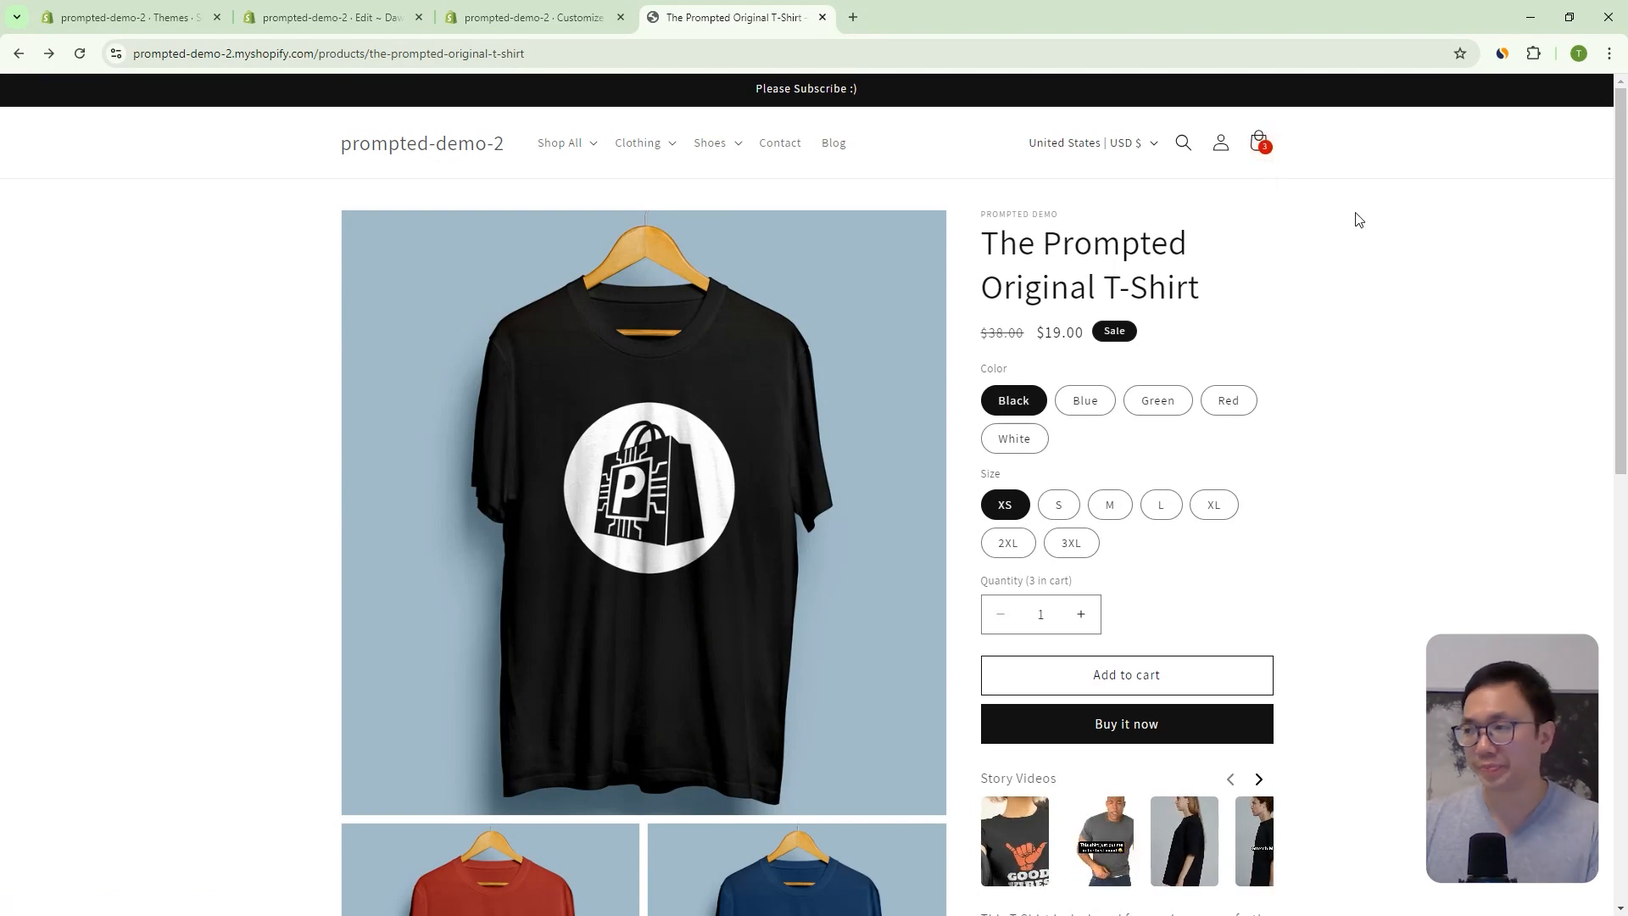
# - Switch to the theme editor and show the Cart Count Bubble options under Theme settings > Cart
pyautogui.click(533, 17)
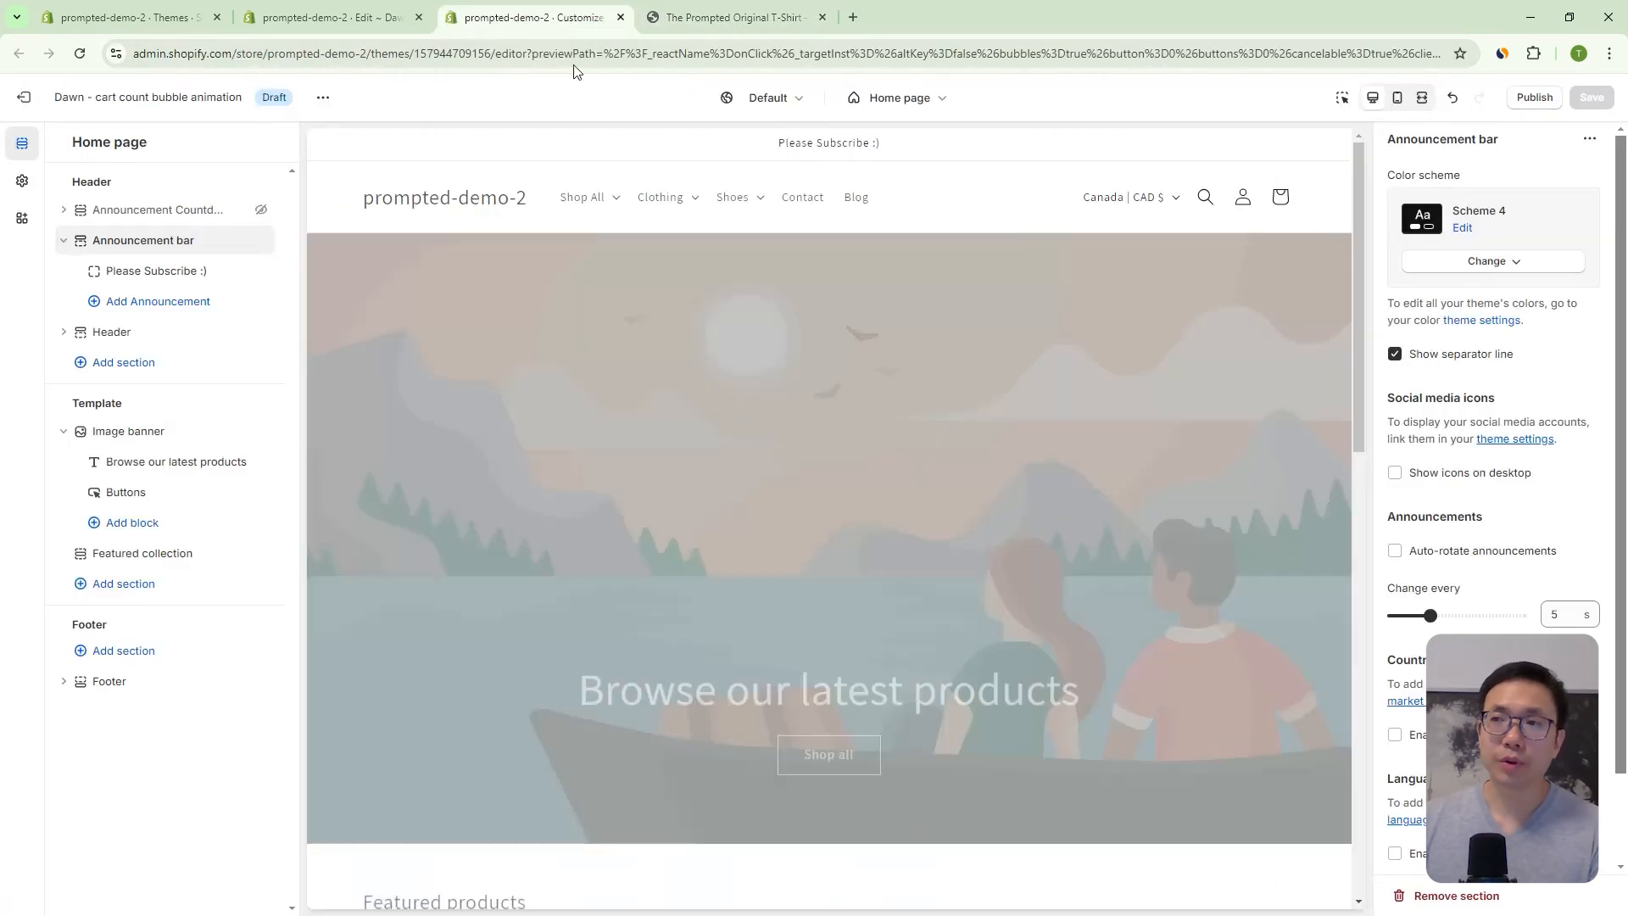
pyautogui.moveTo(22, 181)
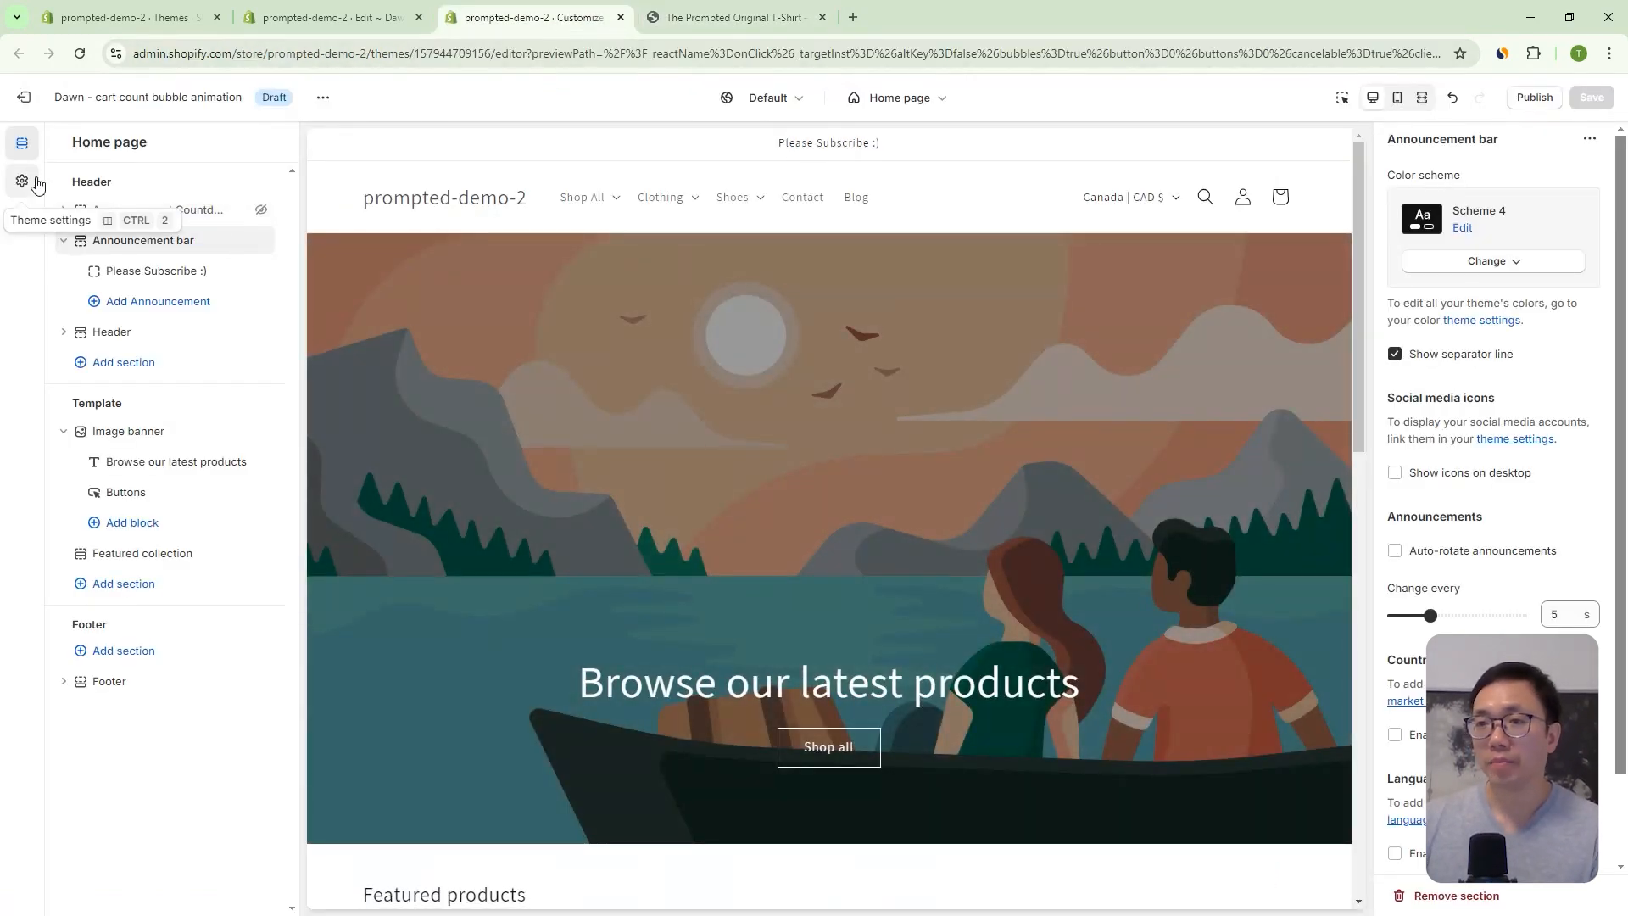
pyautogui.click(22, 181)
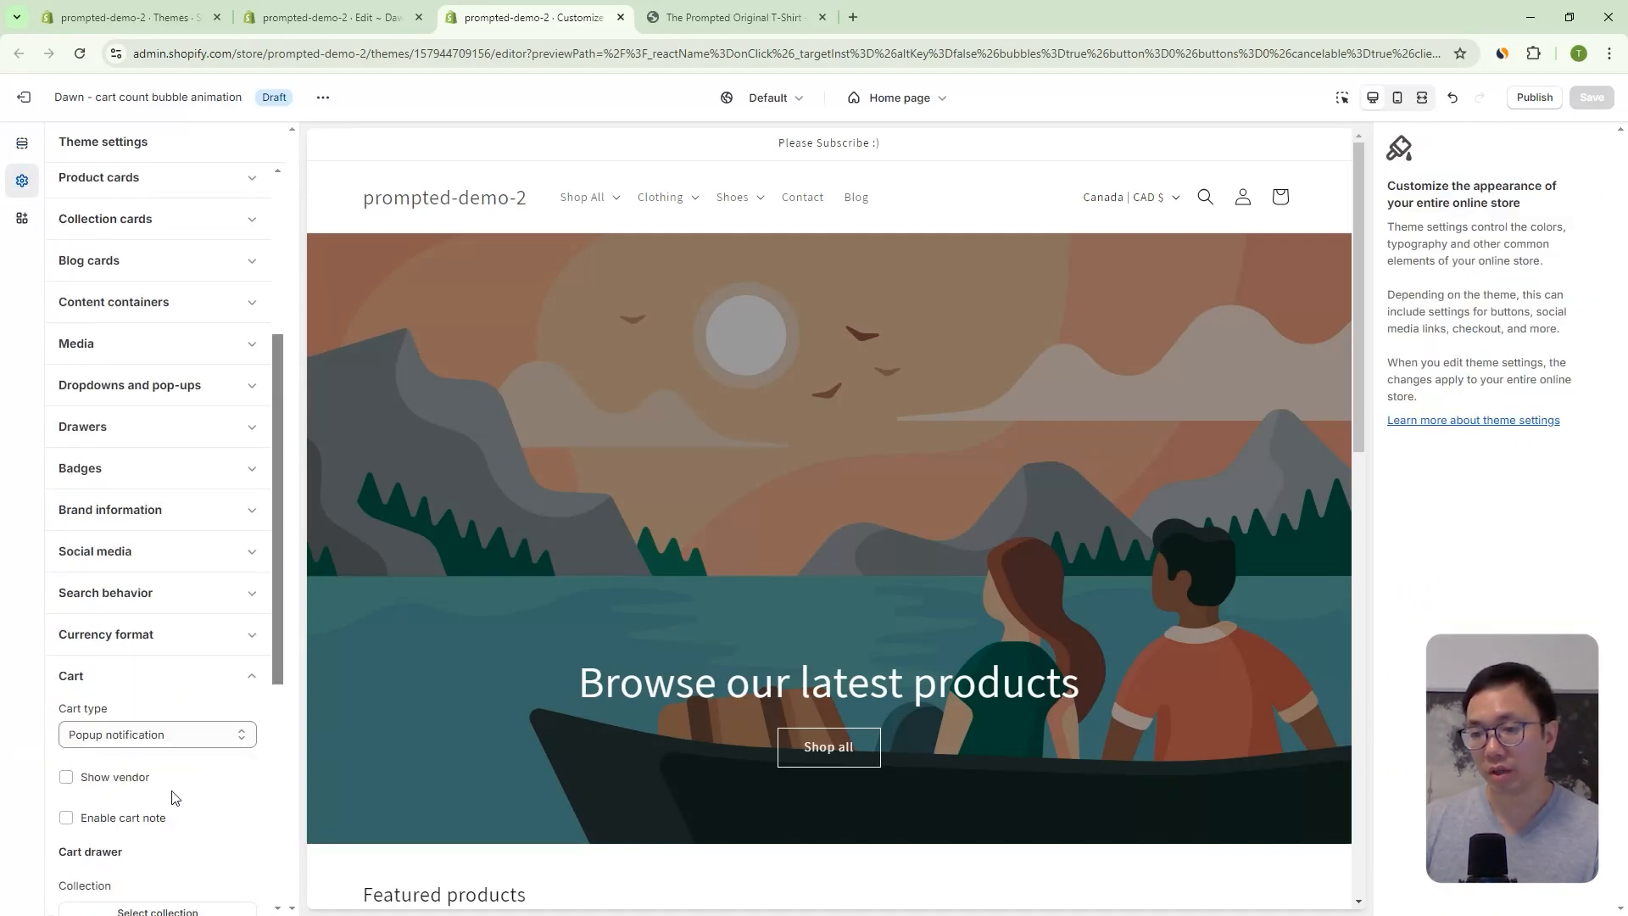
pyautogui.scroll(-3)
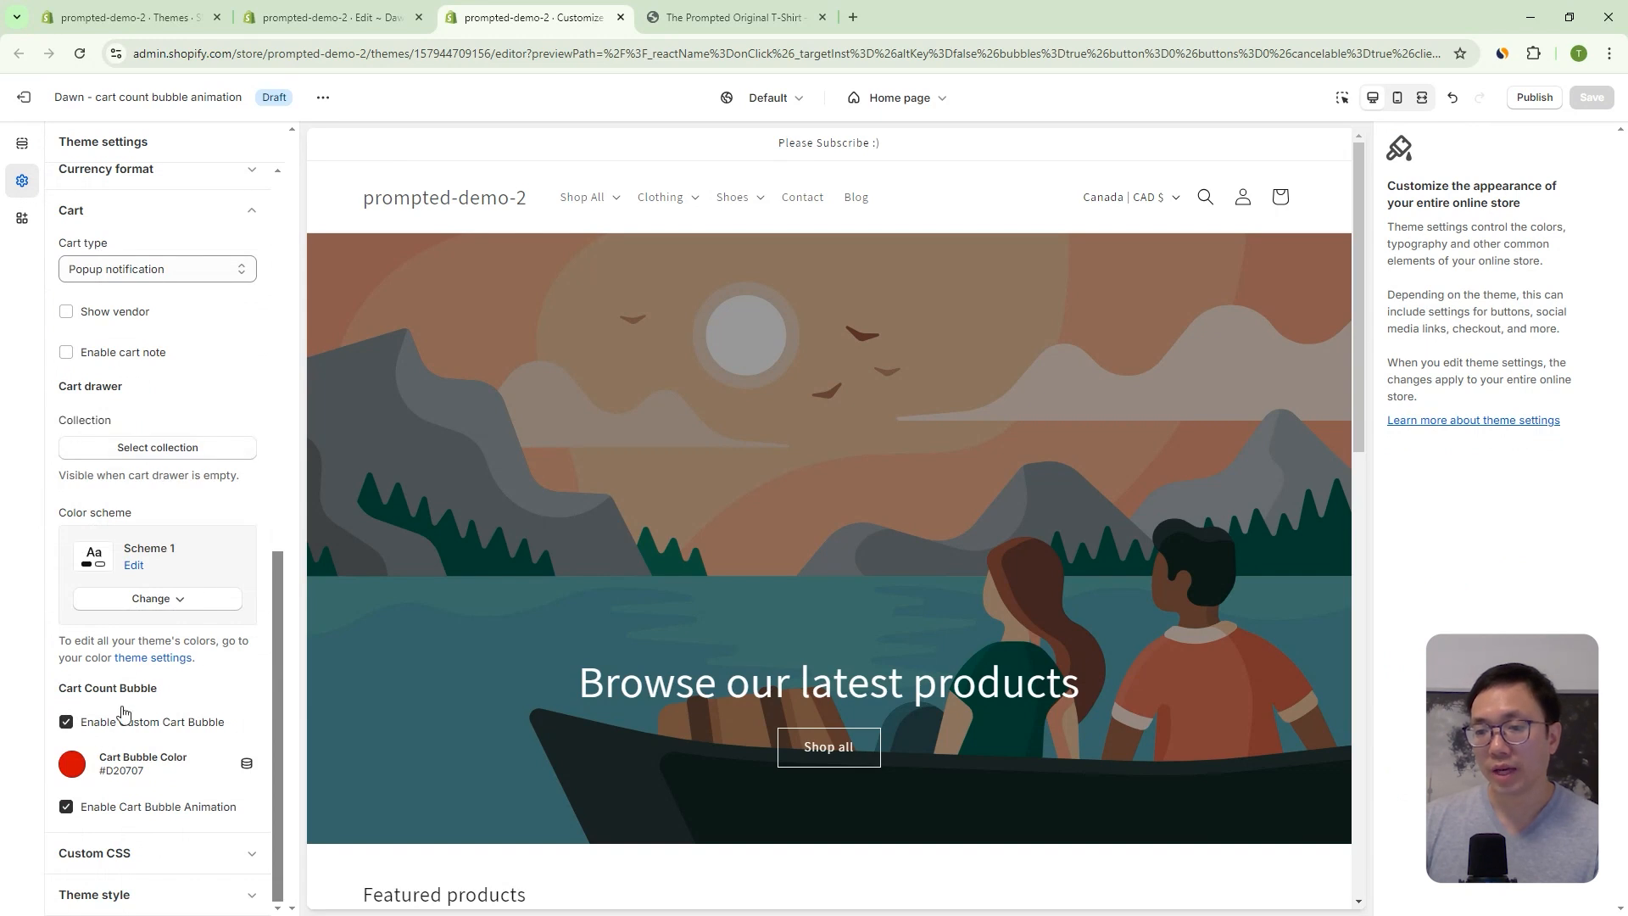
pyautogui.moveTo(92, 640)
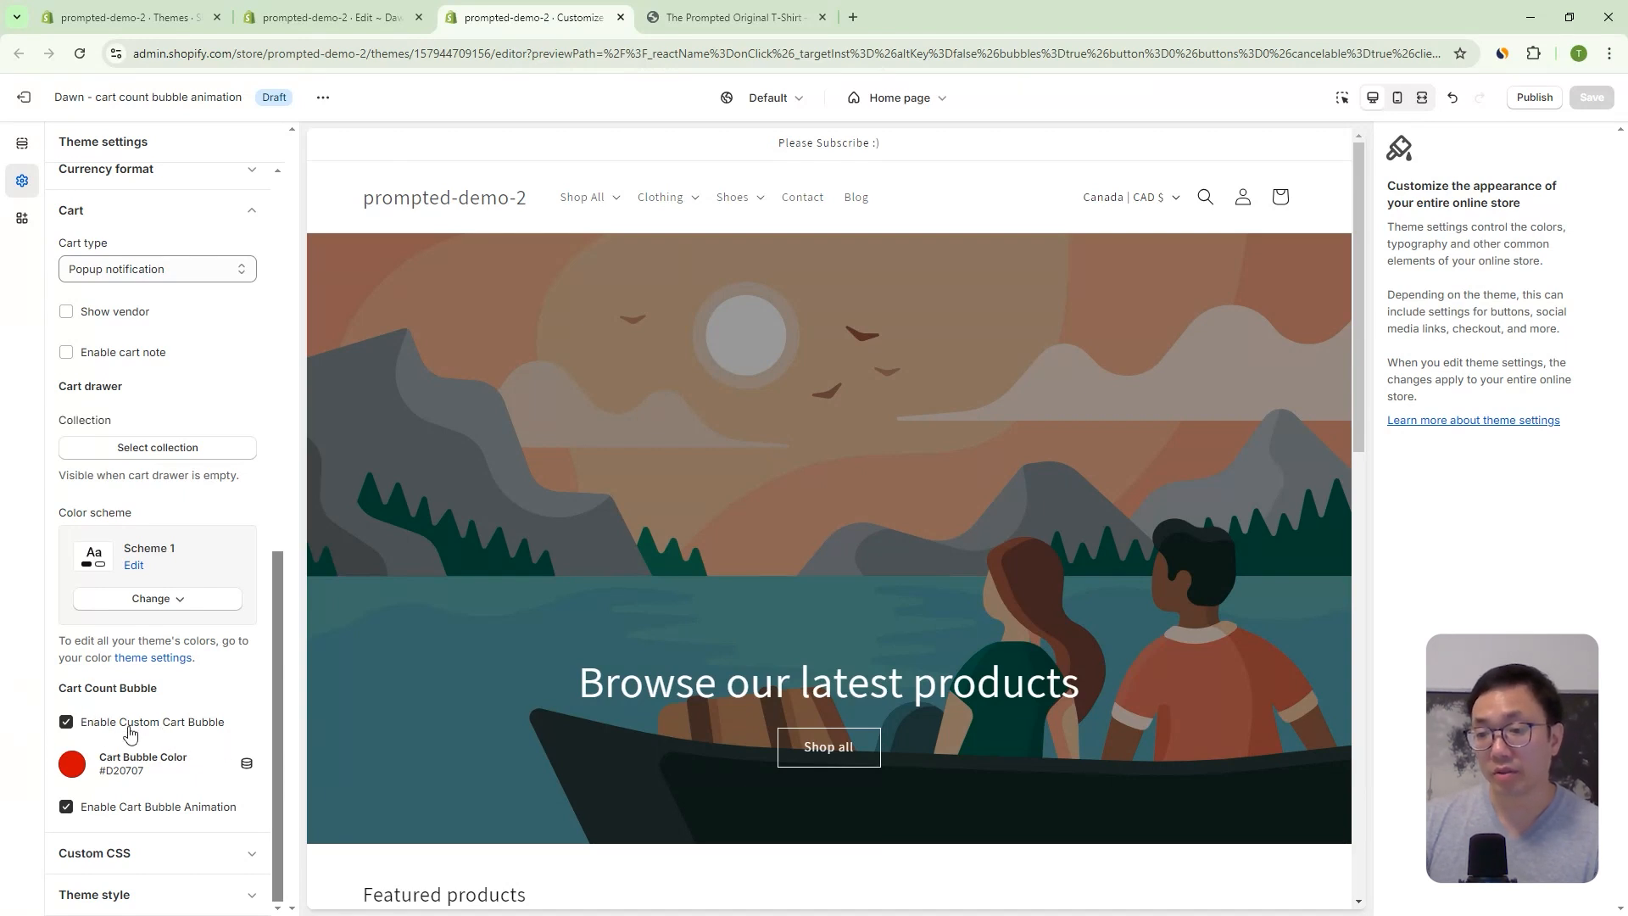
pyautogui.moveTo(129, 728)
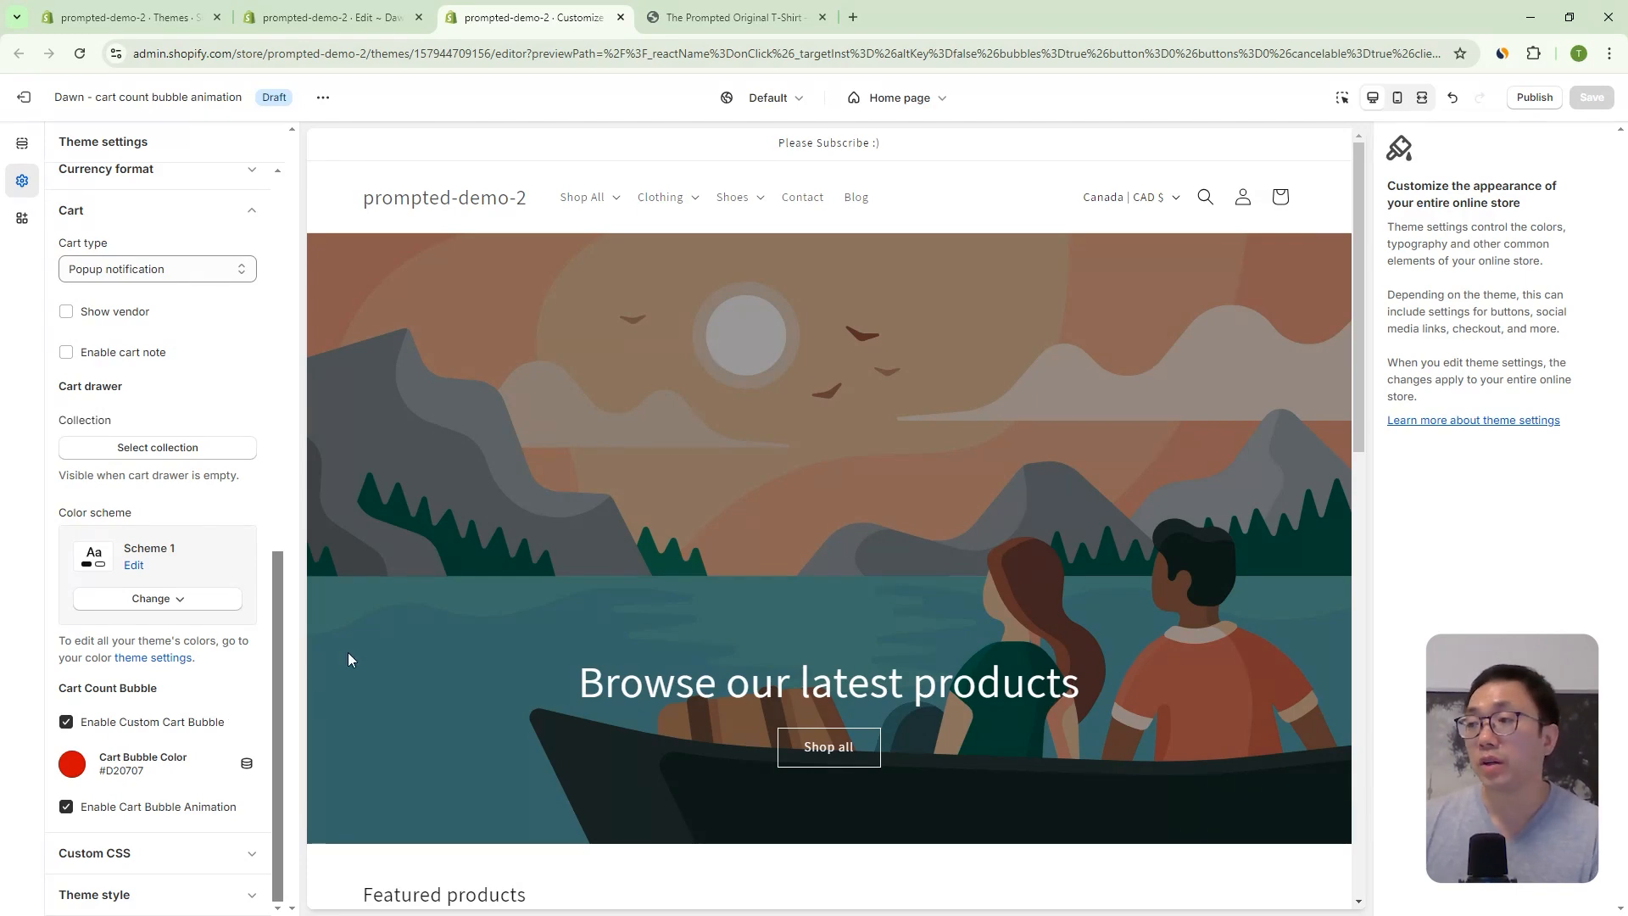
pyautogui.moveTo(82, 777)
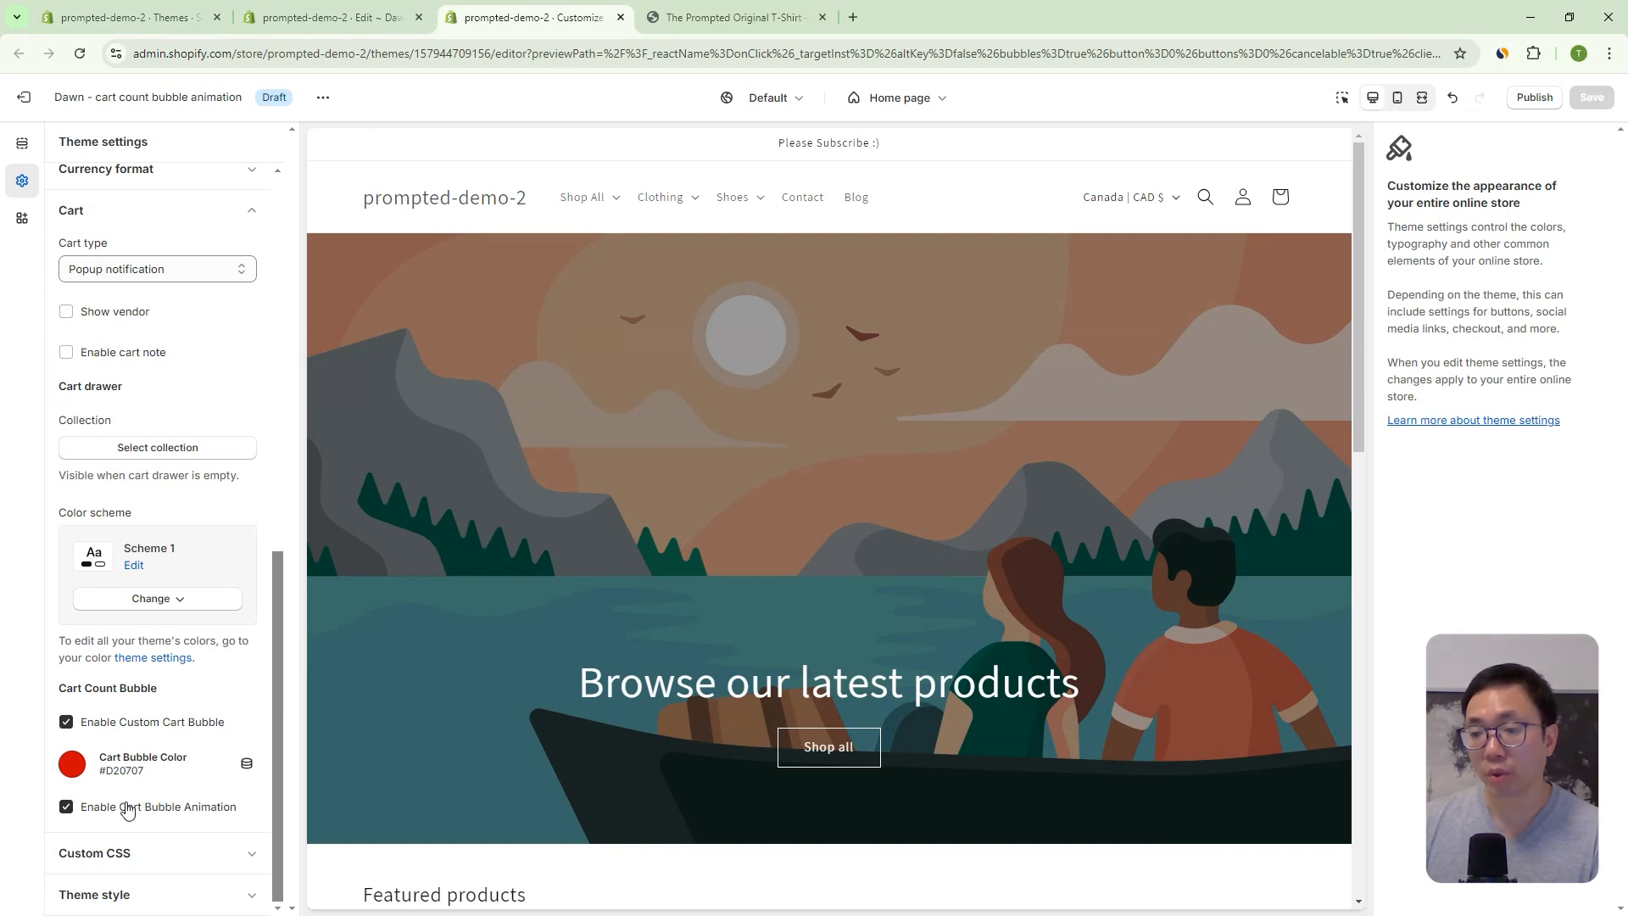
# - In the preview, add The Prompted Original T-Shirt from Clothing > T-Shirts to the cart
pyautogui.click(660, 197)
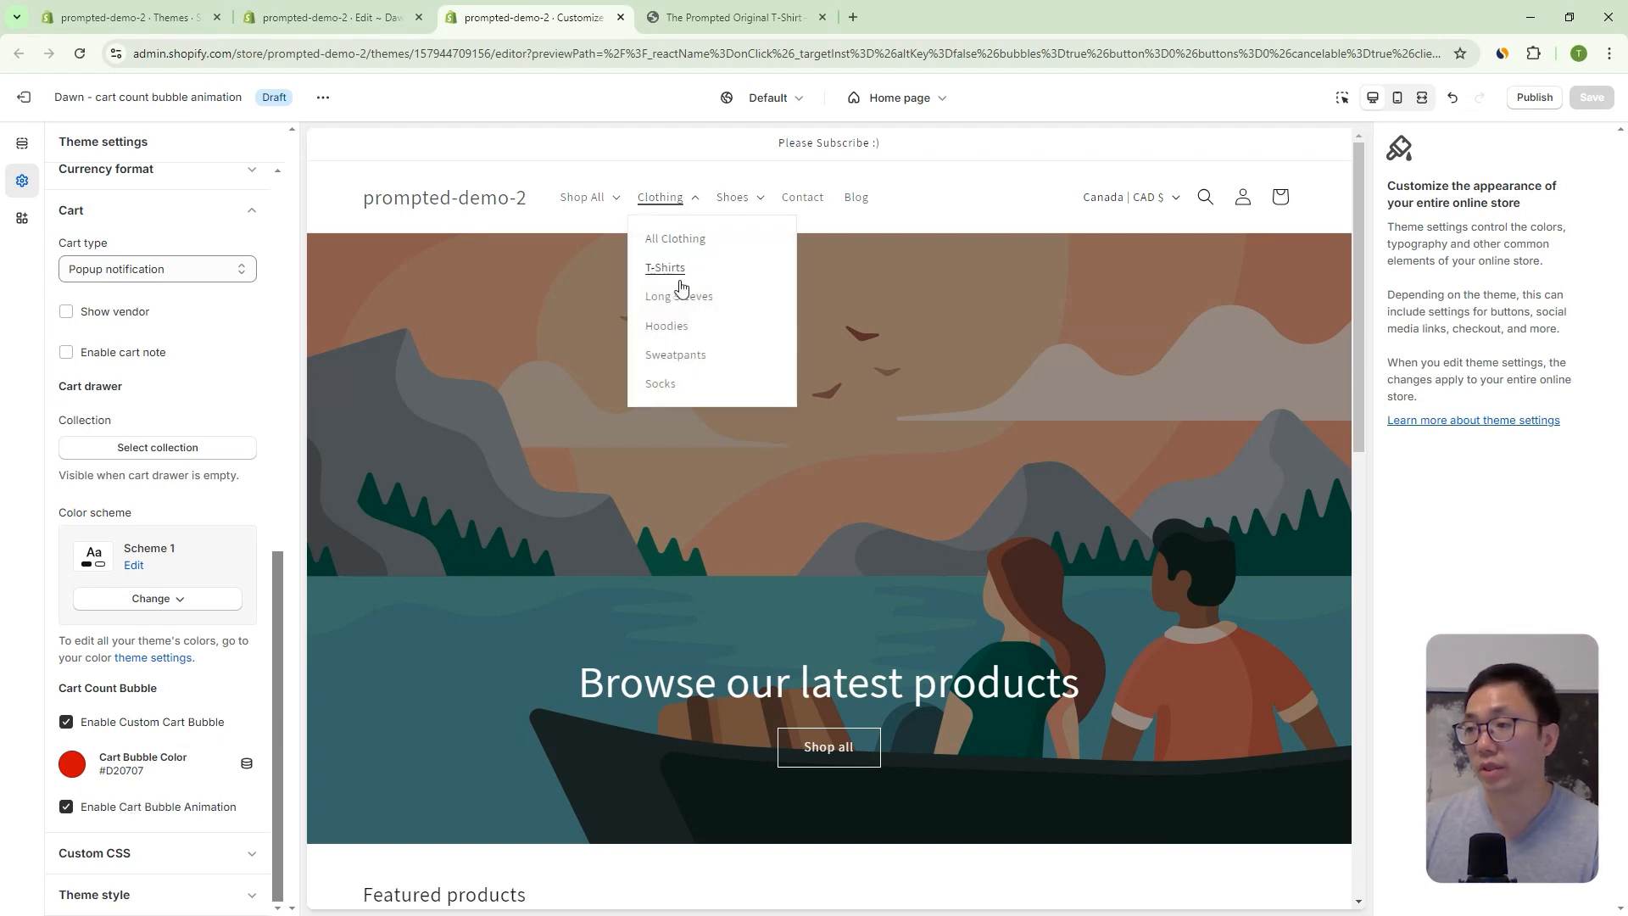
pyautogui.click(665, 266)
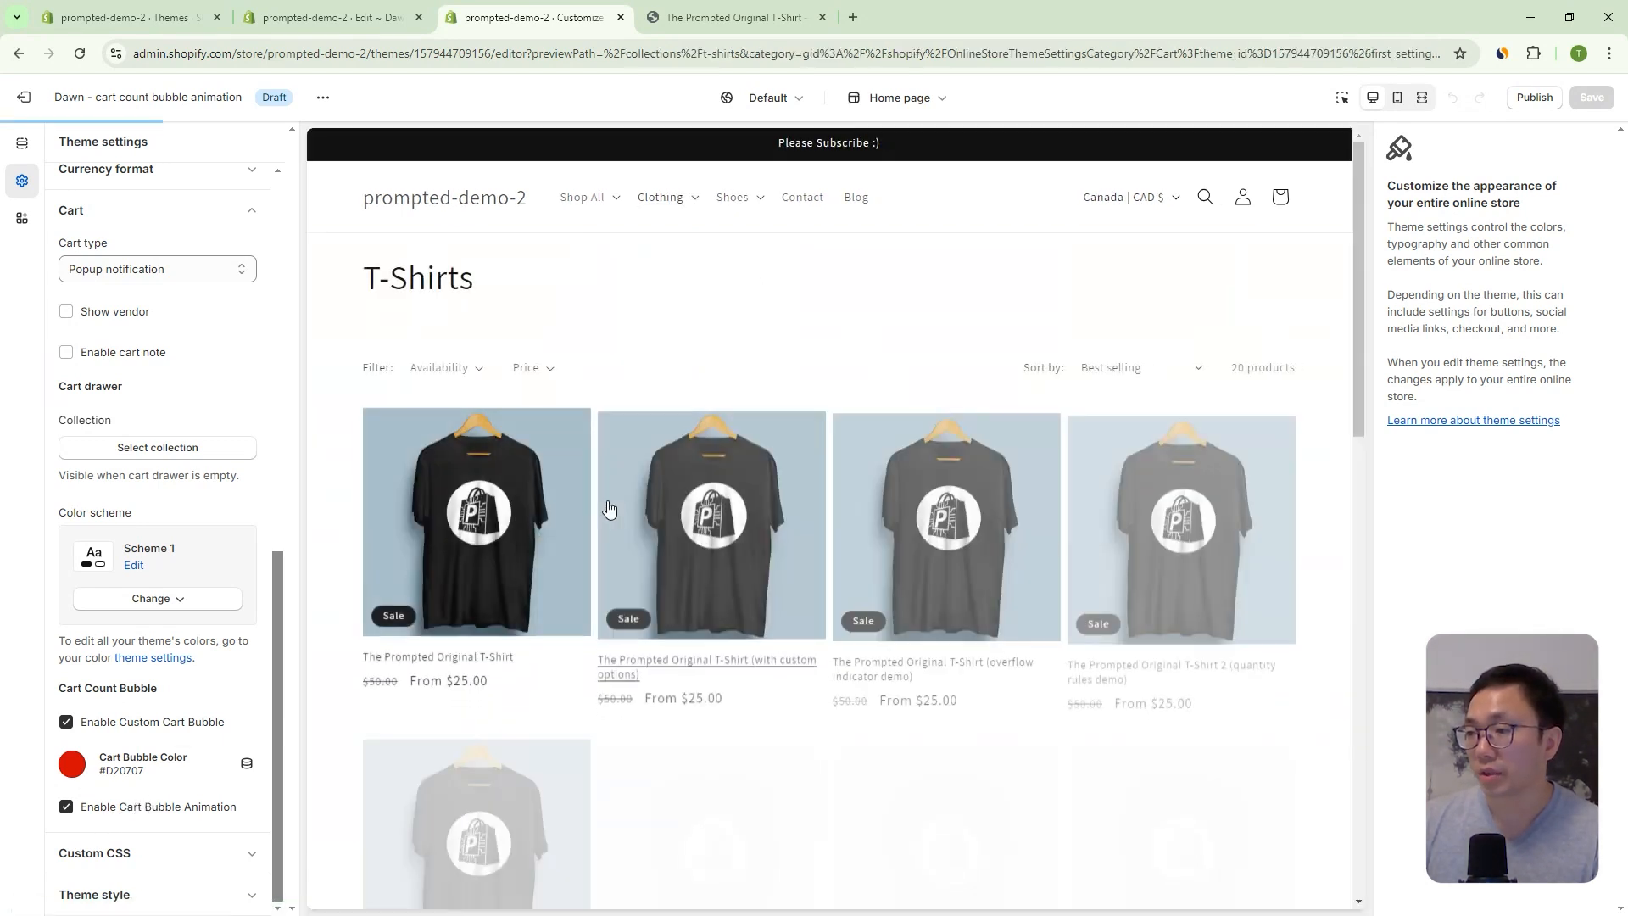
pyautogui.click(475, 520)
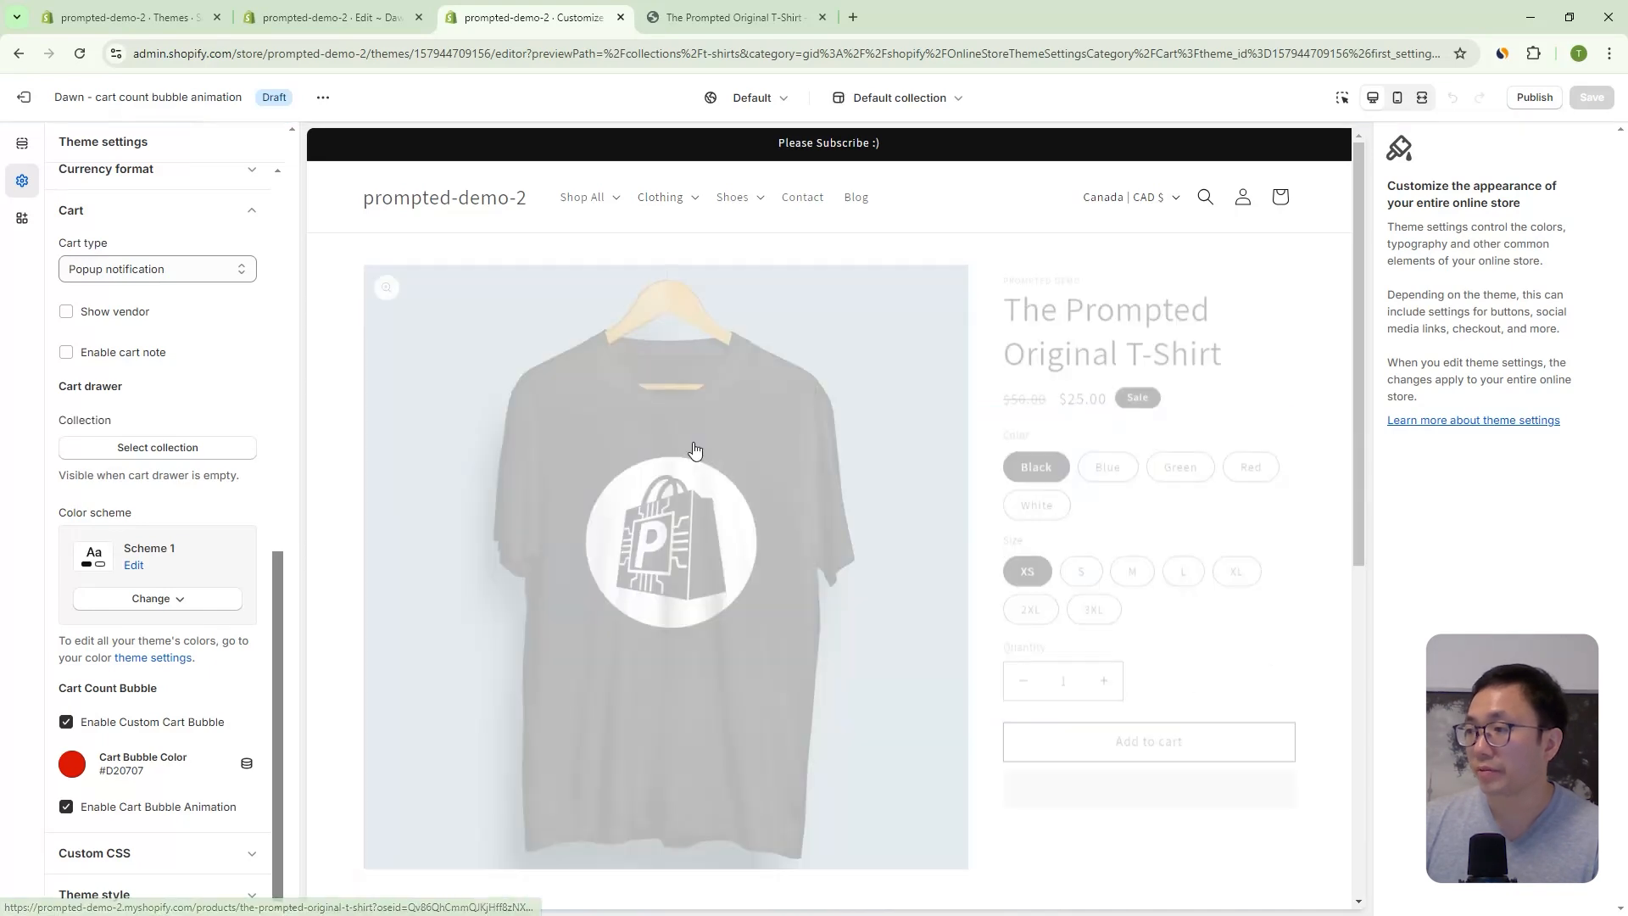
pyautogui.click(1148, 742)
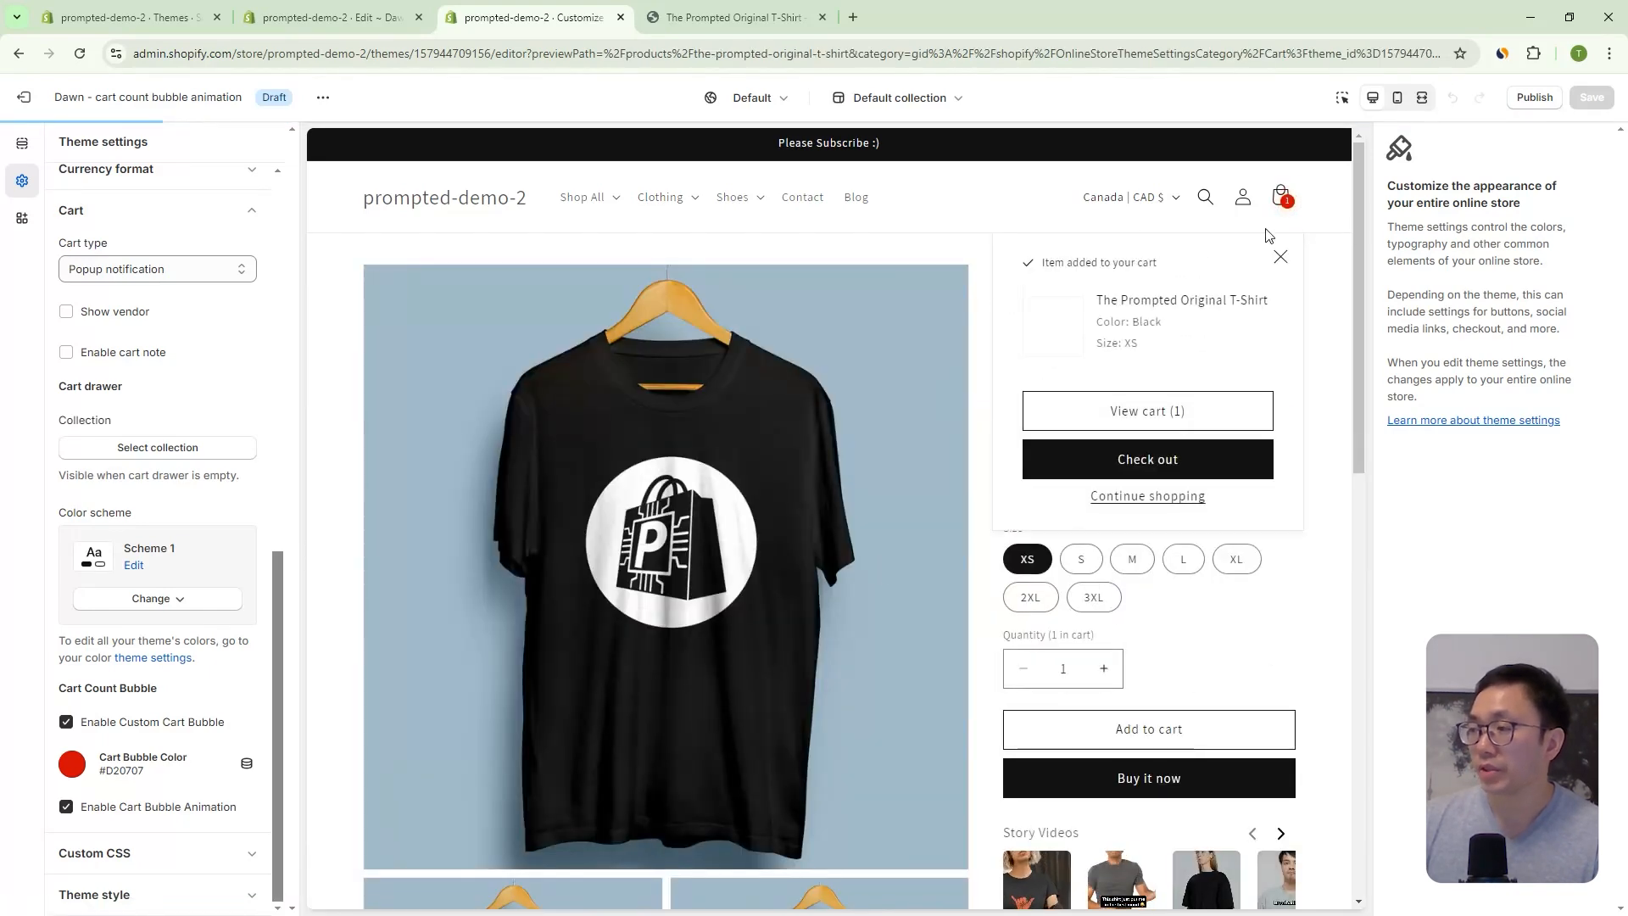
pyautogui.click(1280, 256)
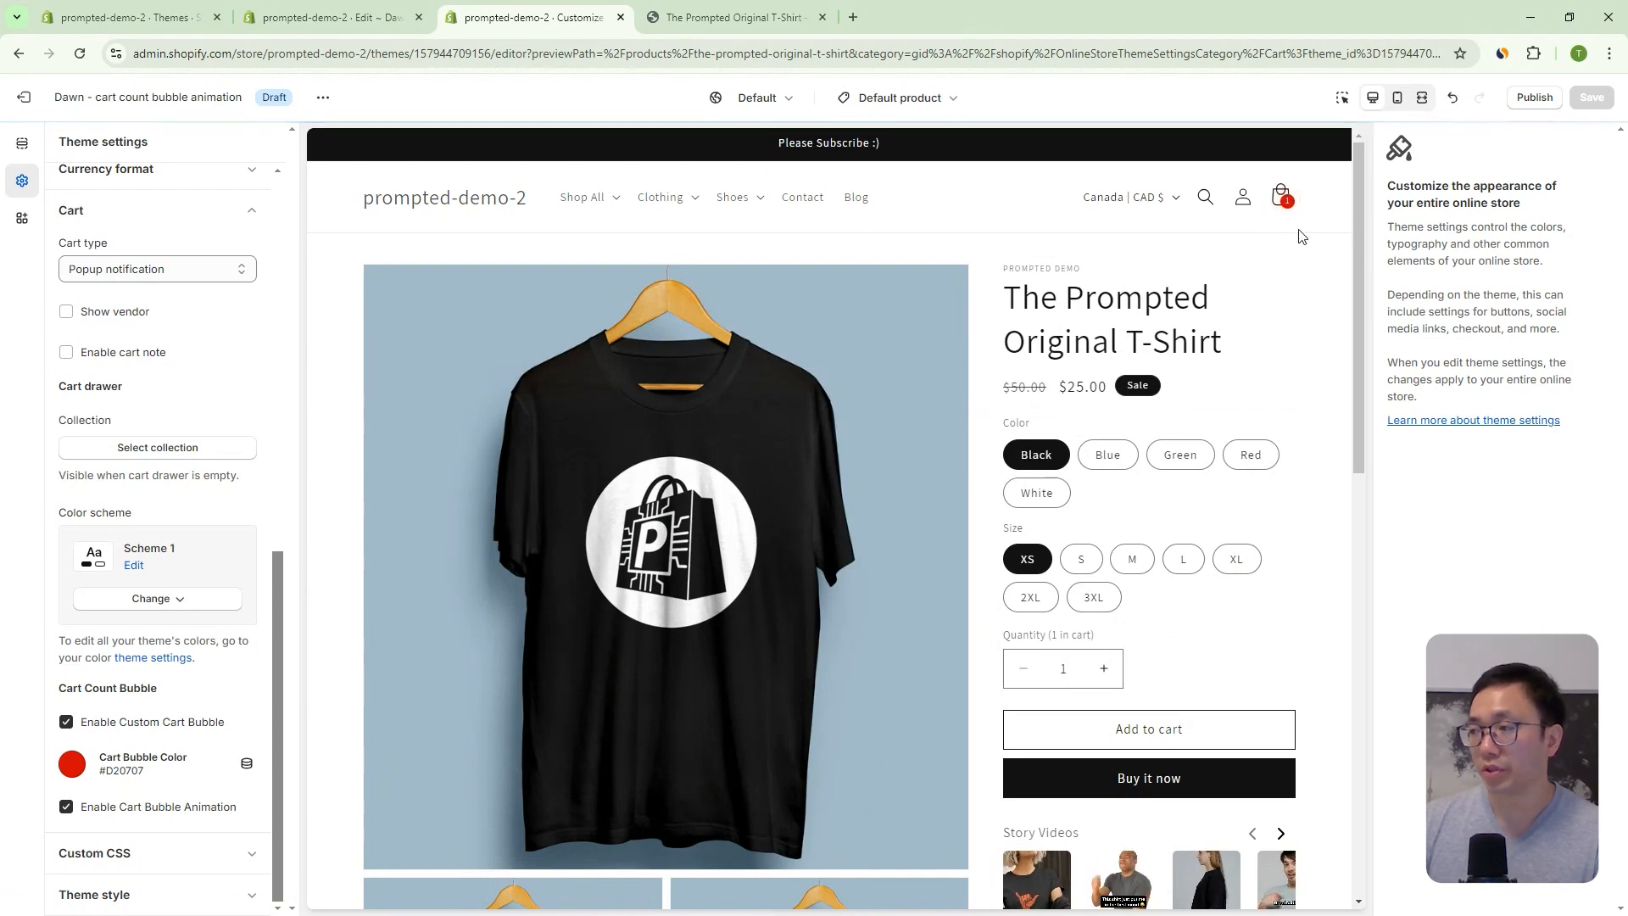
# - Uncheck Enable Custom Cart Bubble and save the theme settings
pyautogui.click(66, 722)
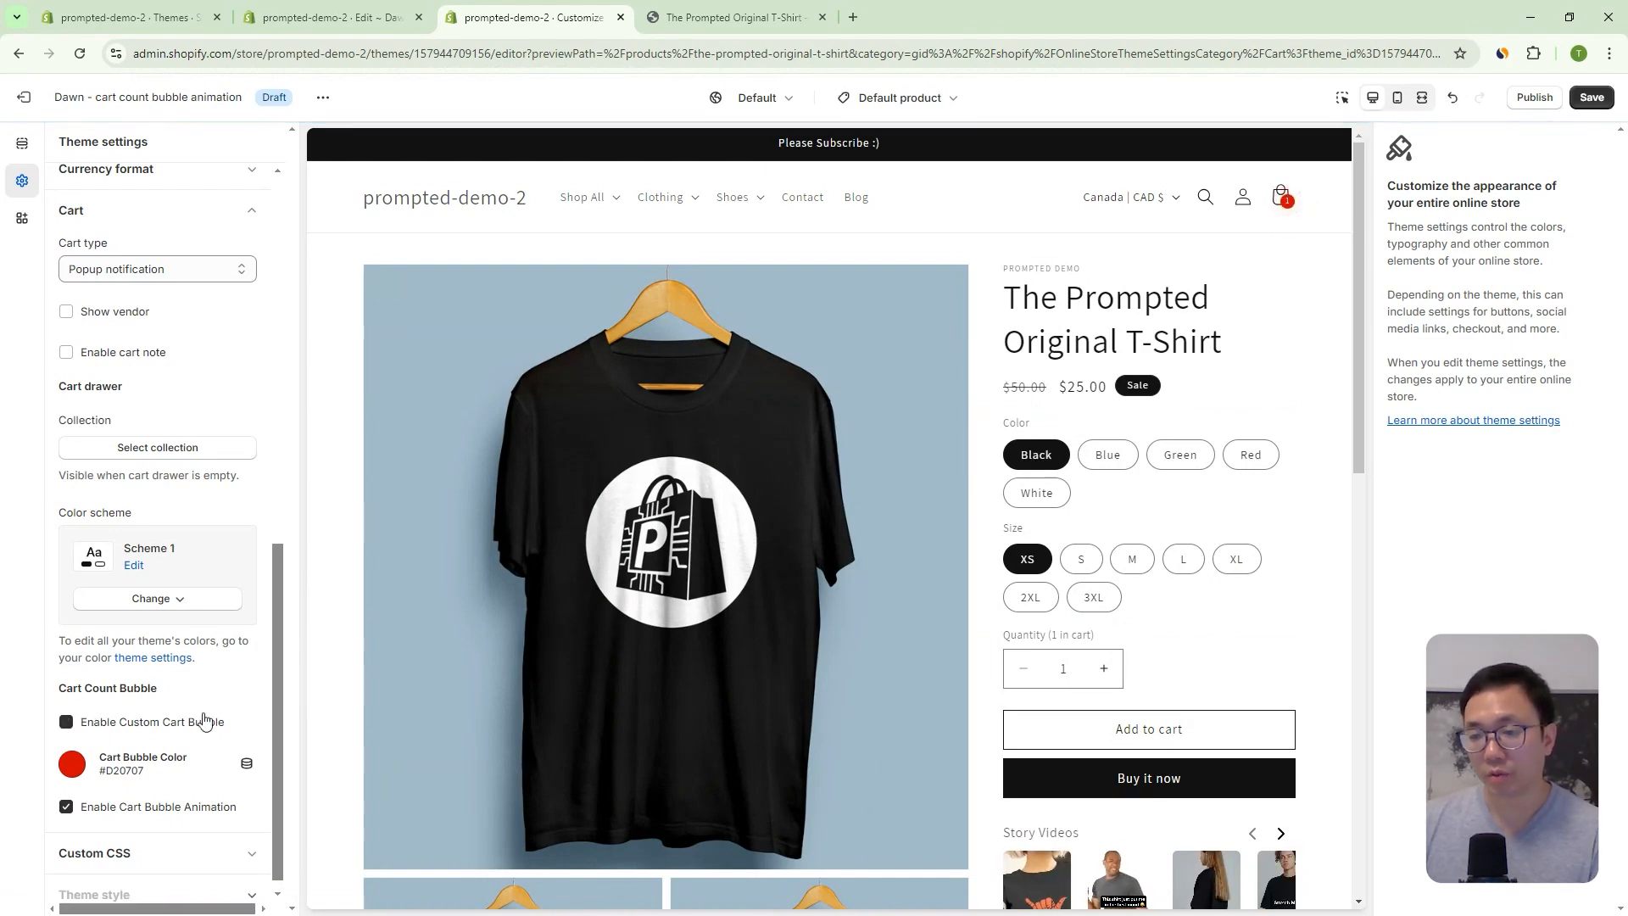
pyautogui.click(66, 723)
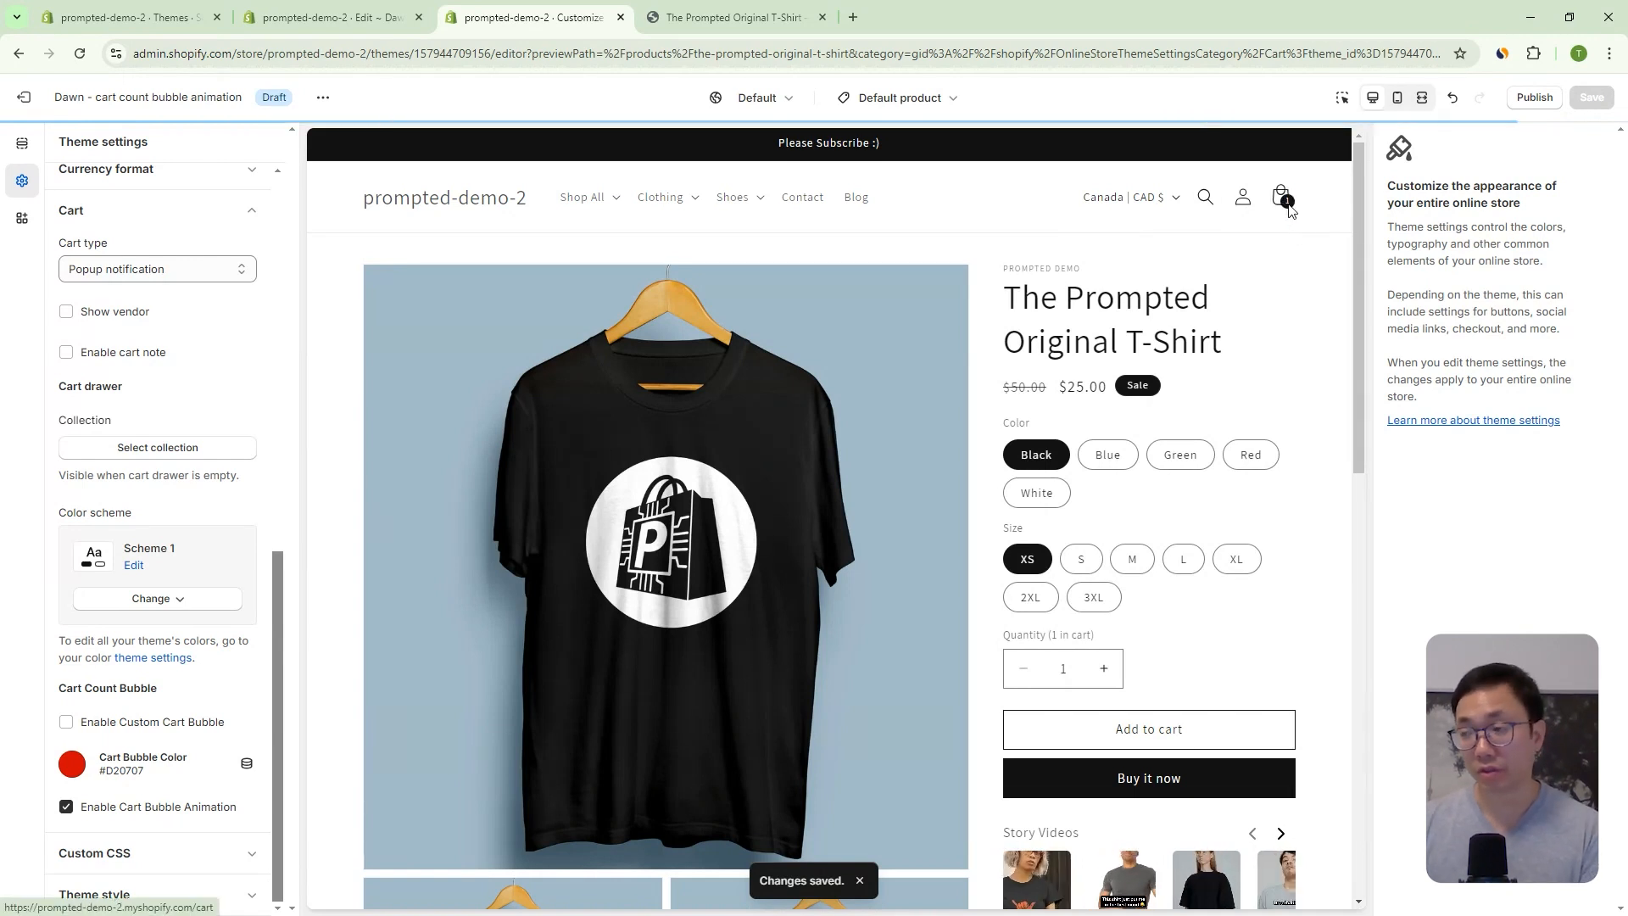
pyautogui.moveTo(1242, 196)
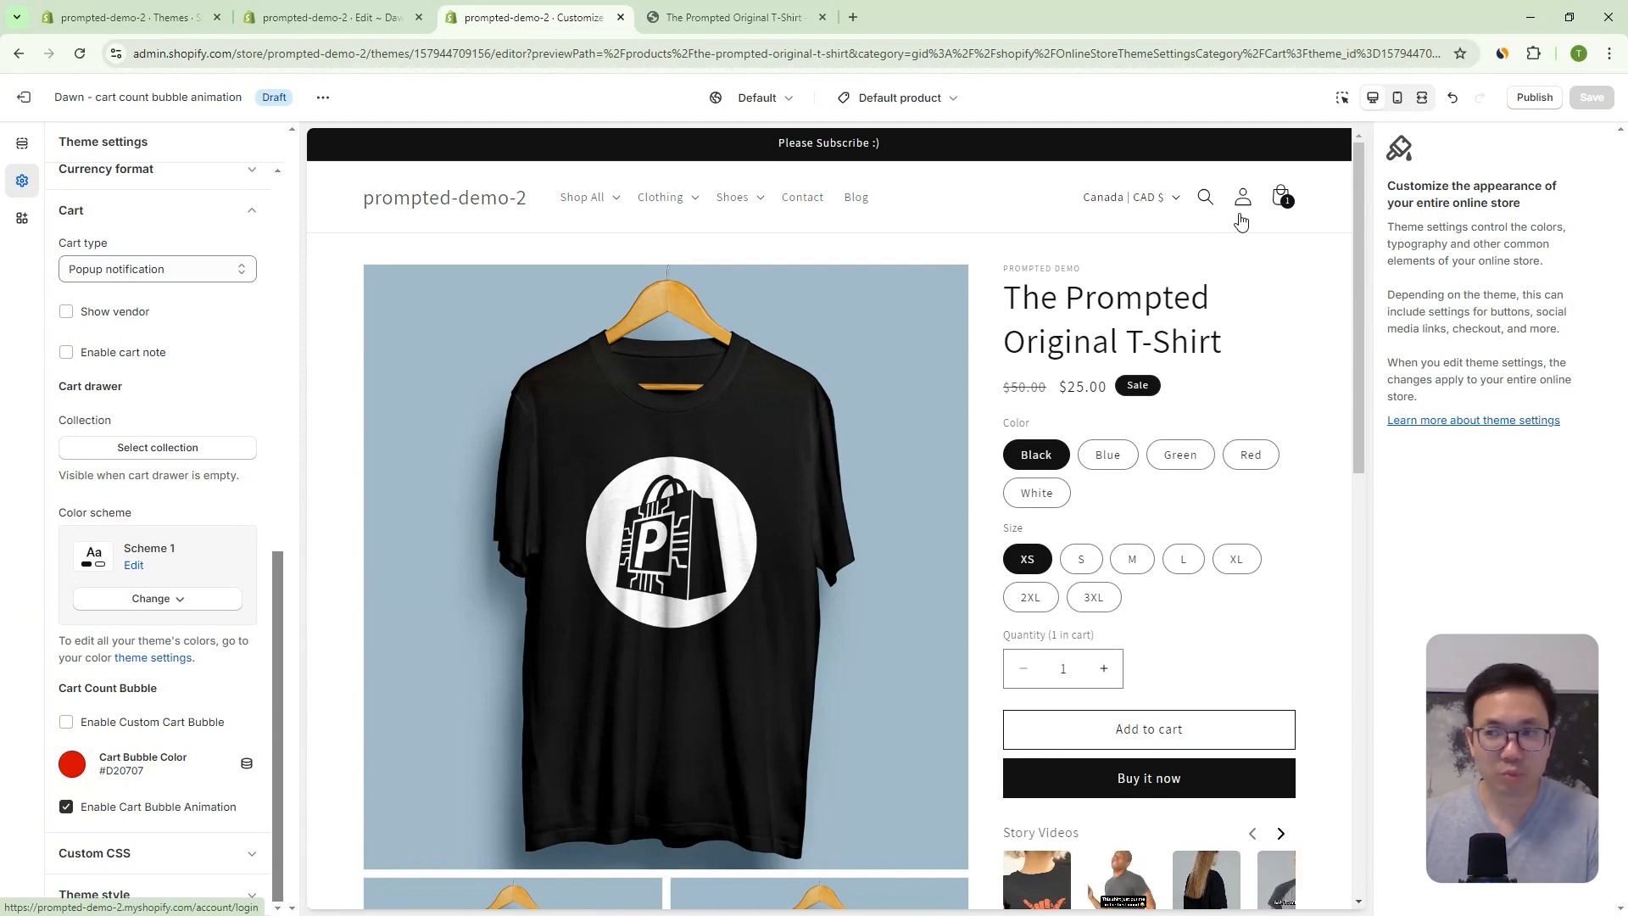
pyautogui.moveTo(1327, 261)
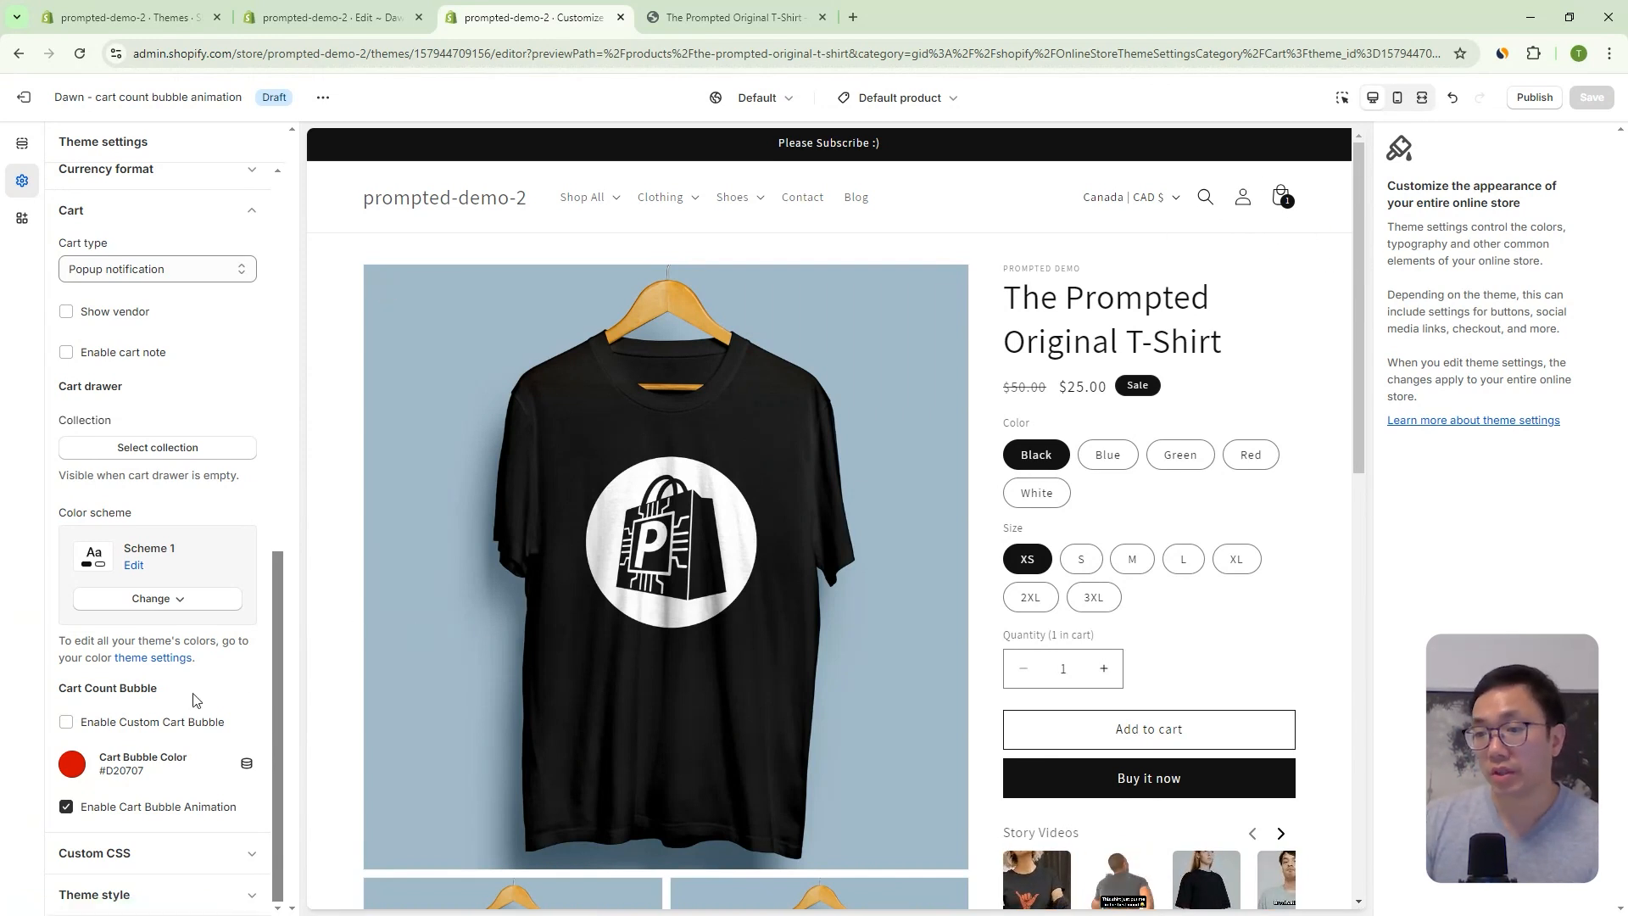
# - Re-enable the custom cart bubble with Cart Bubble Color #0737D2 and save
pyautogui.click(66, 722)
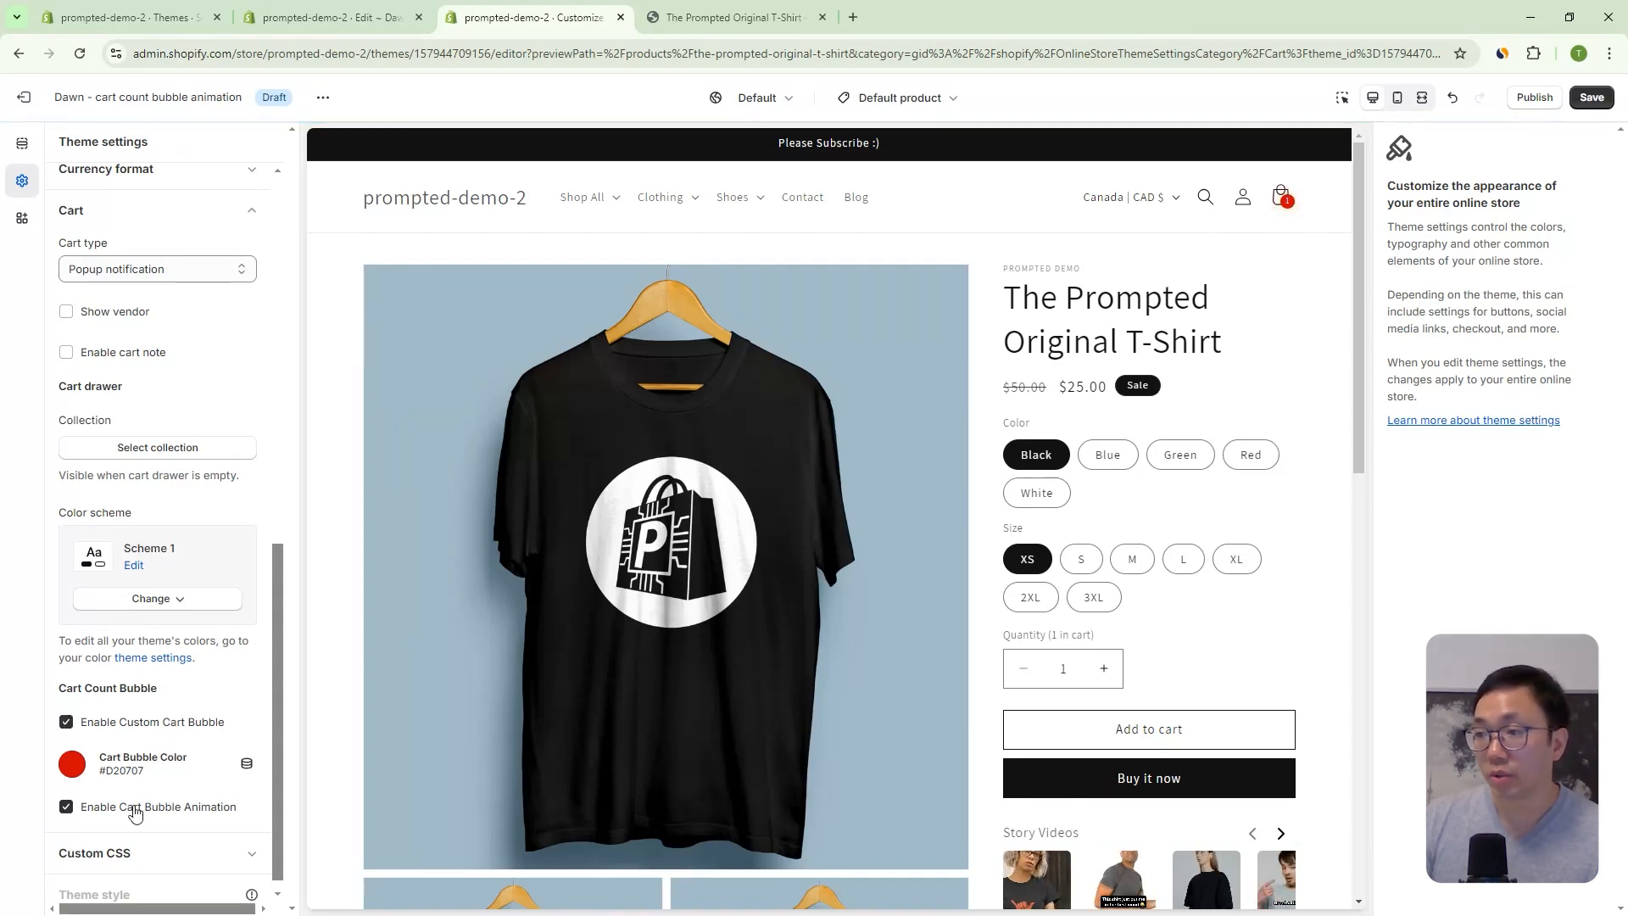
pyautogui.click(72, 763)
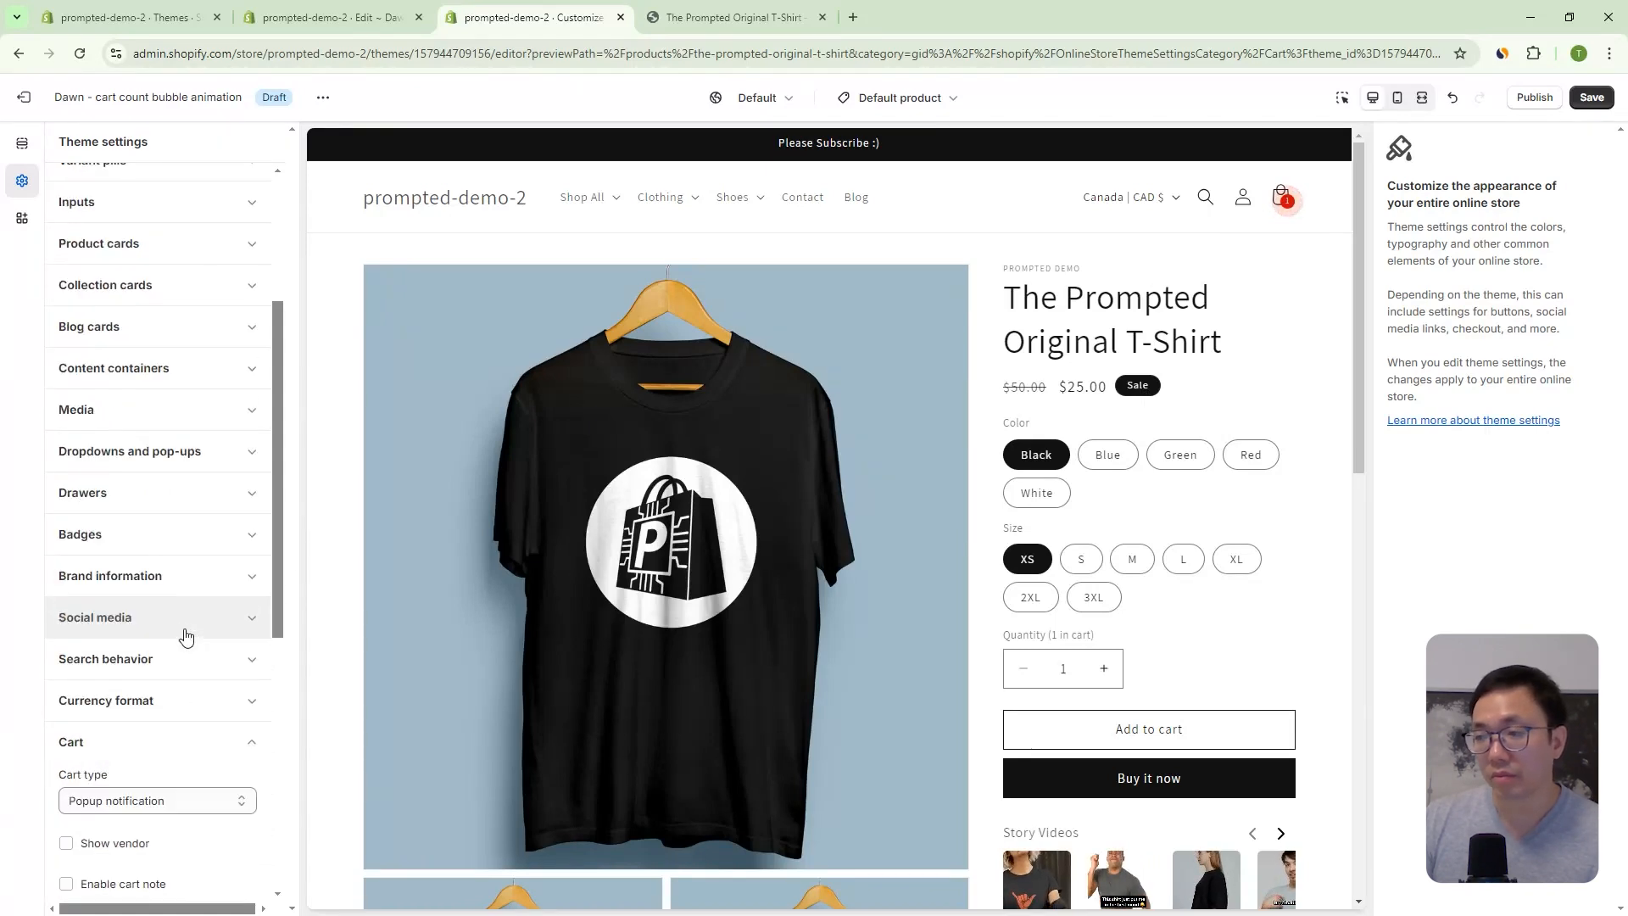
pyautogui.scroll(-3)
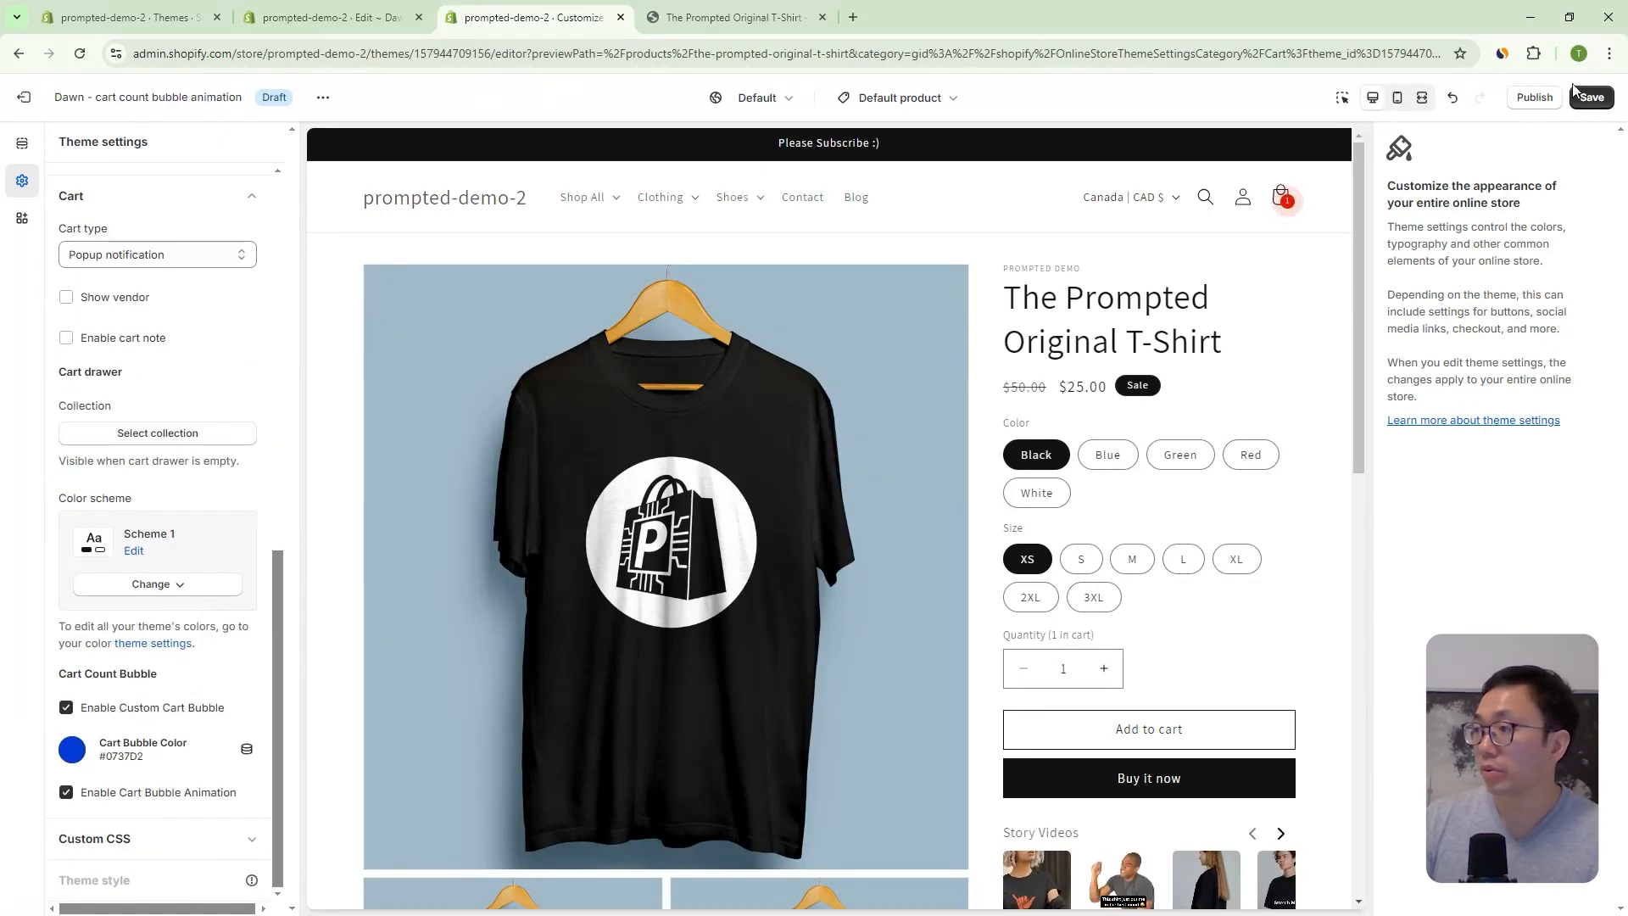
pyautogui.click(1589, 97)
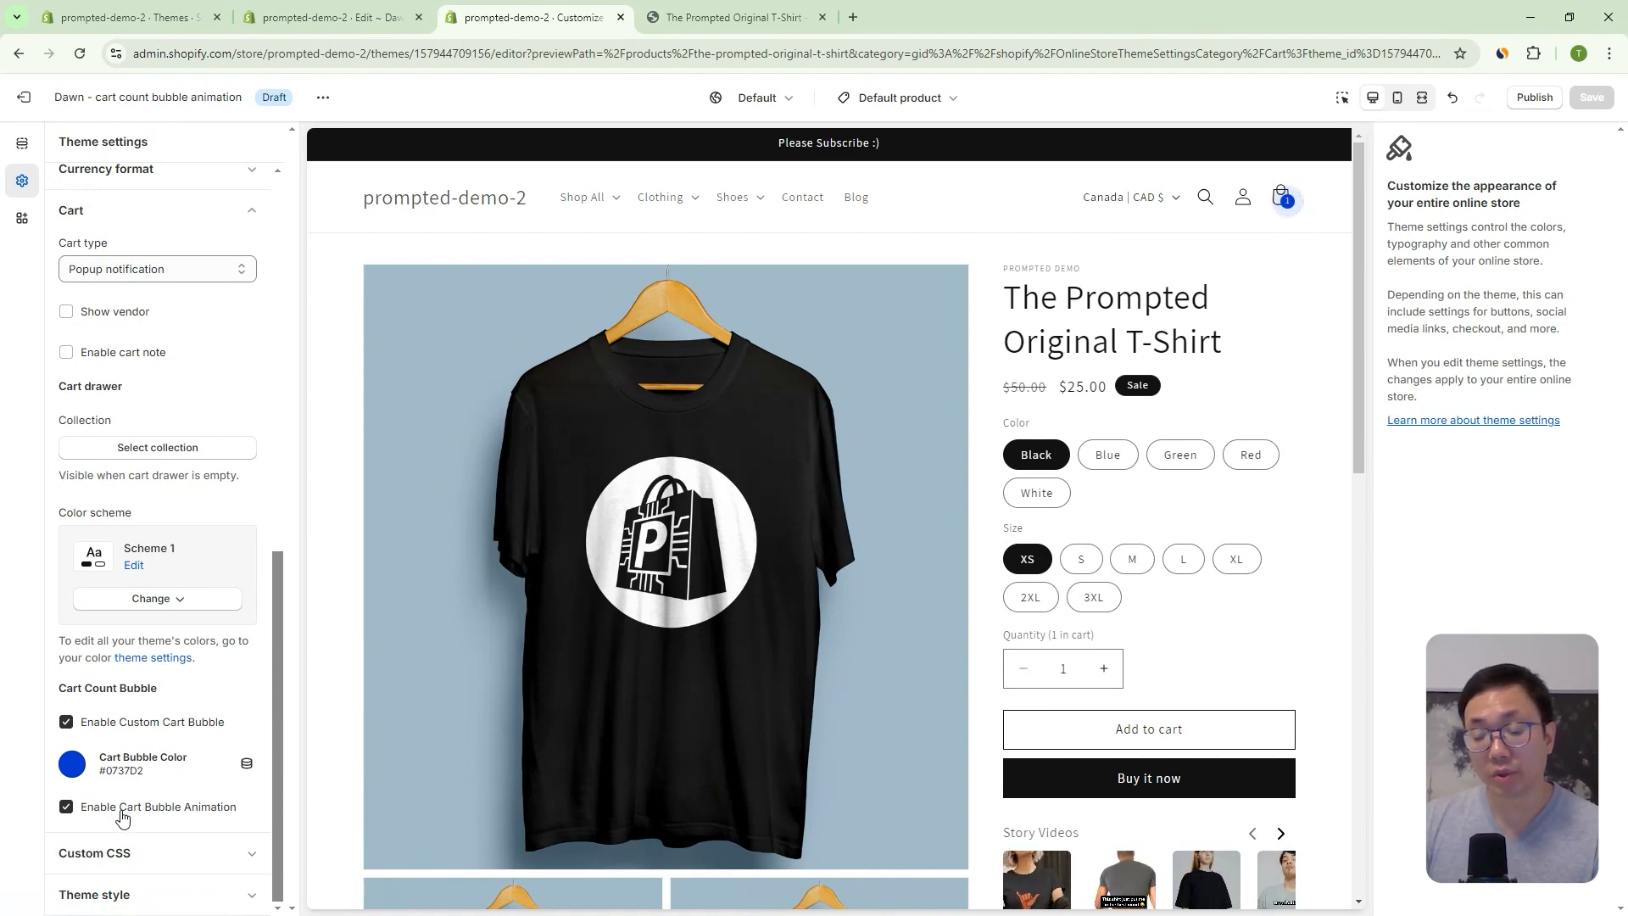
# - Turn off Enable Cart Bubble Animation and save
pyautogui.click(66, 807)
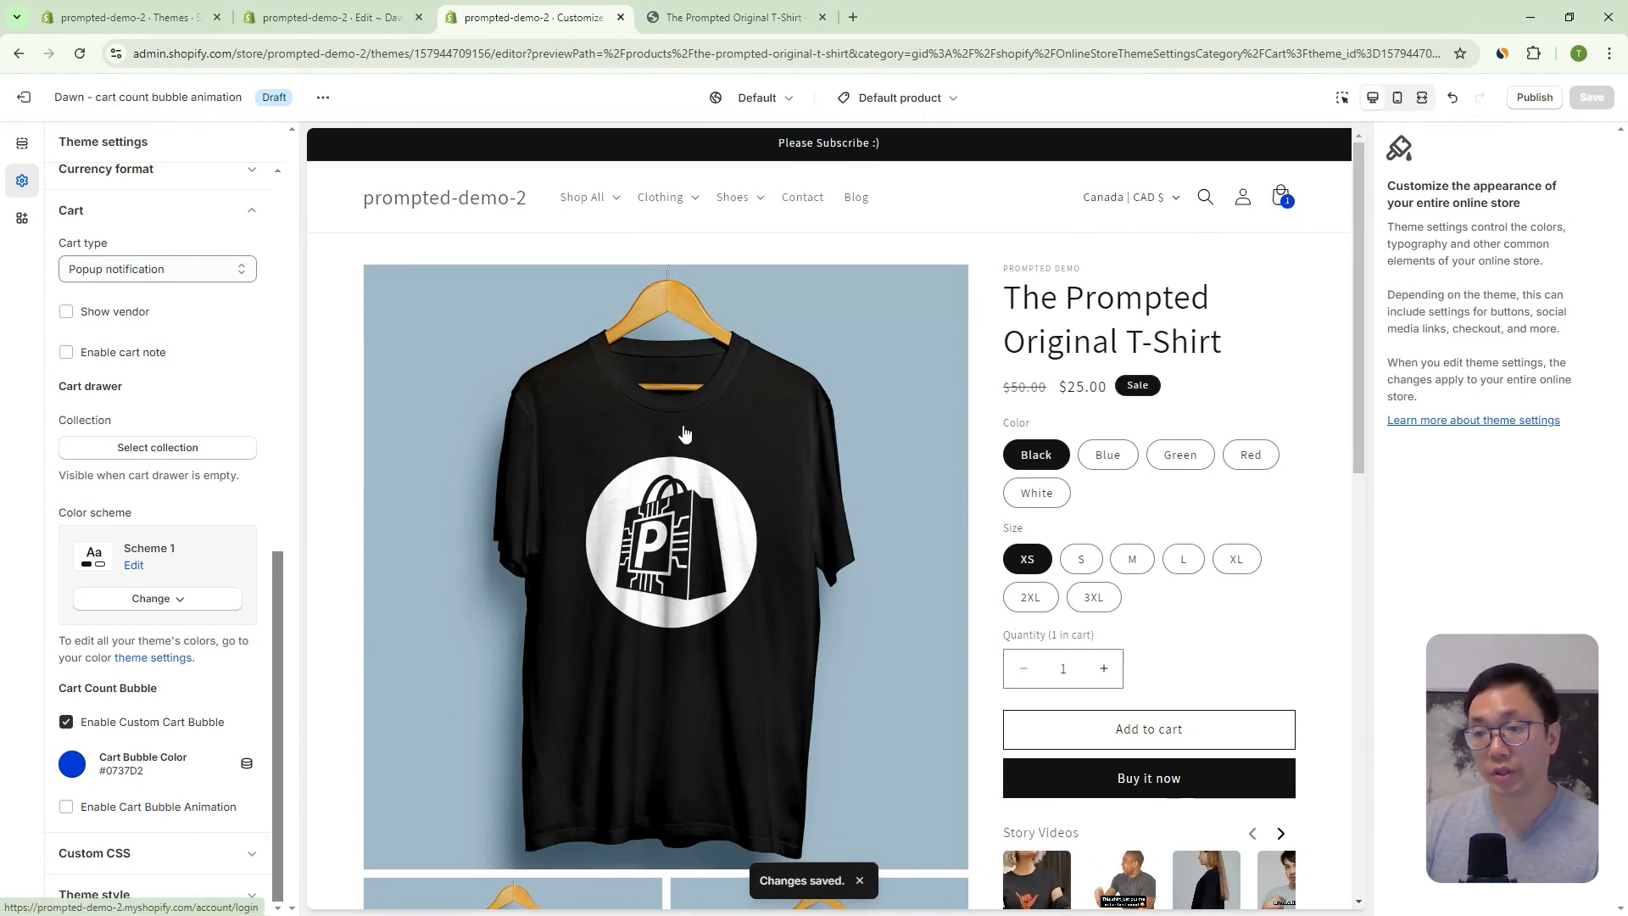
pyautogui.click(66, 807)
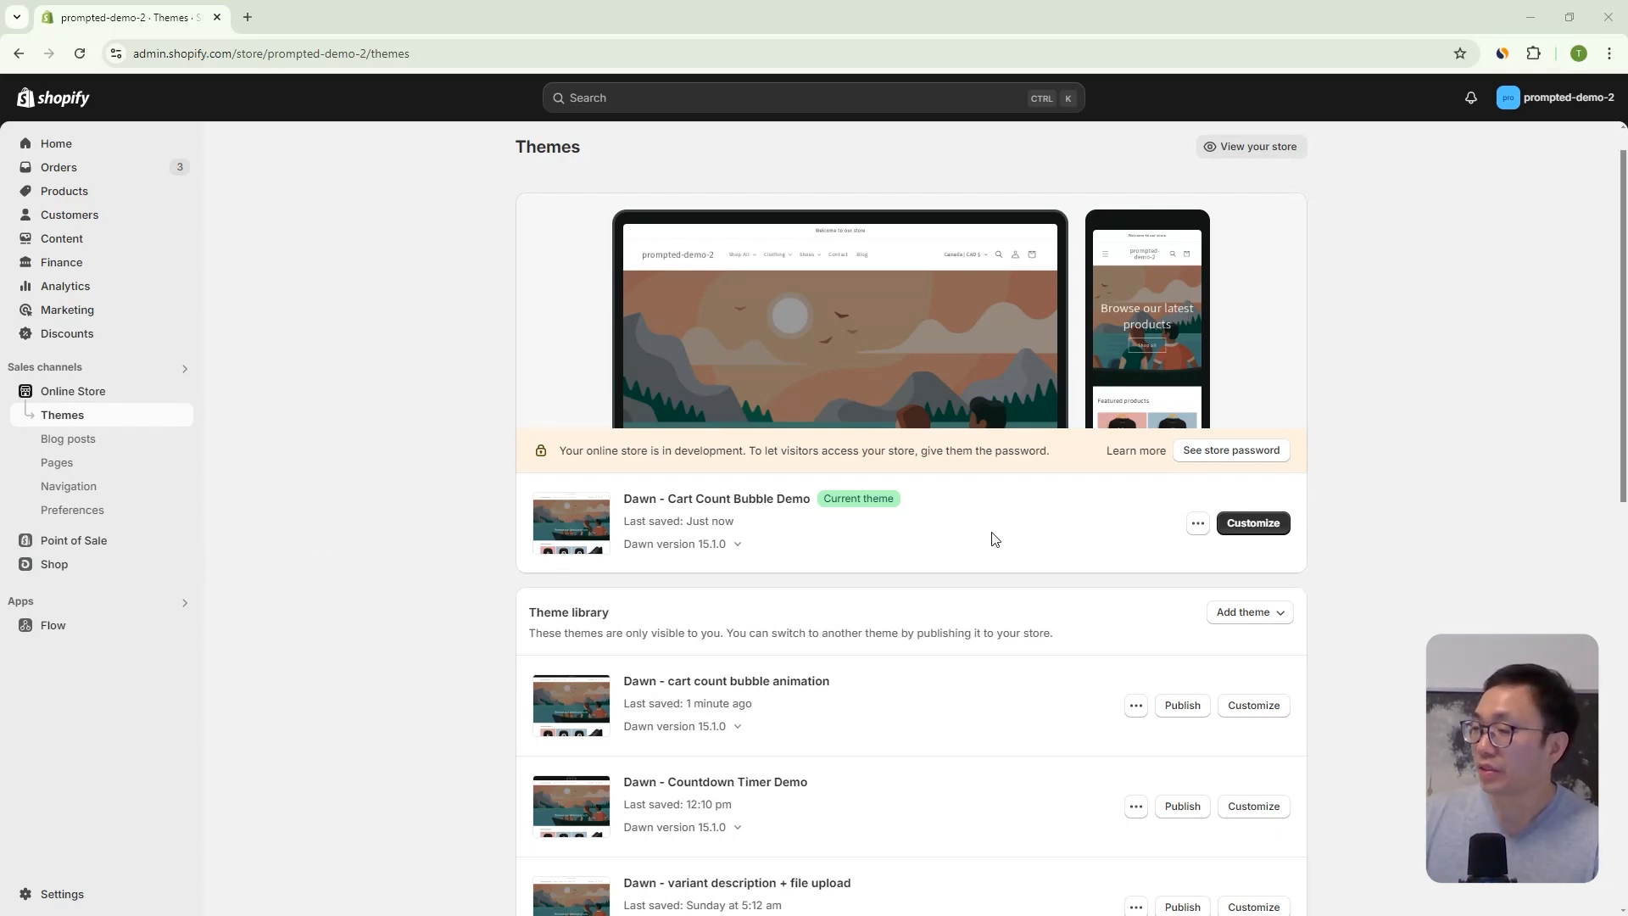
pyautogui.moveTo(728, 568)
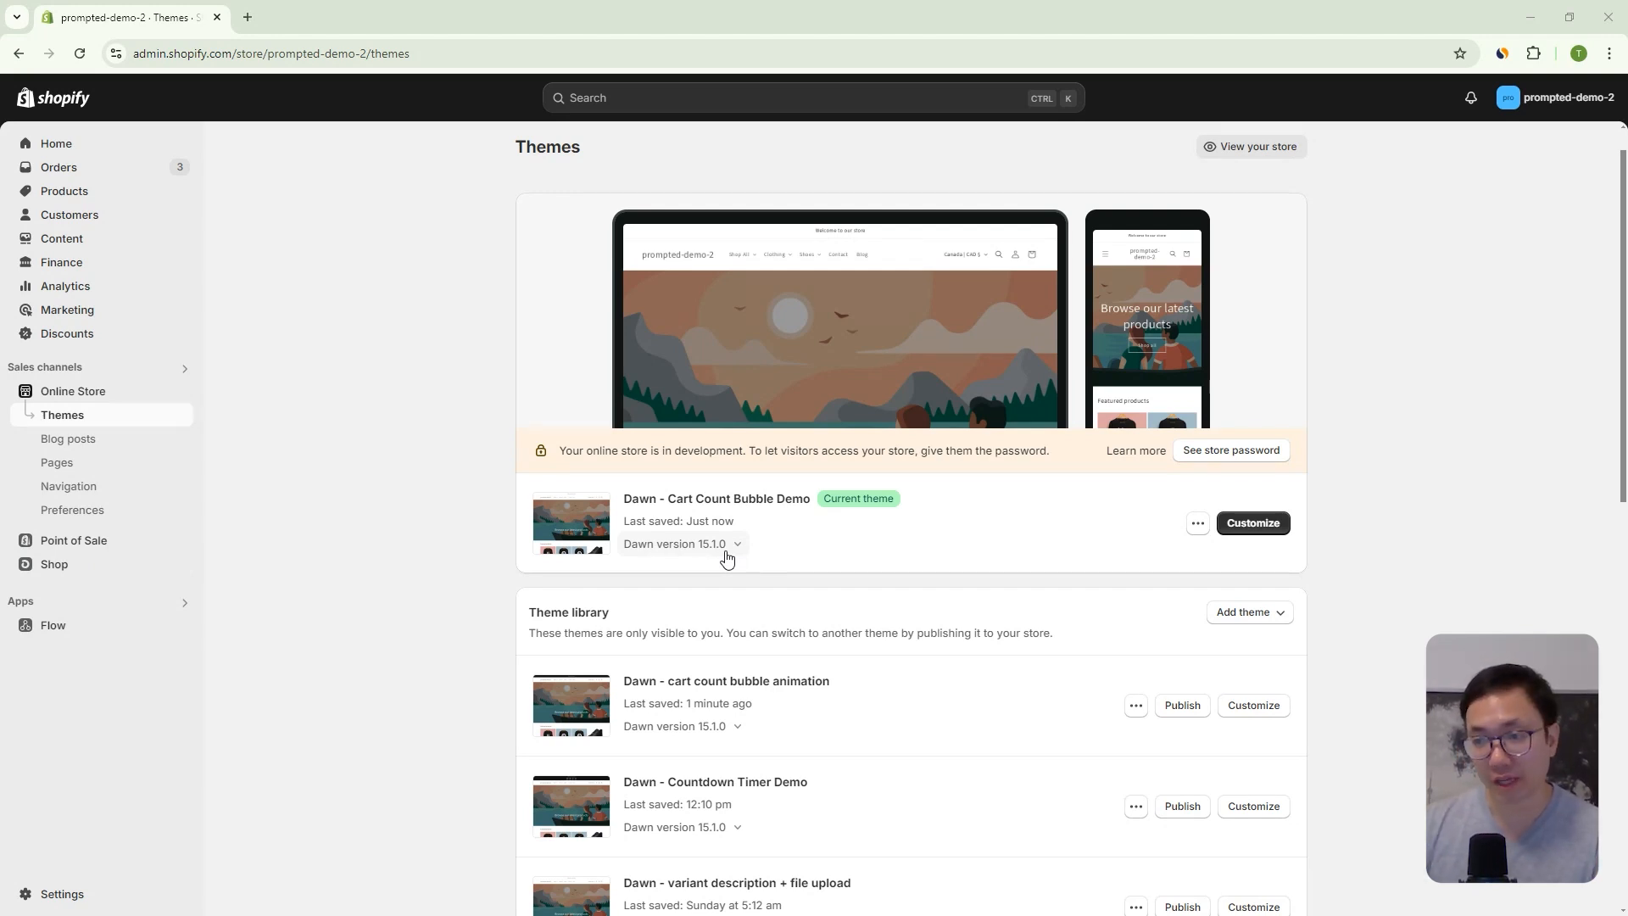
pyautogui.moveTo(1179, 529)
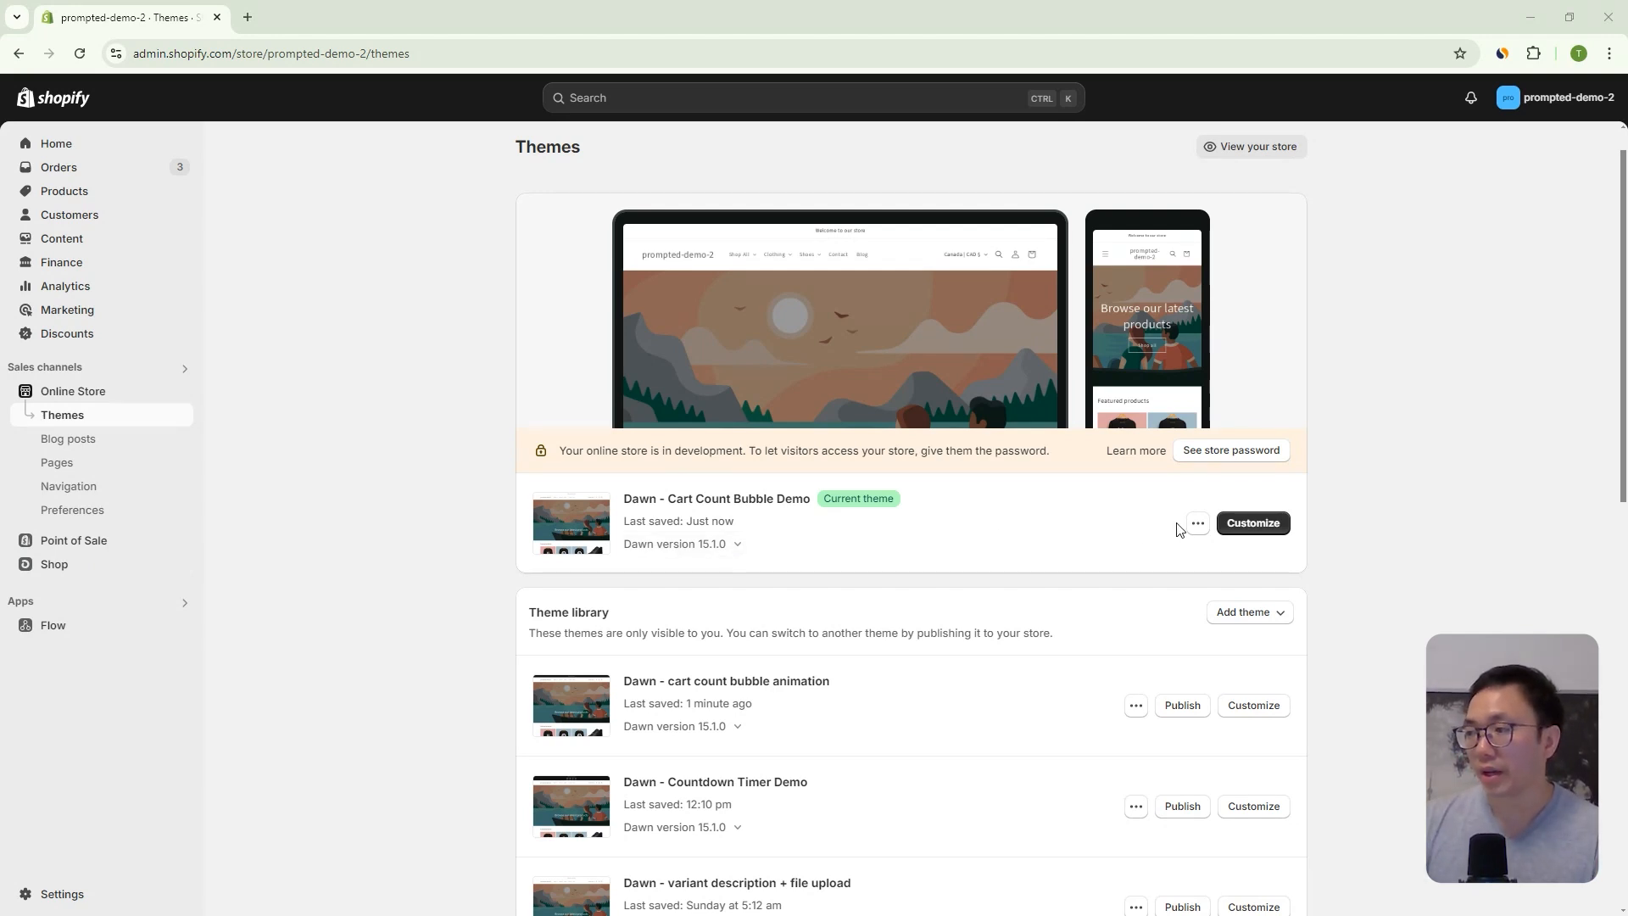
# - Open the actions menu of the current Dawn - Cart Count Bubble Demo theme
pyautogui.click(1196, 523)
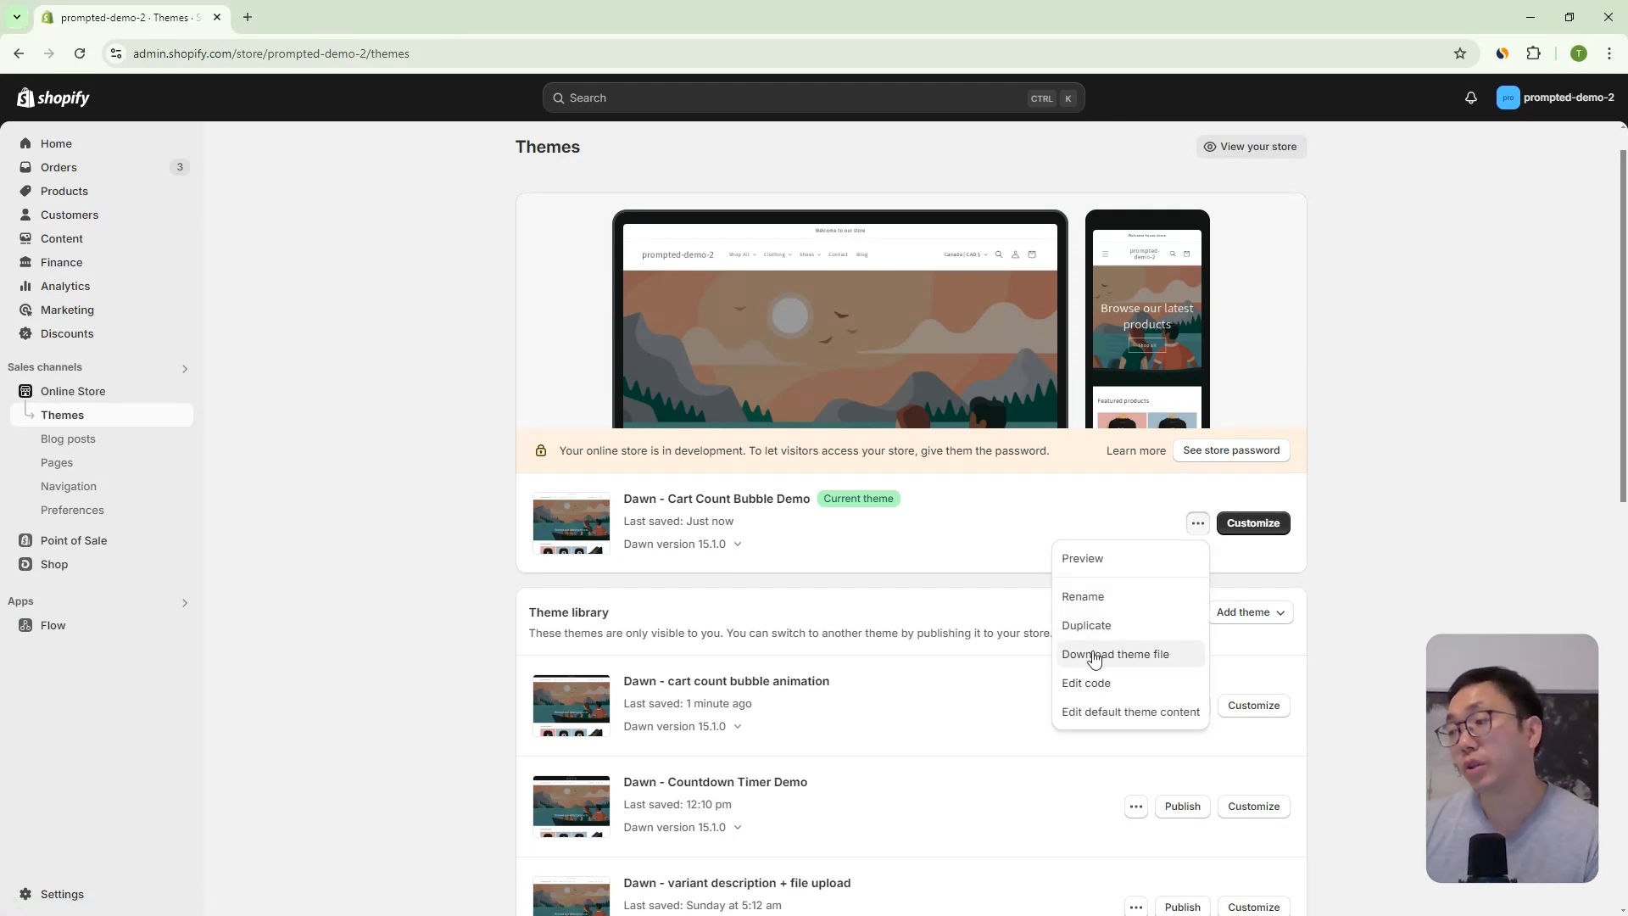
pyautogui.moveTo(1115, 626)
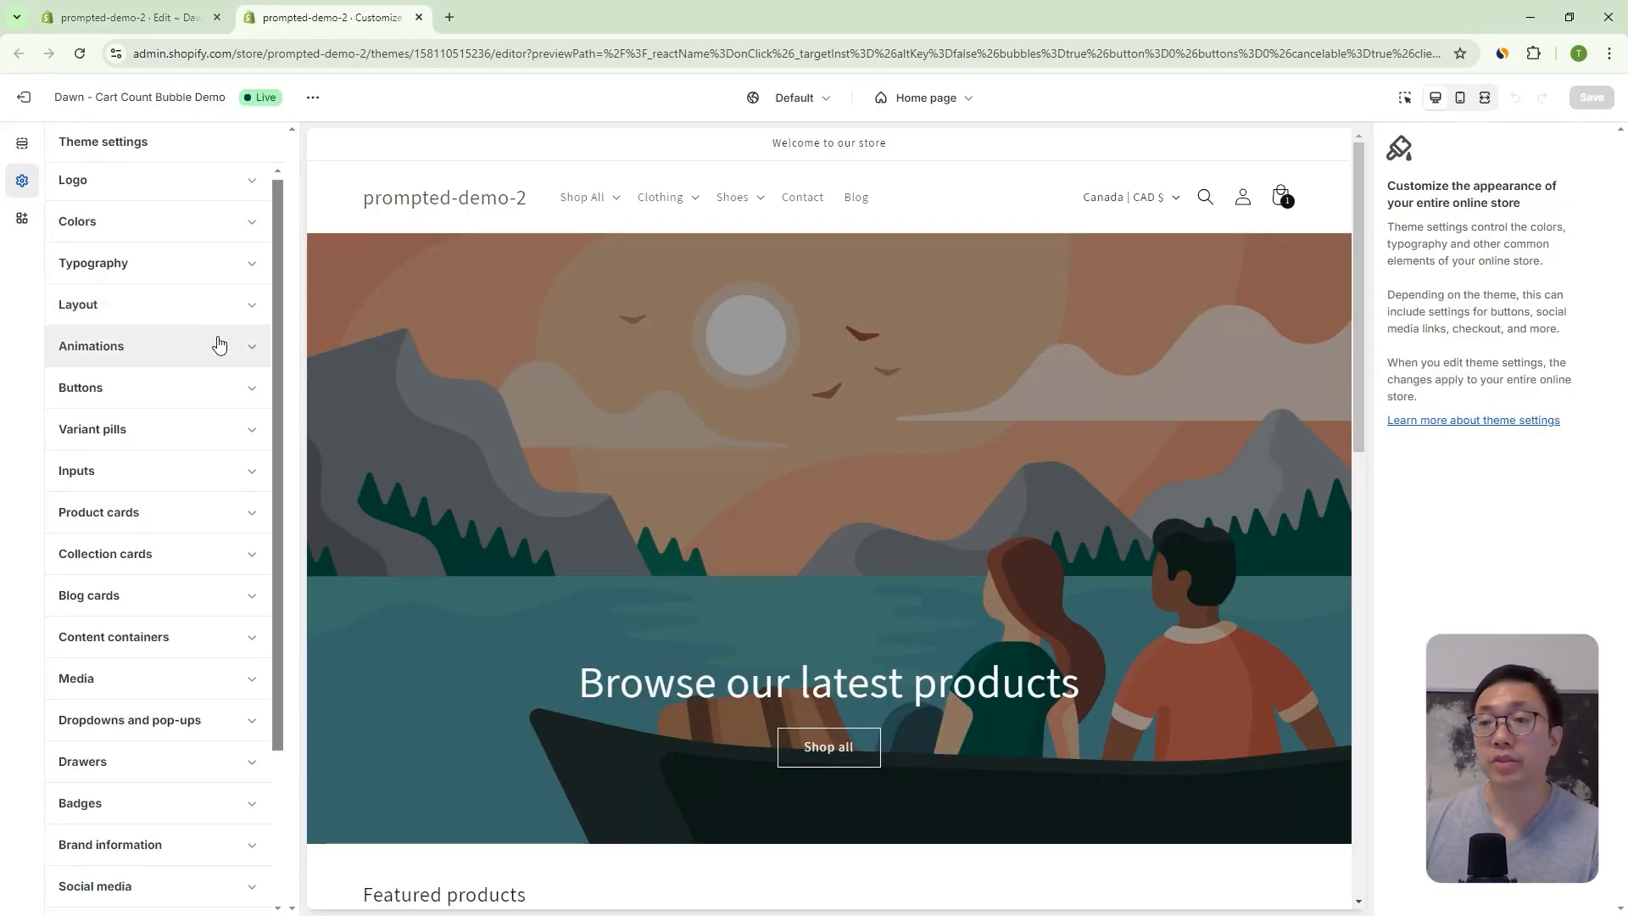
# - Scroll the code editor file list for the Dawn theme
pyautogui.scroll(-3)
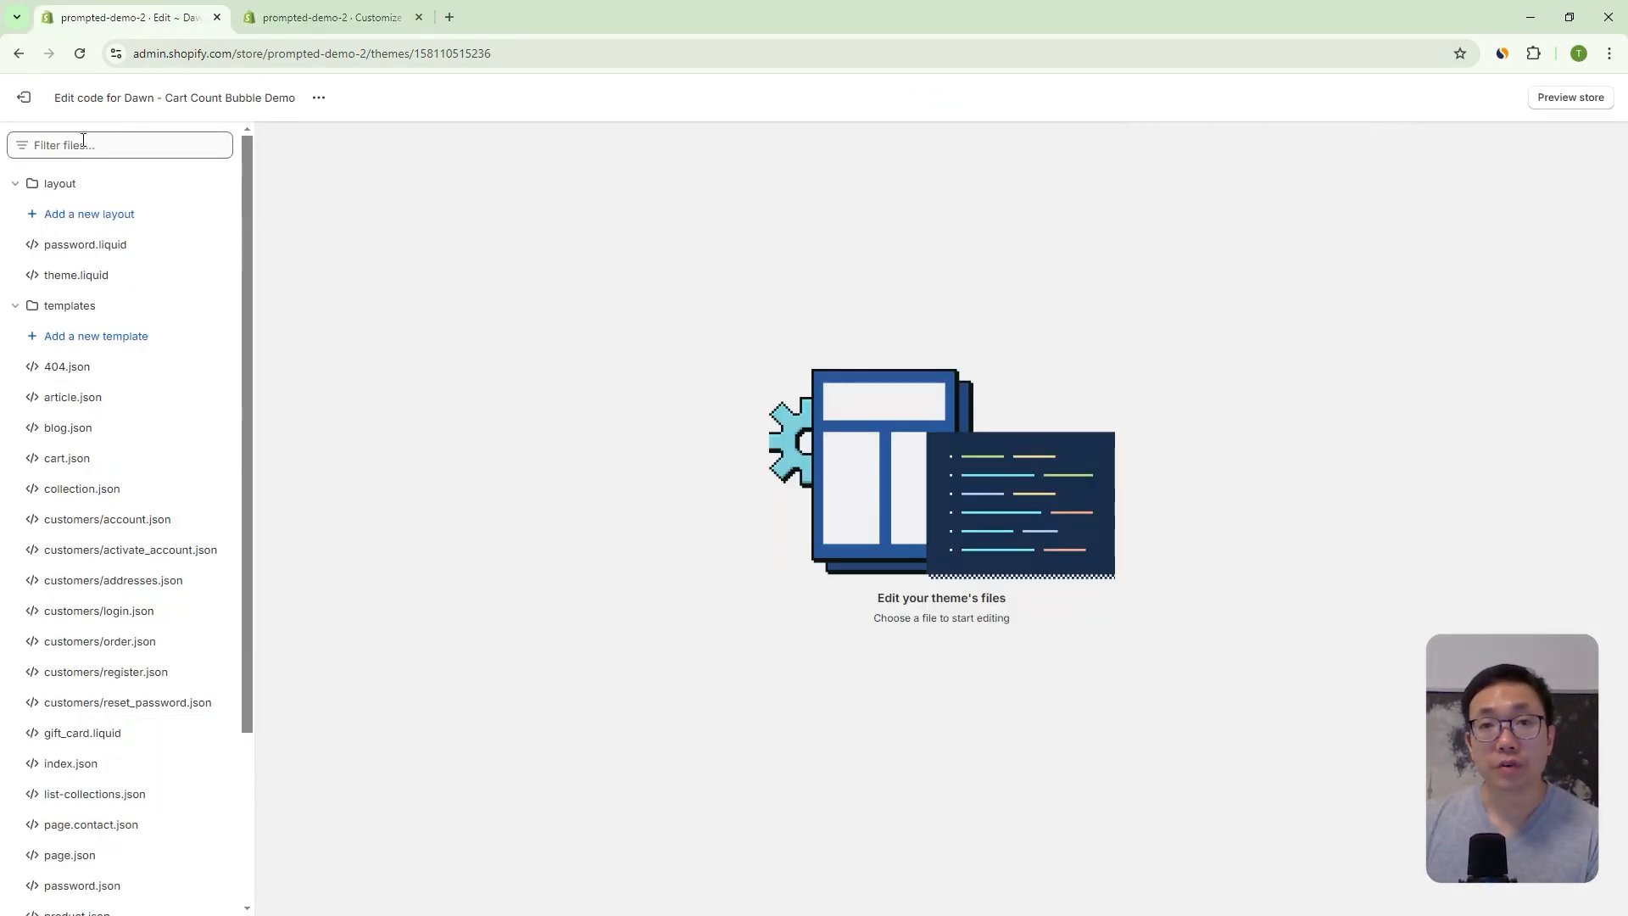
# - Filter for config/settings_schema.json, locate its cart section and add the Cart Count Bubble settings group
pyautogui.write('s')
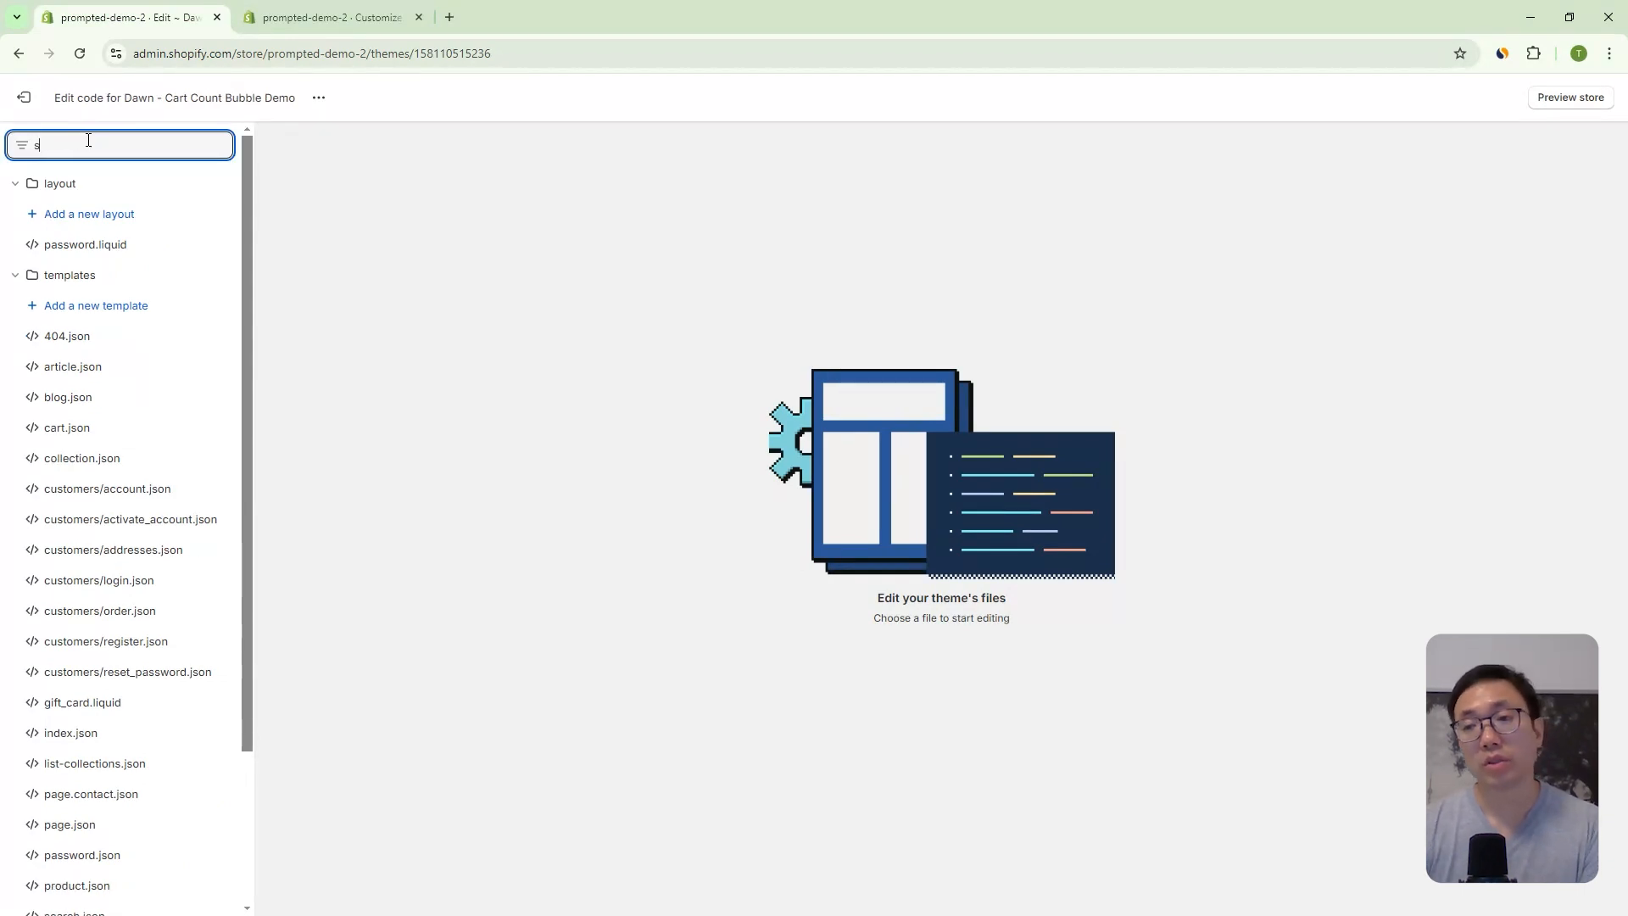
pyautogui.click(100, 367)
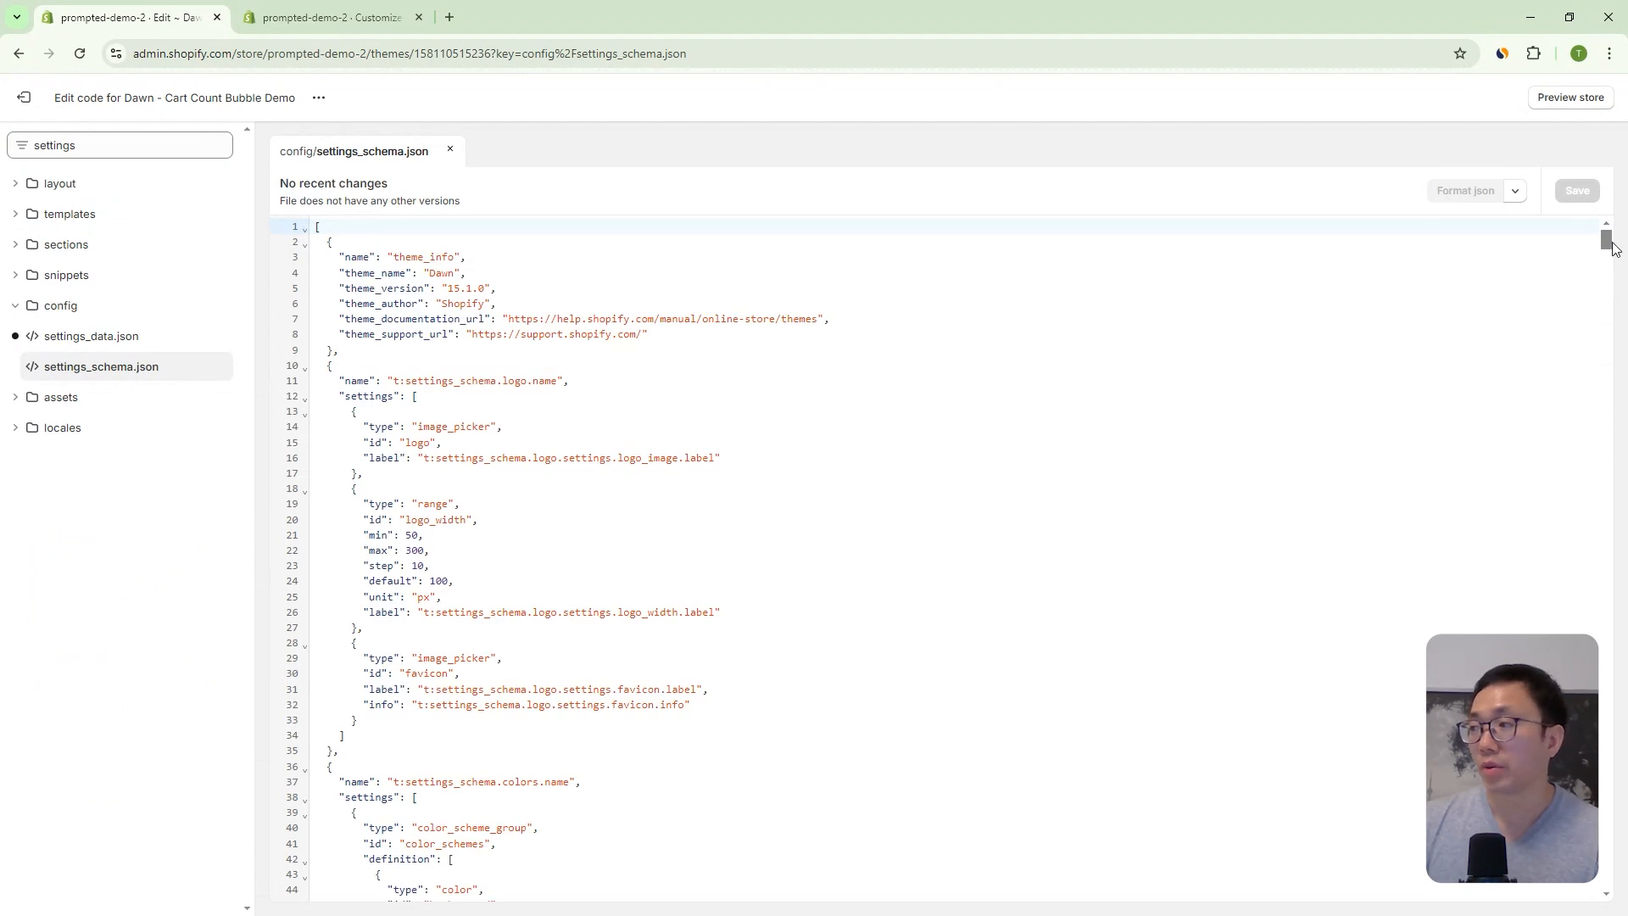
pyautogui.scroll(-3)
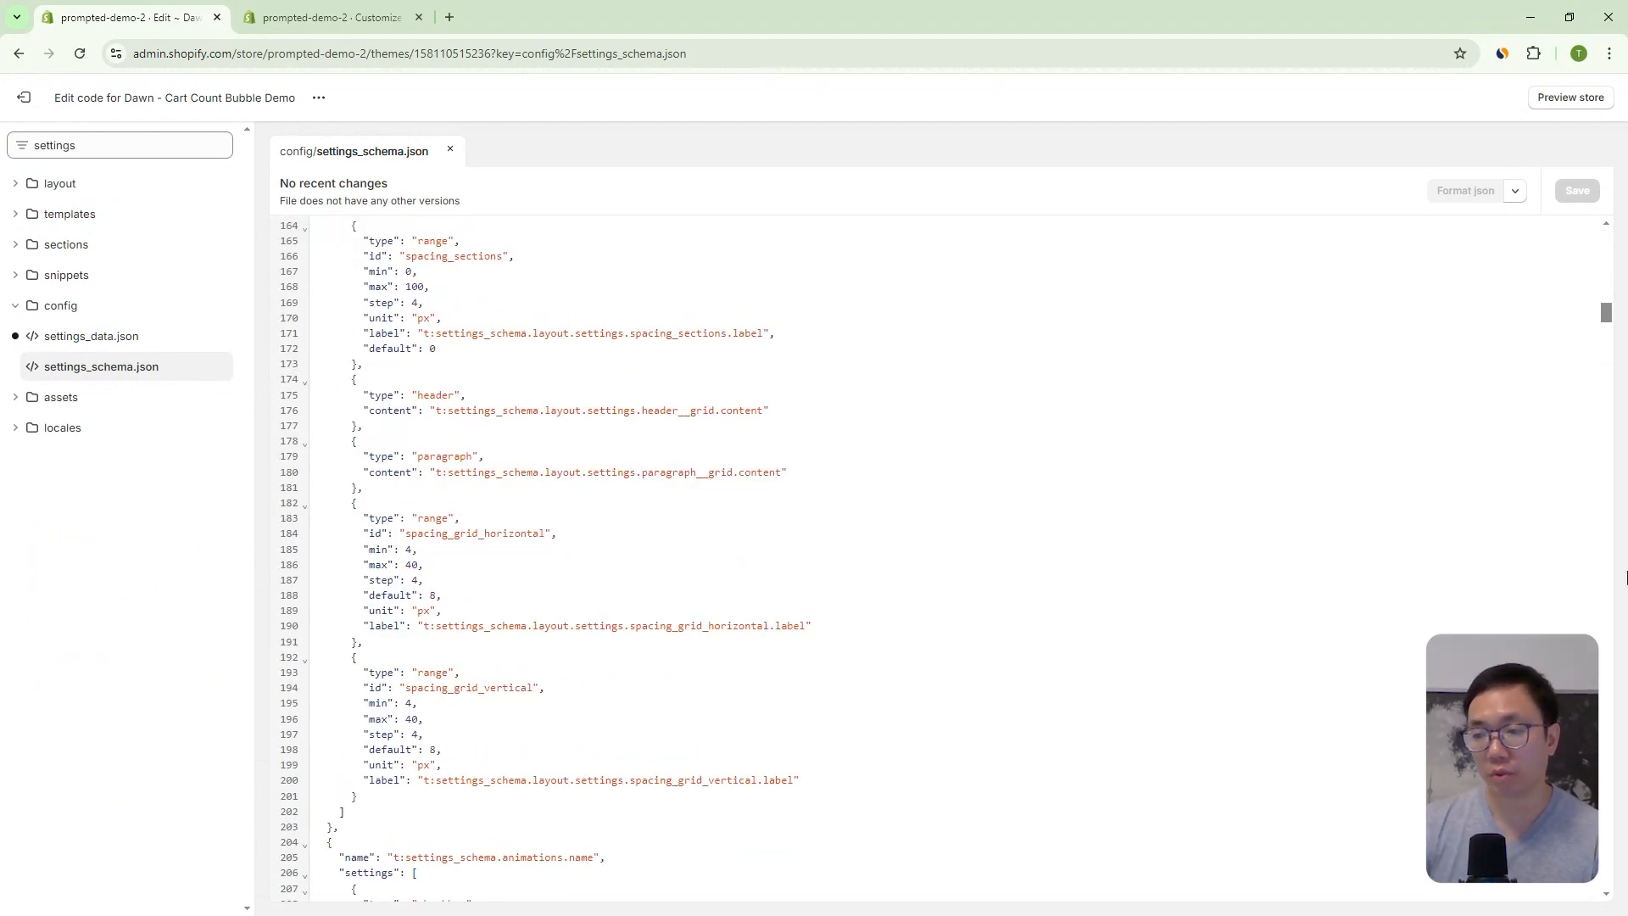
pyautogui.click(974, 848)
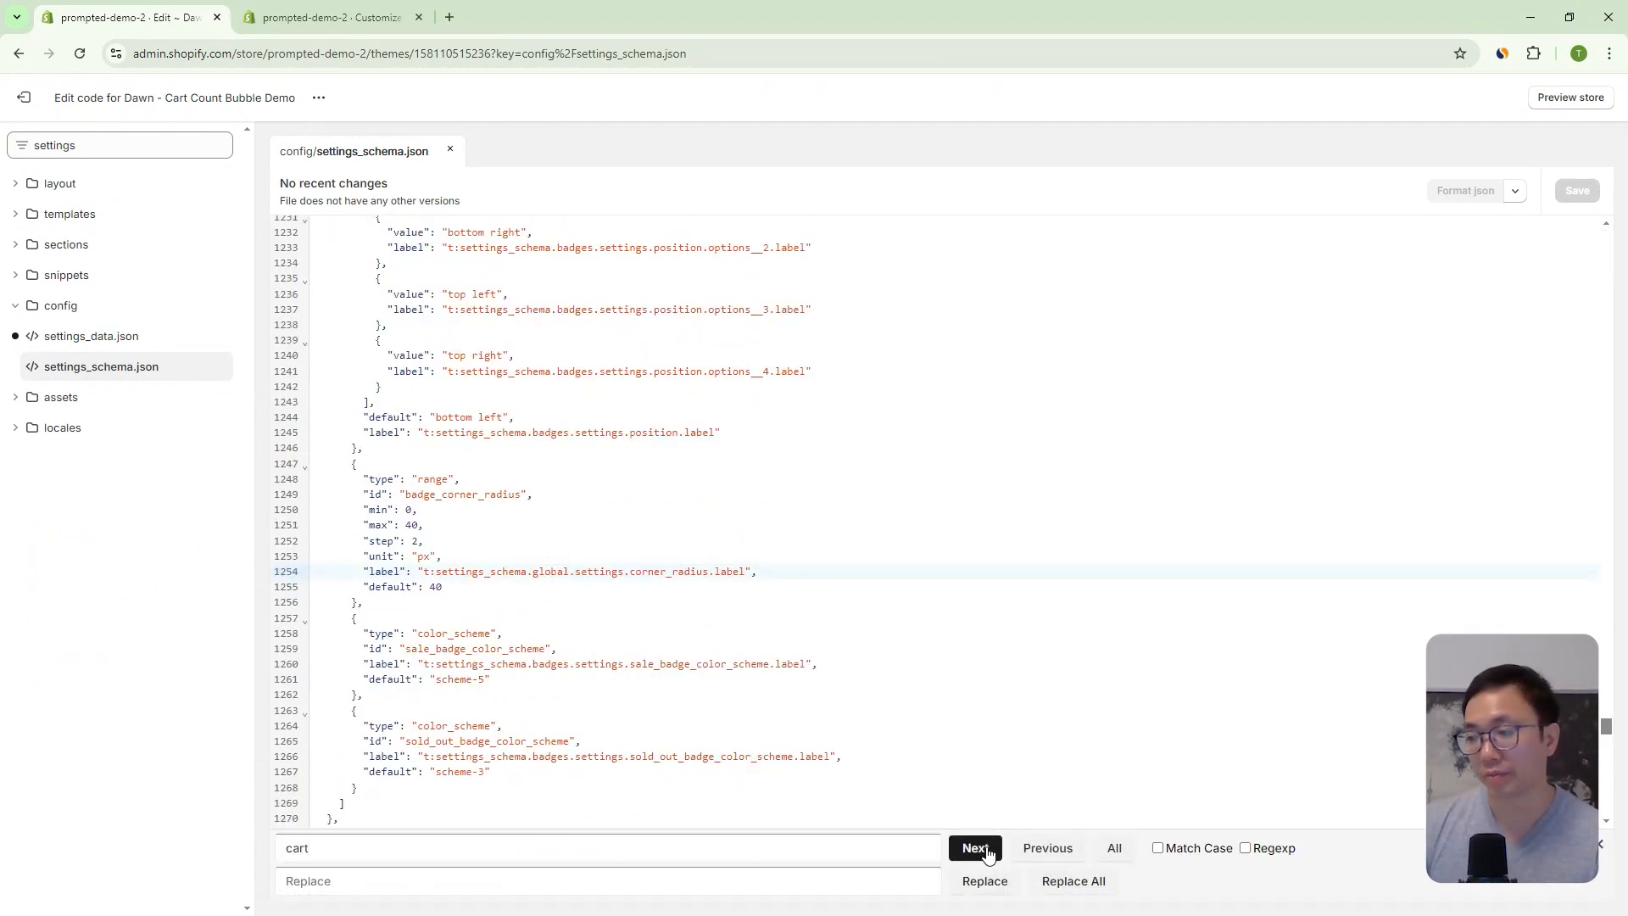
pyautogui.click(974, 848)
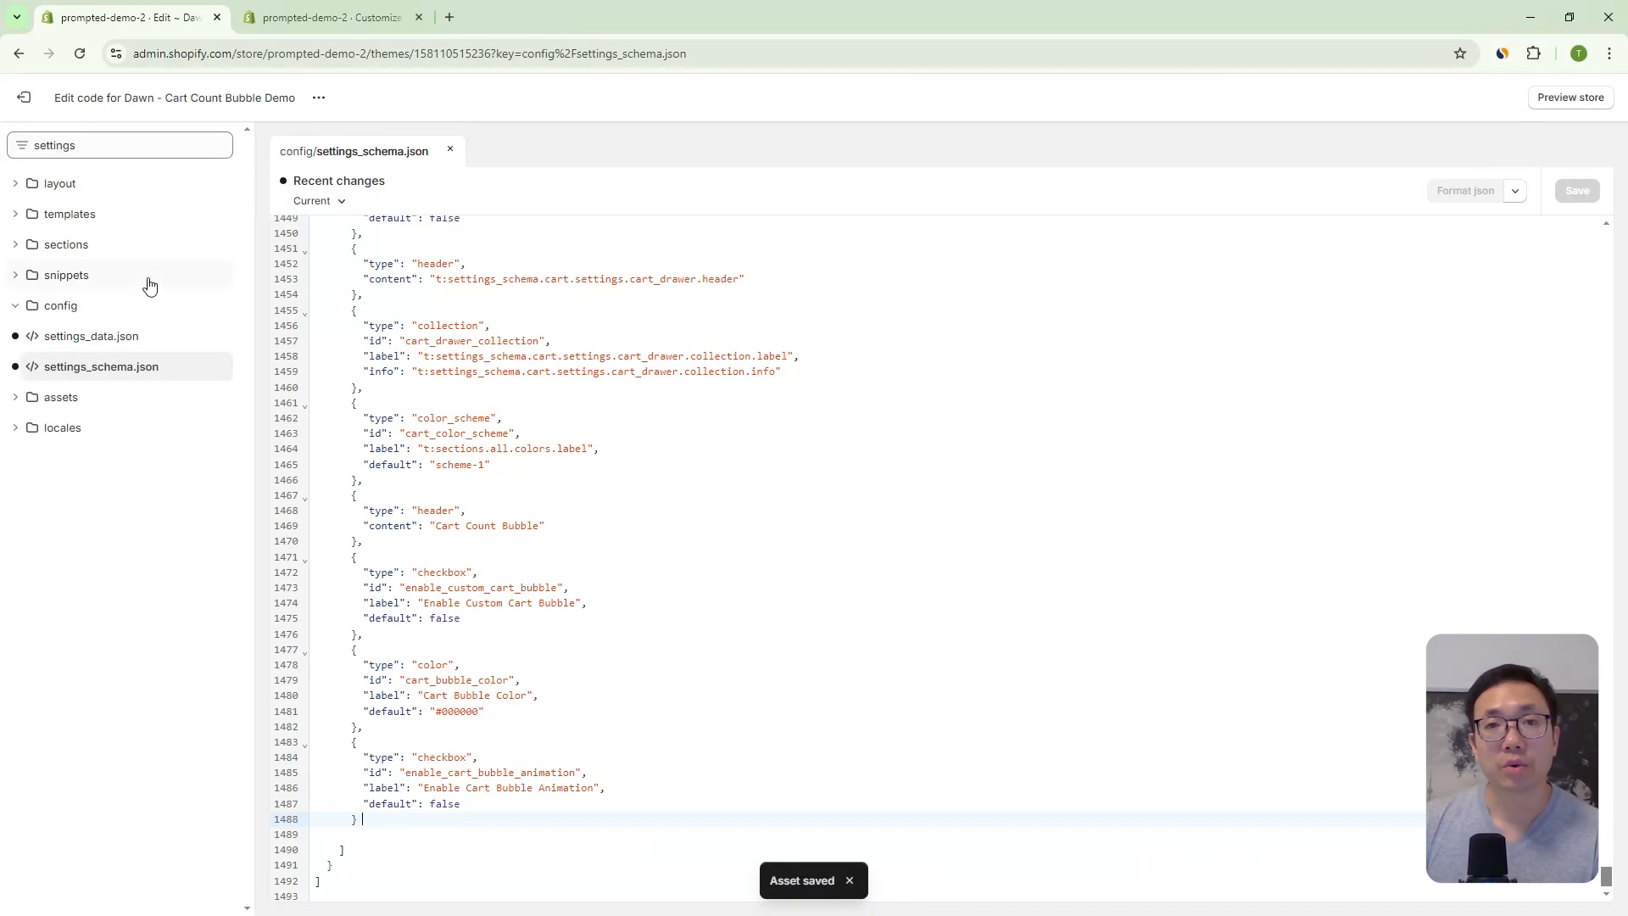
pyautogui.write('theme.')
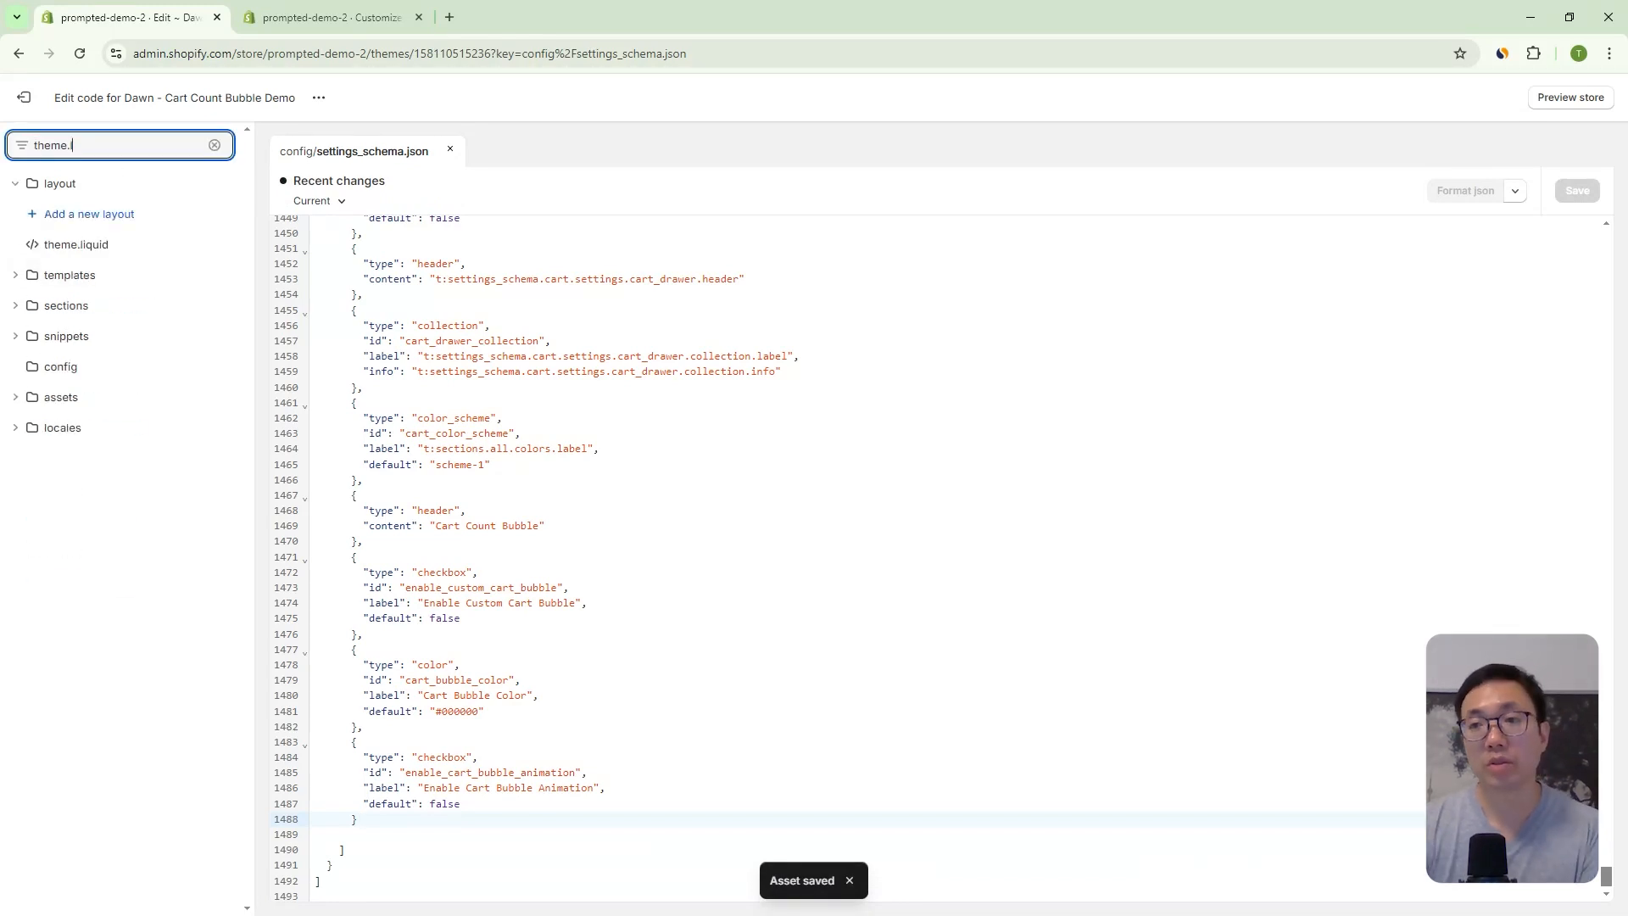
# - In theme.liquid add --cart-bubble-color: {{ settings.cart_bubble_color }} to :root, the conditional bubble stylesheets, and save
pyautogui.click(76, 244)
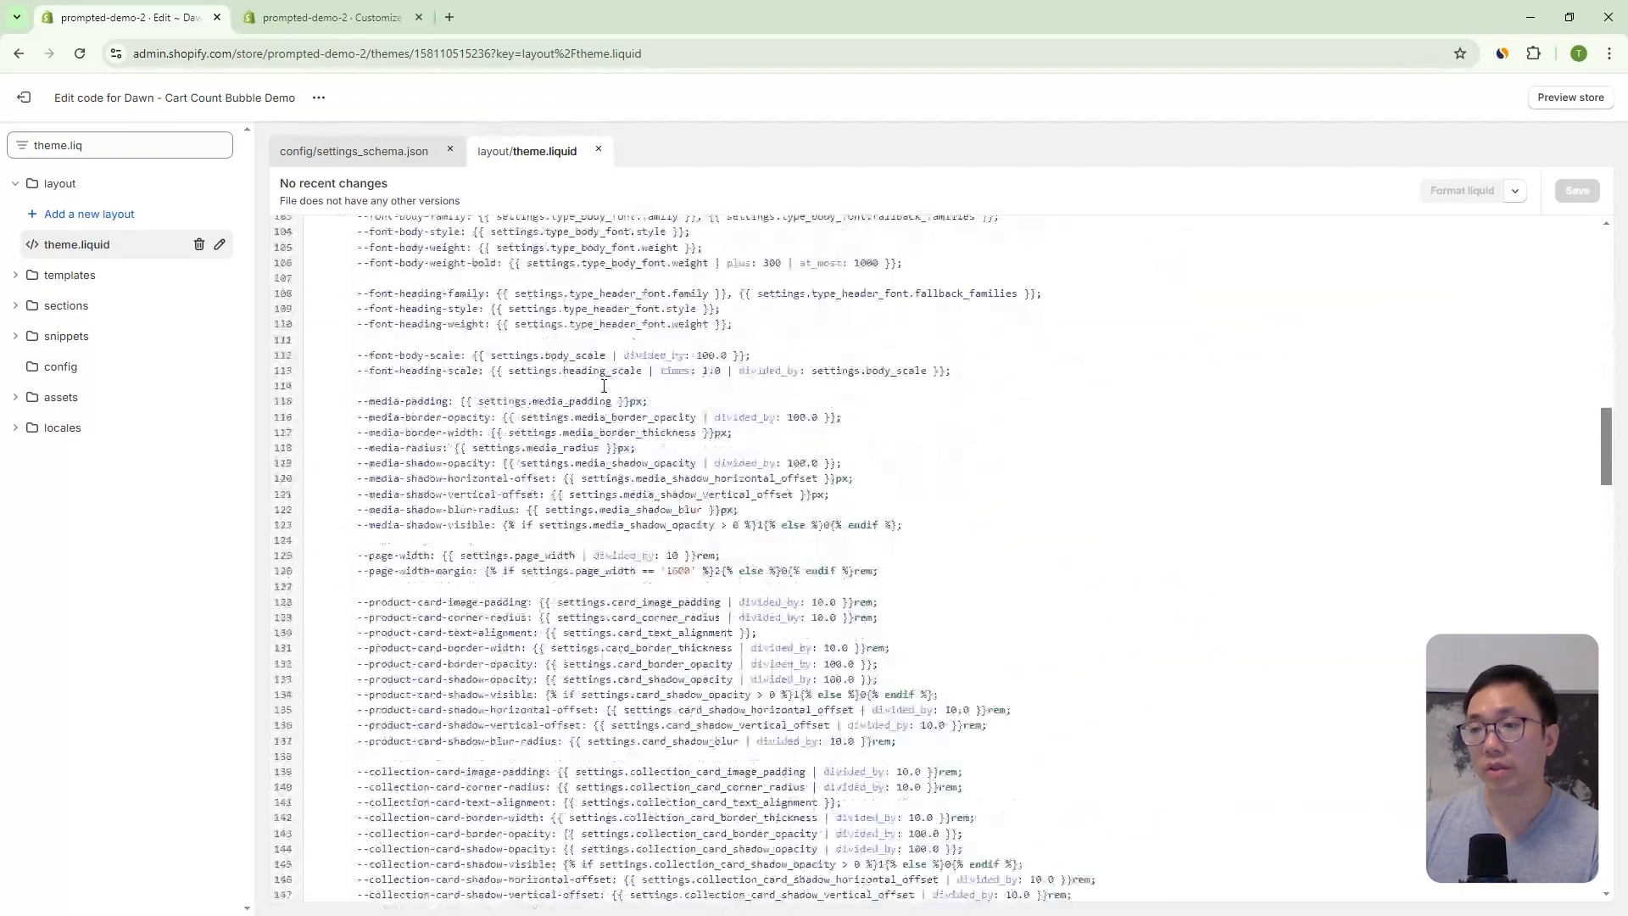
pyautogui.scroll(-3)
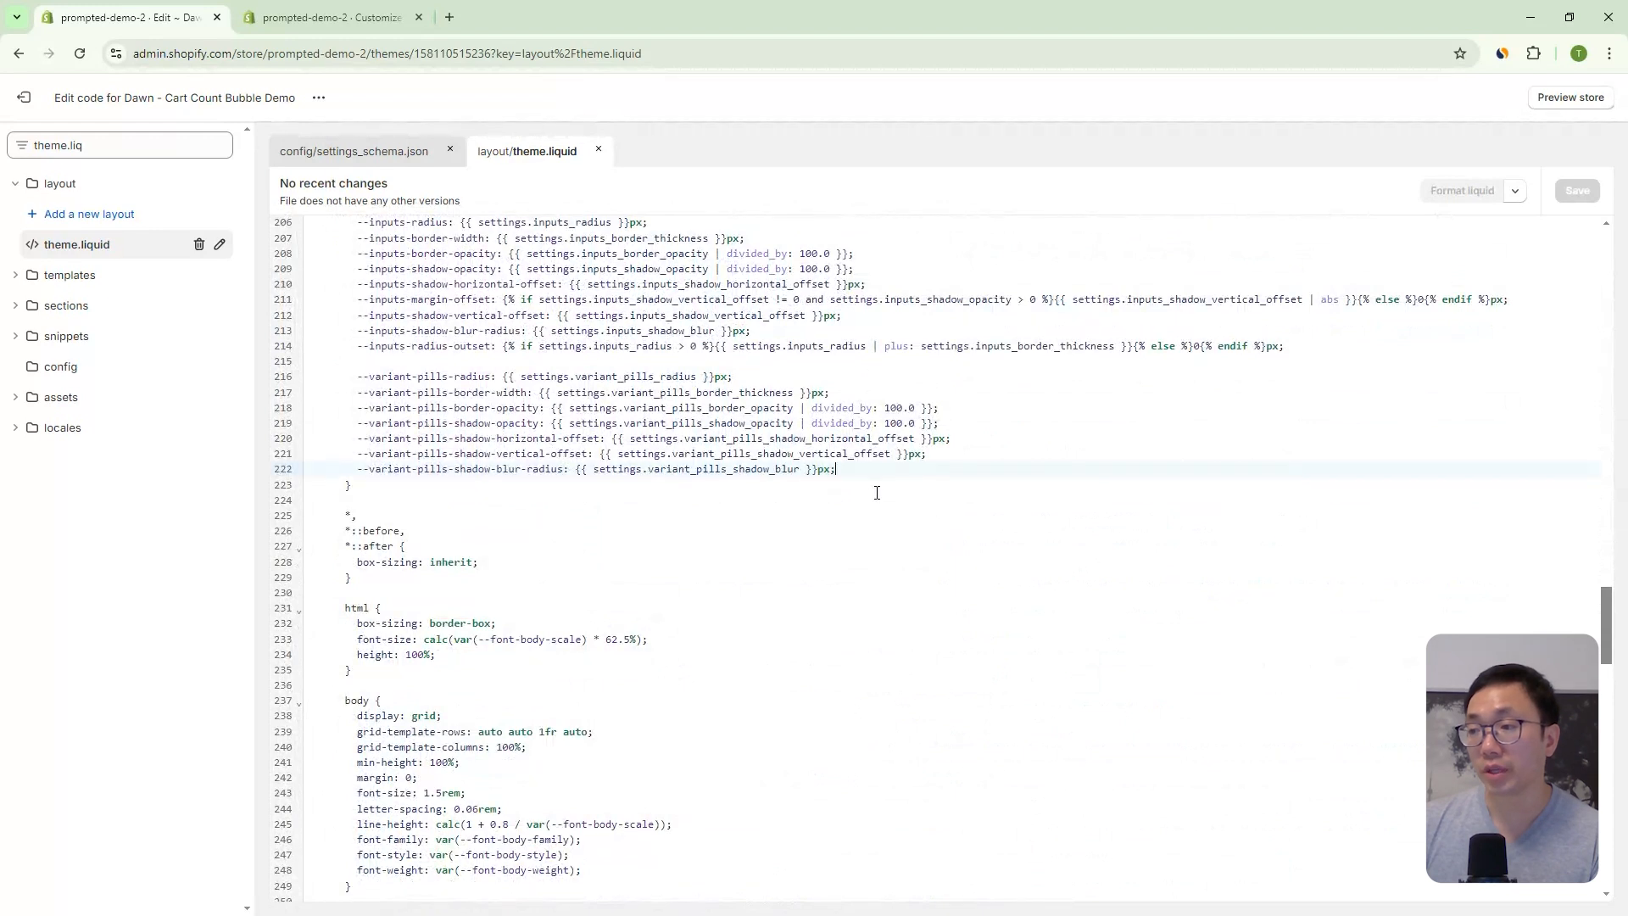
pyautogui.press('enter')
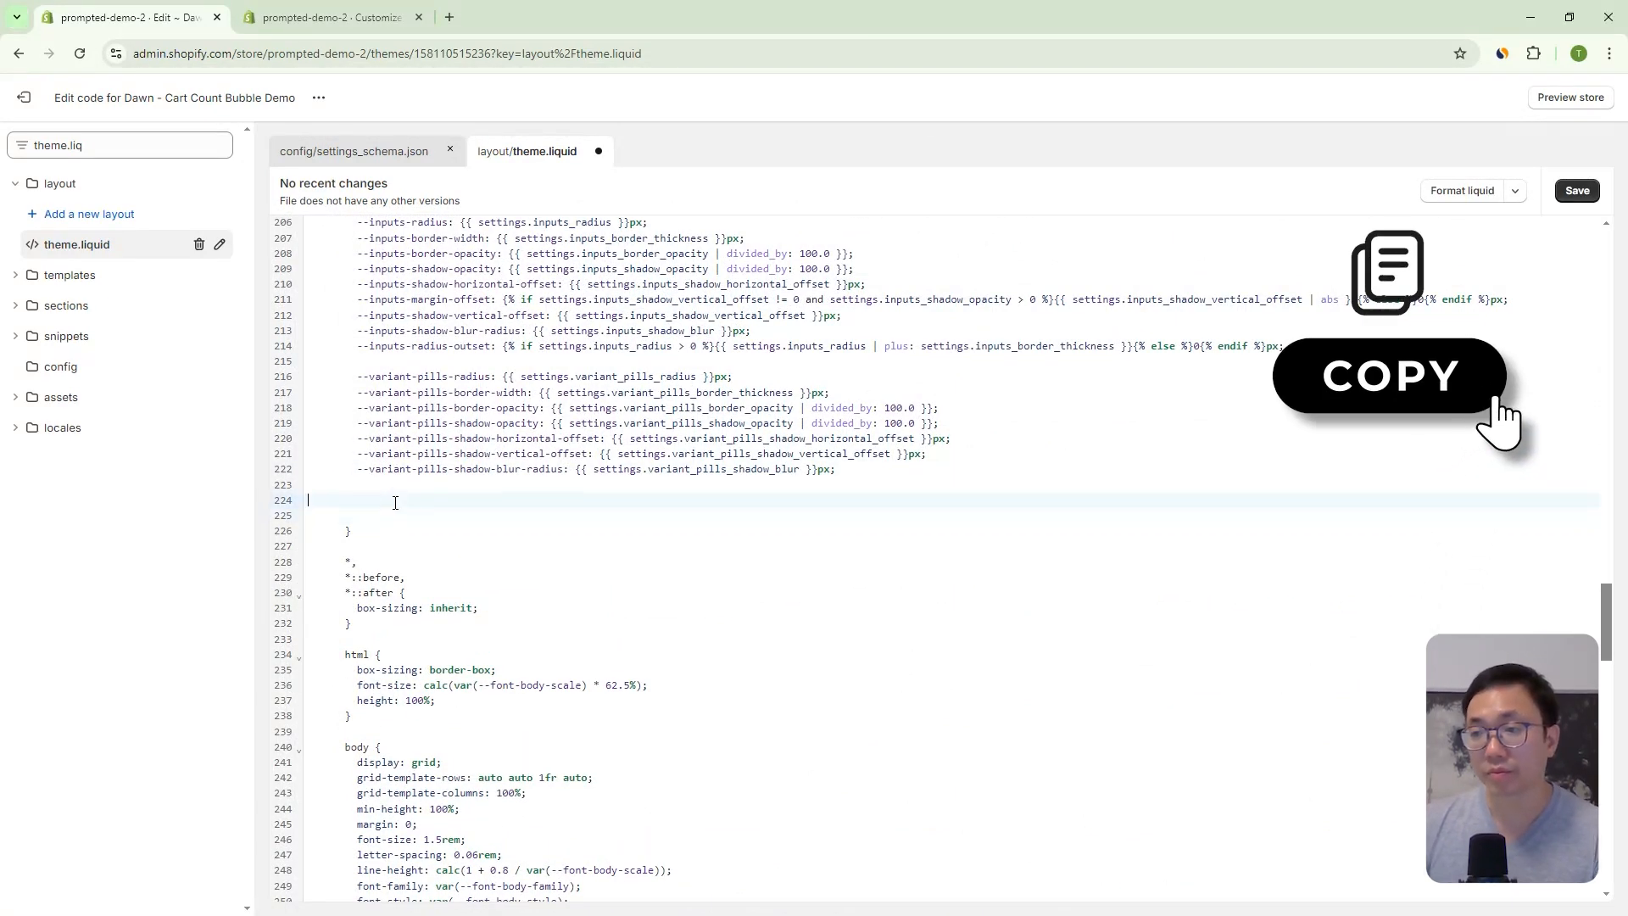
pyautogui.write('--cart-bubble-color: {{ settings.cart_bubble_color }};')
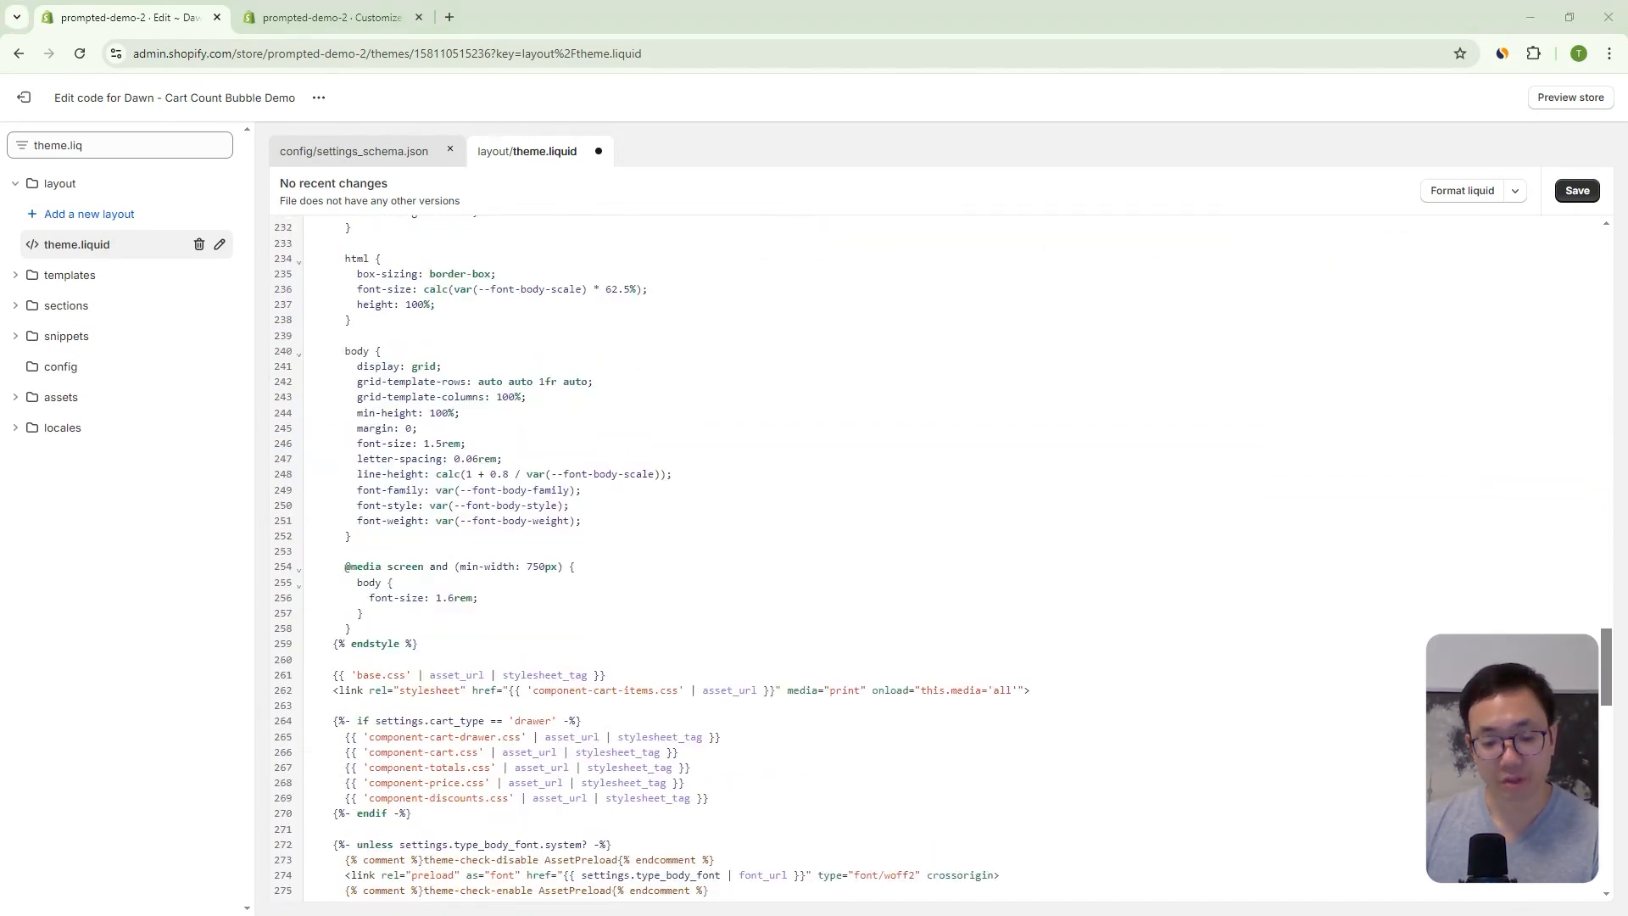
pyautogui.scroll(-3)
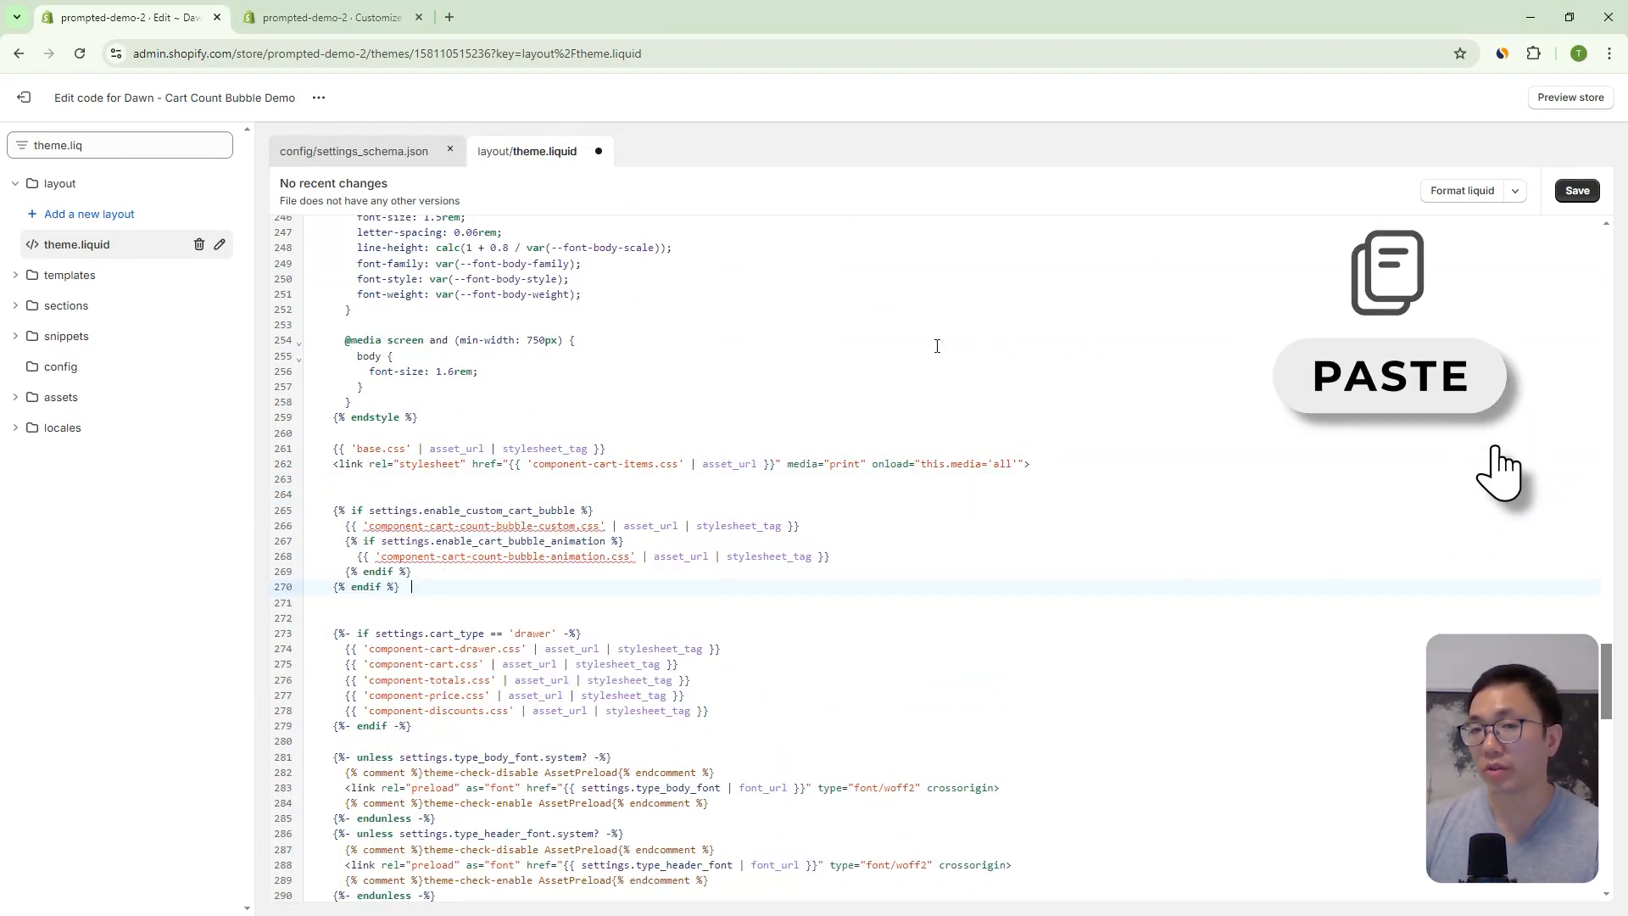
pyautogui.click(1574, 190)
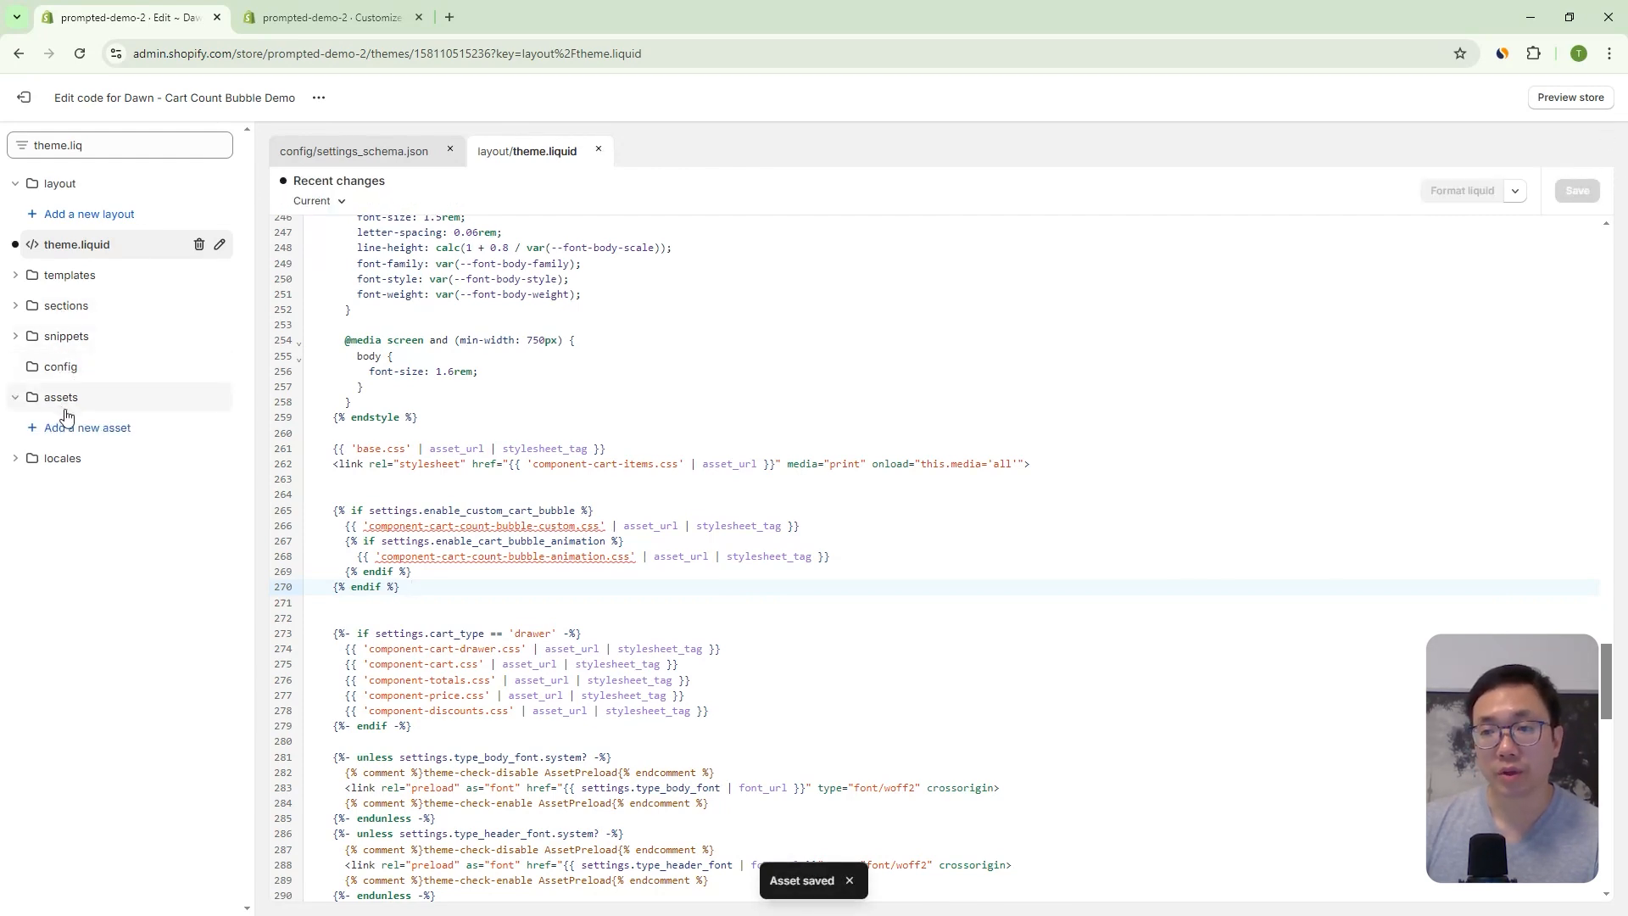
# - Create a blank asset named component-cart-count-bubble-custom.css holding the bubble positioning and colour CSS
pyautogui.click(89, 428)
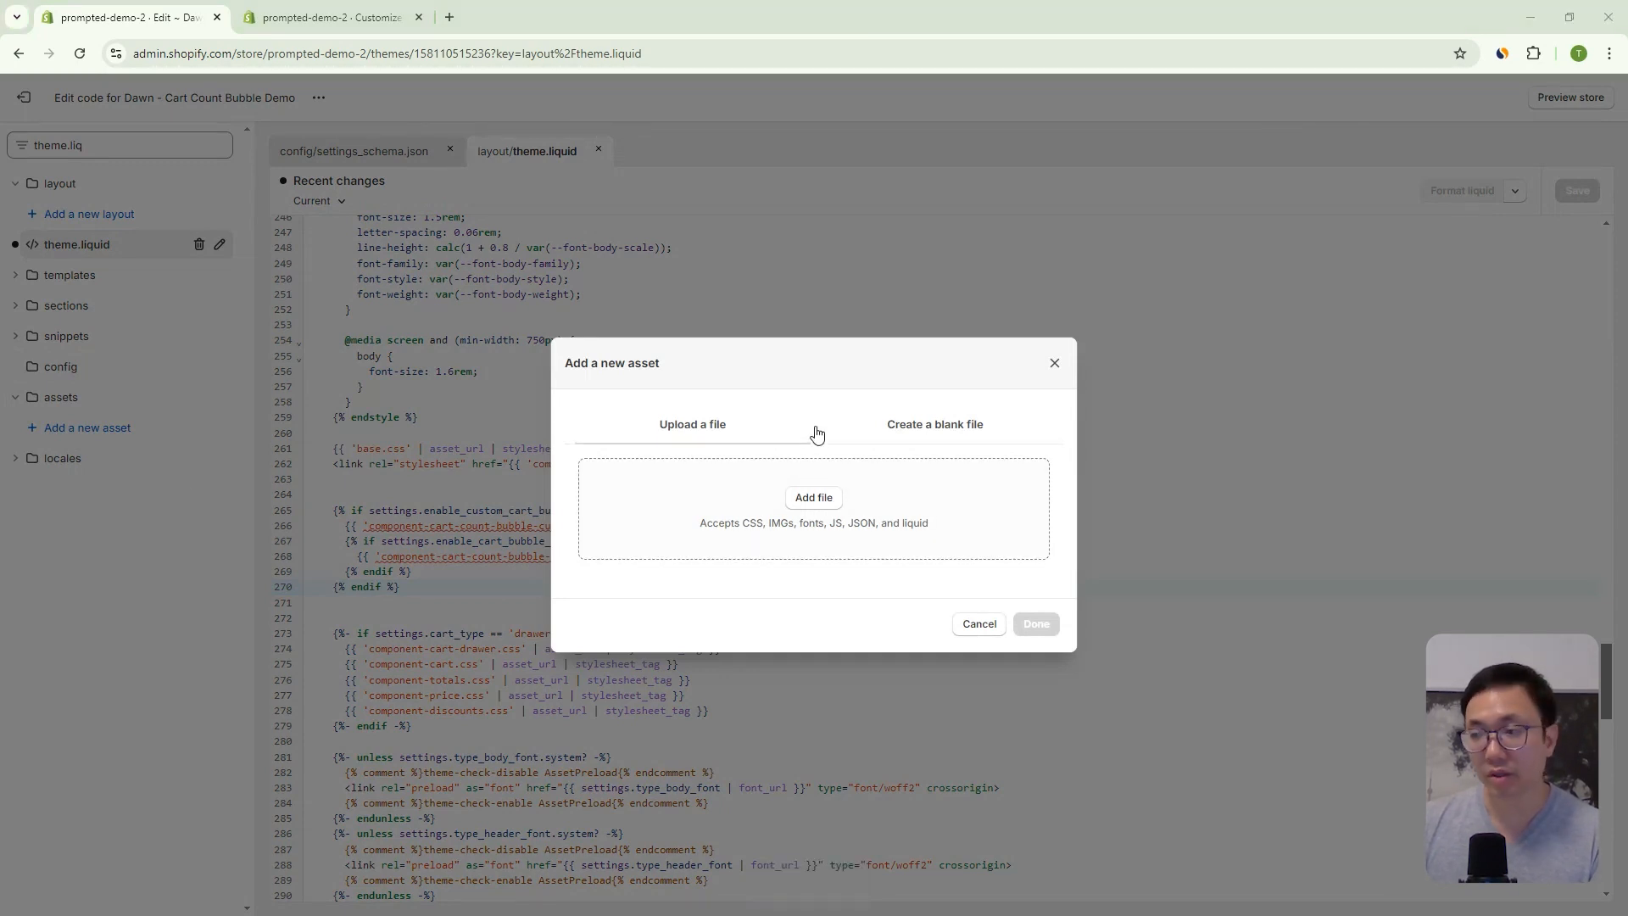
pyautogui.click(933, 424)
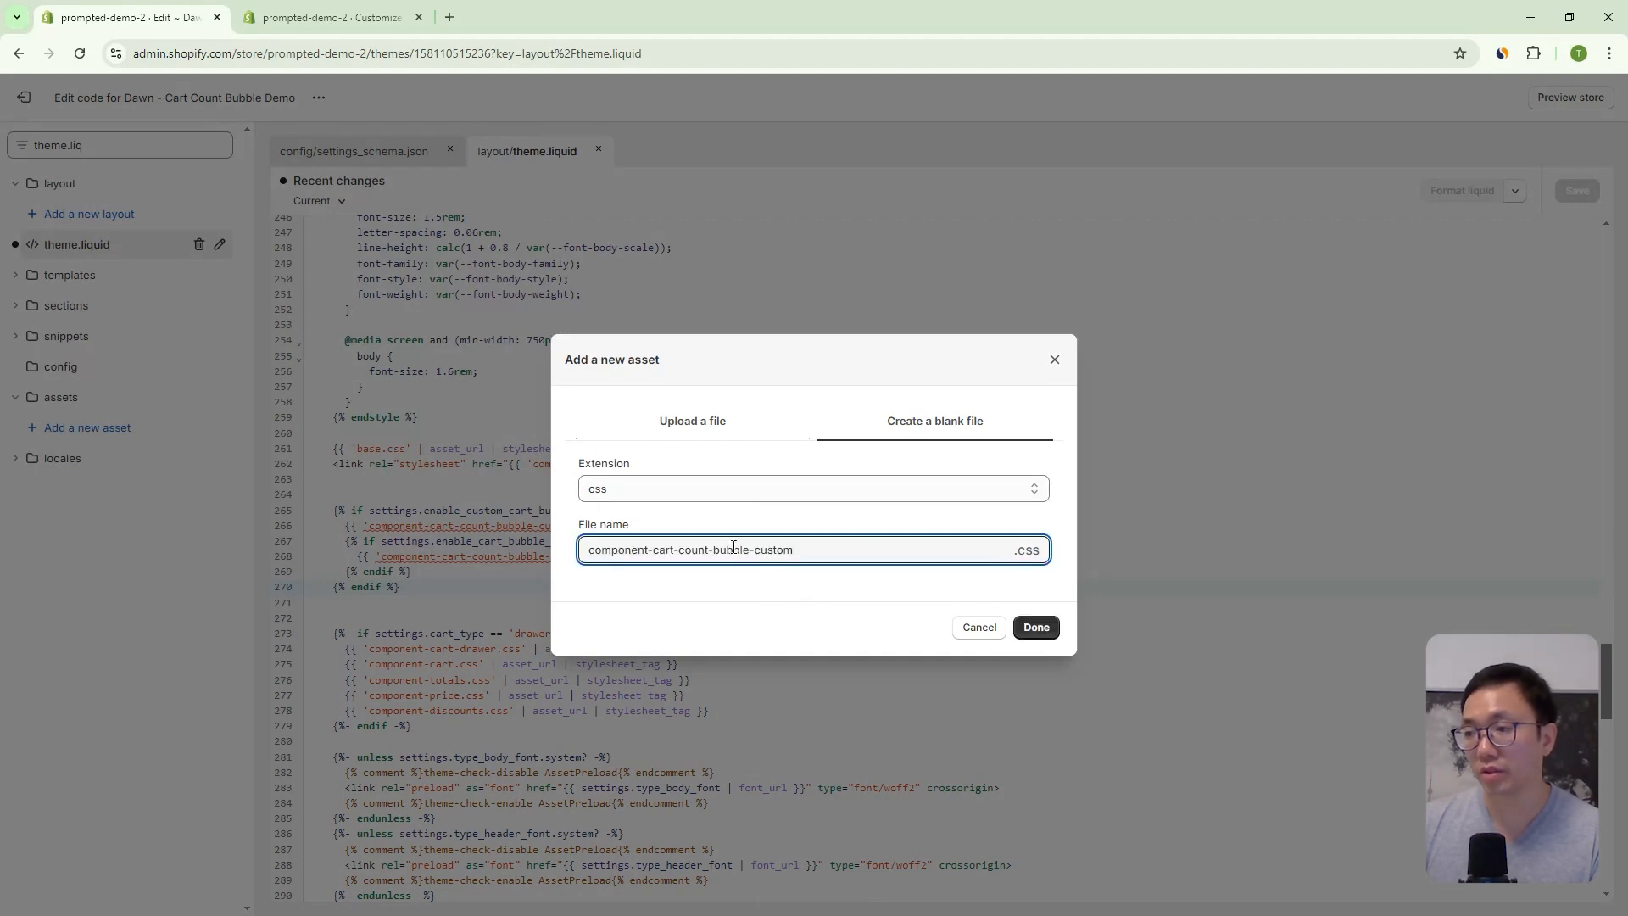
pyautogui.click(1035, 628)
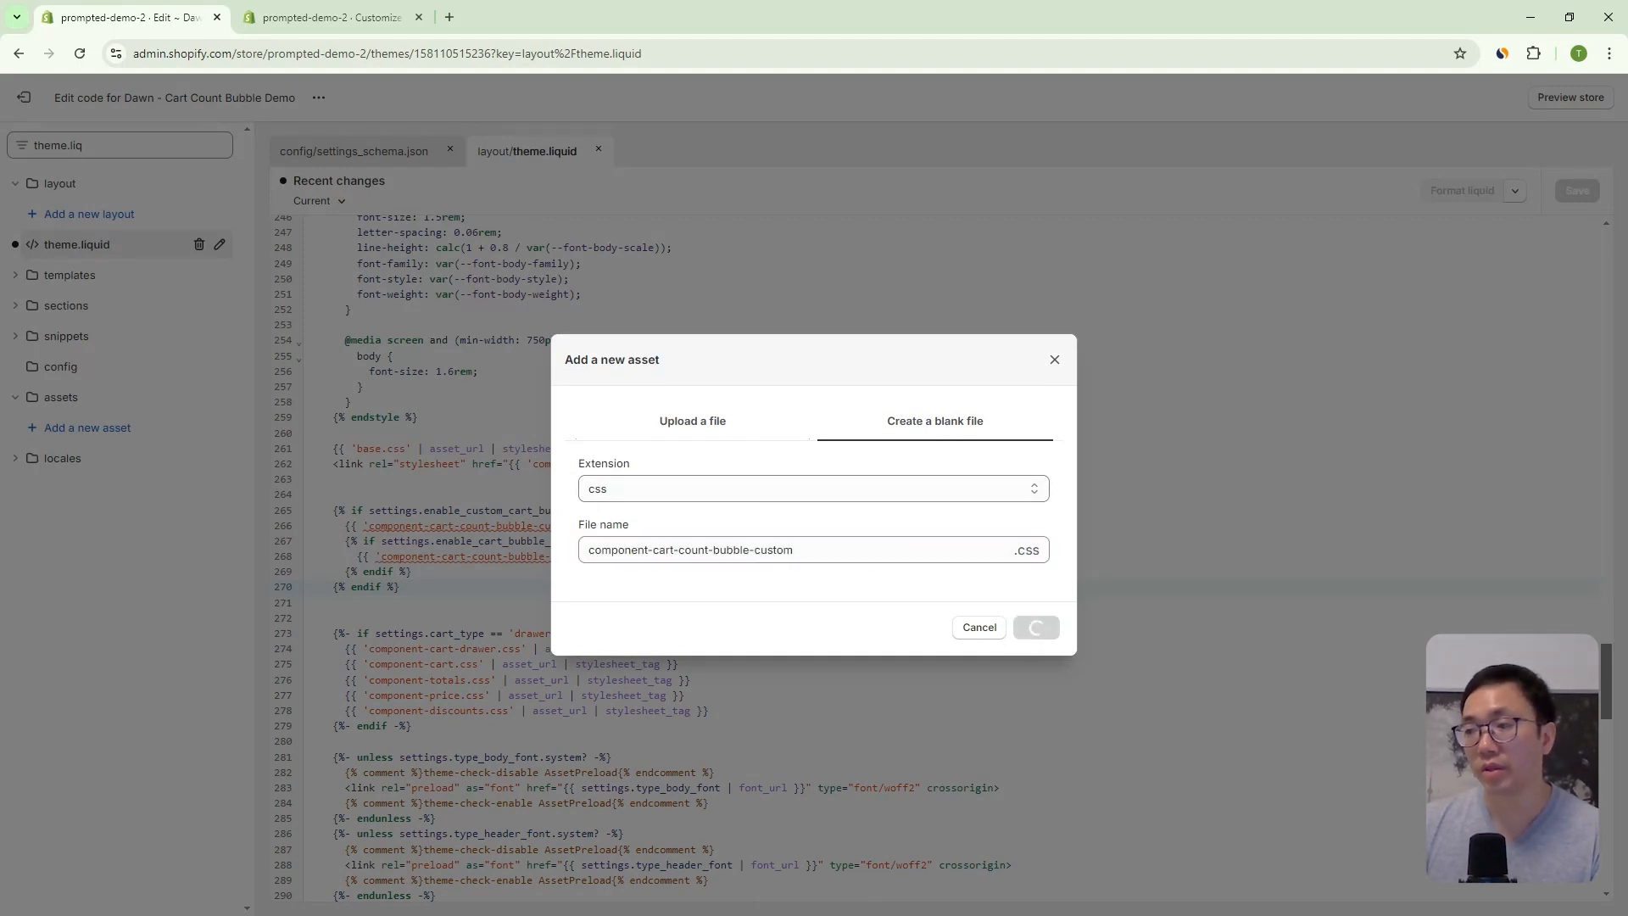
pyautogui.click(1034, 626)
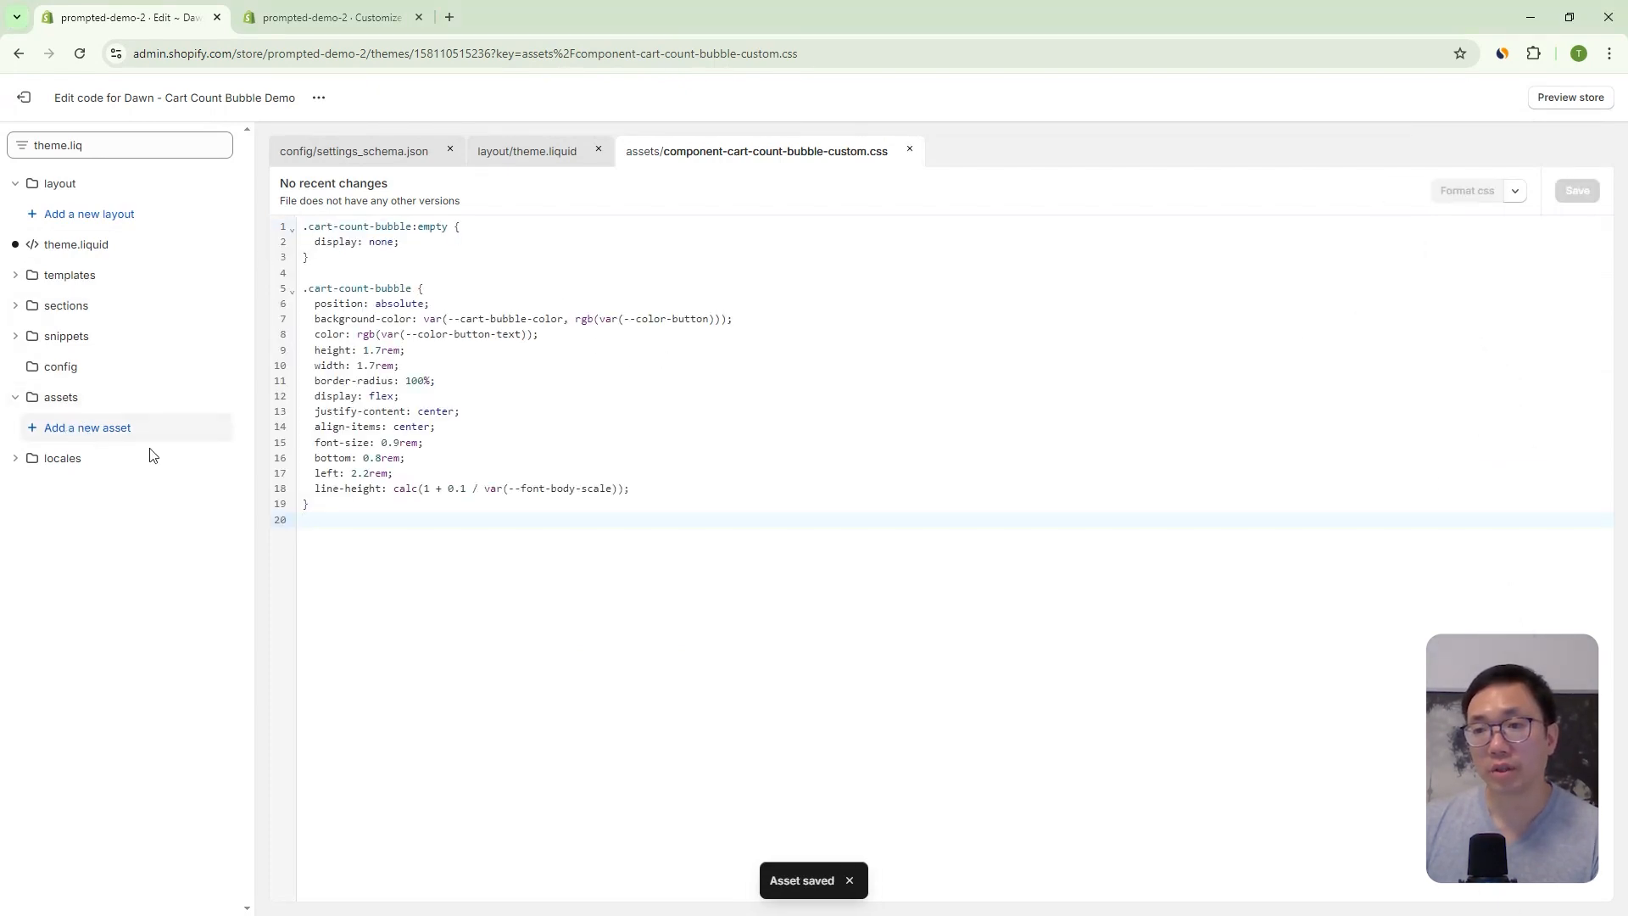
pyautogui.click(87, 427)
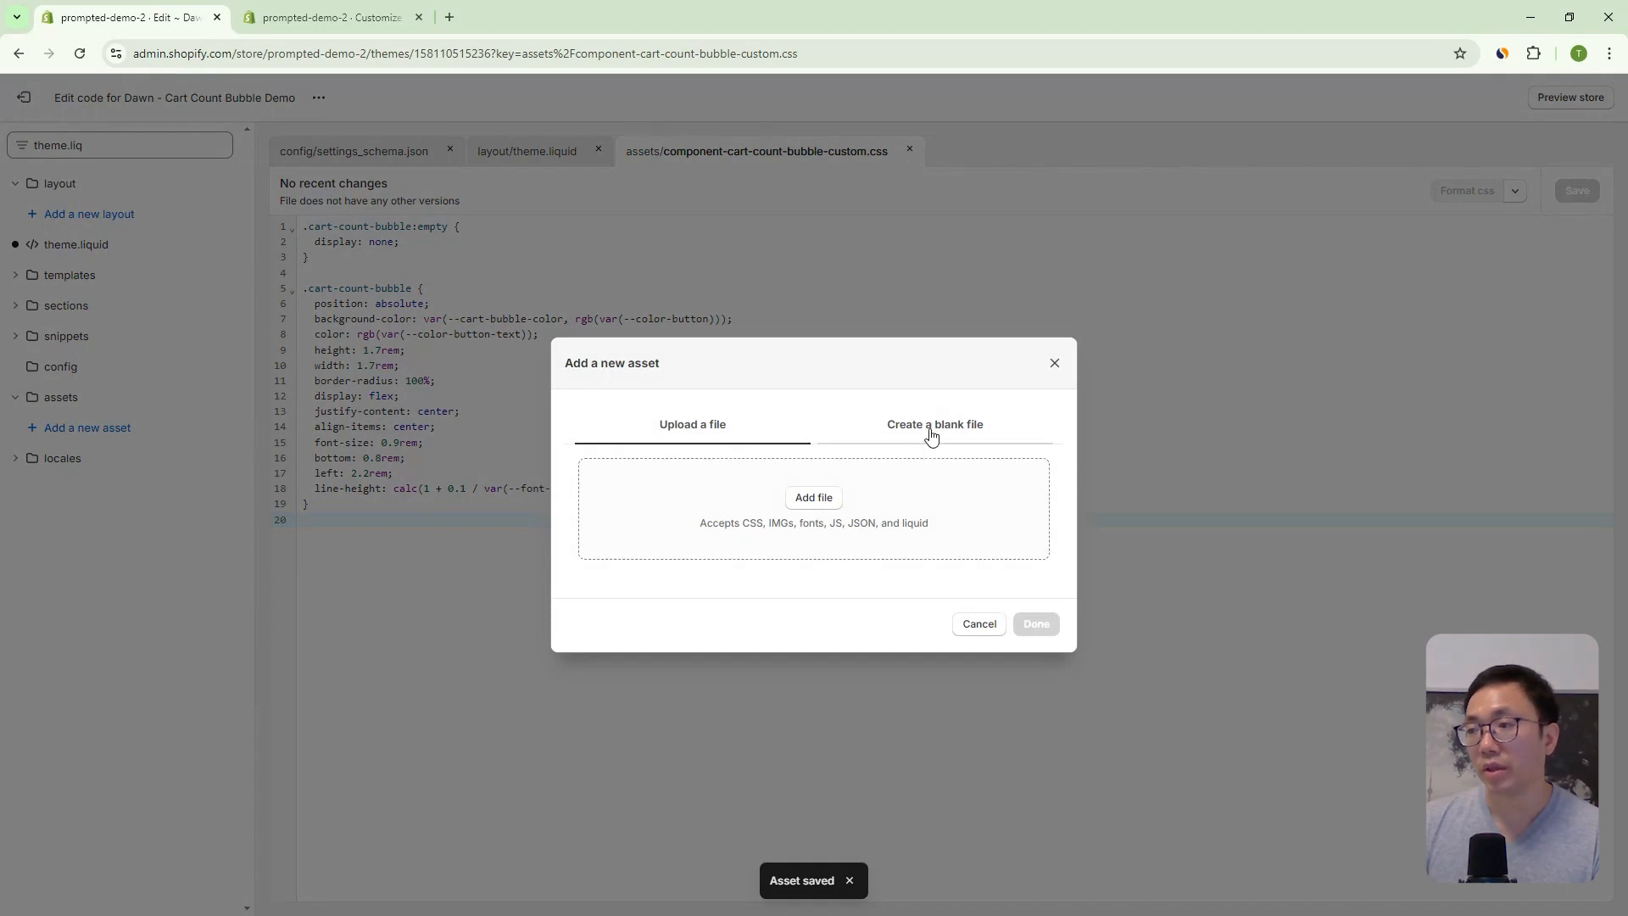
# - Create a blank asset named component-cart-count-bubble-animation.css holding the pulse keyframes, then return to the theme editor
pyautogui.click(933, 424)
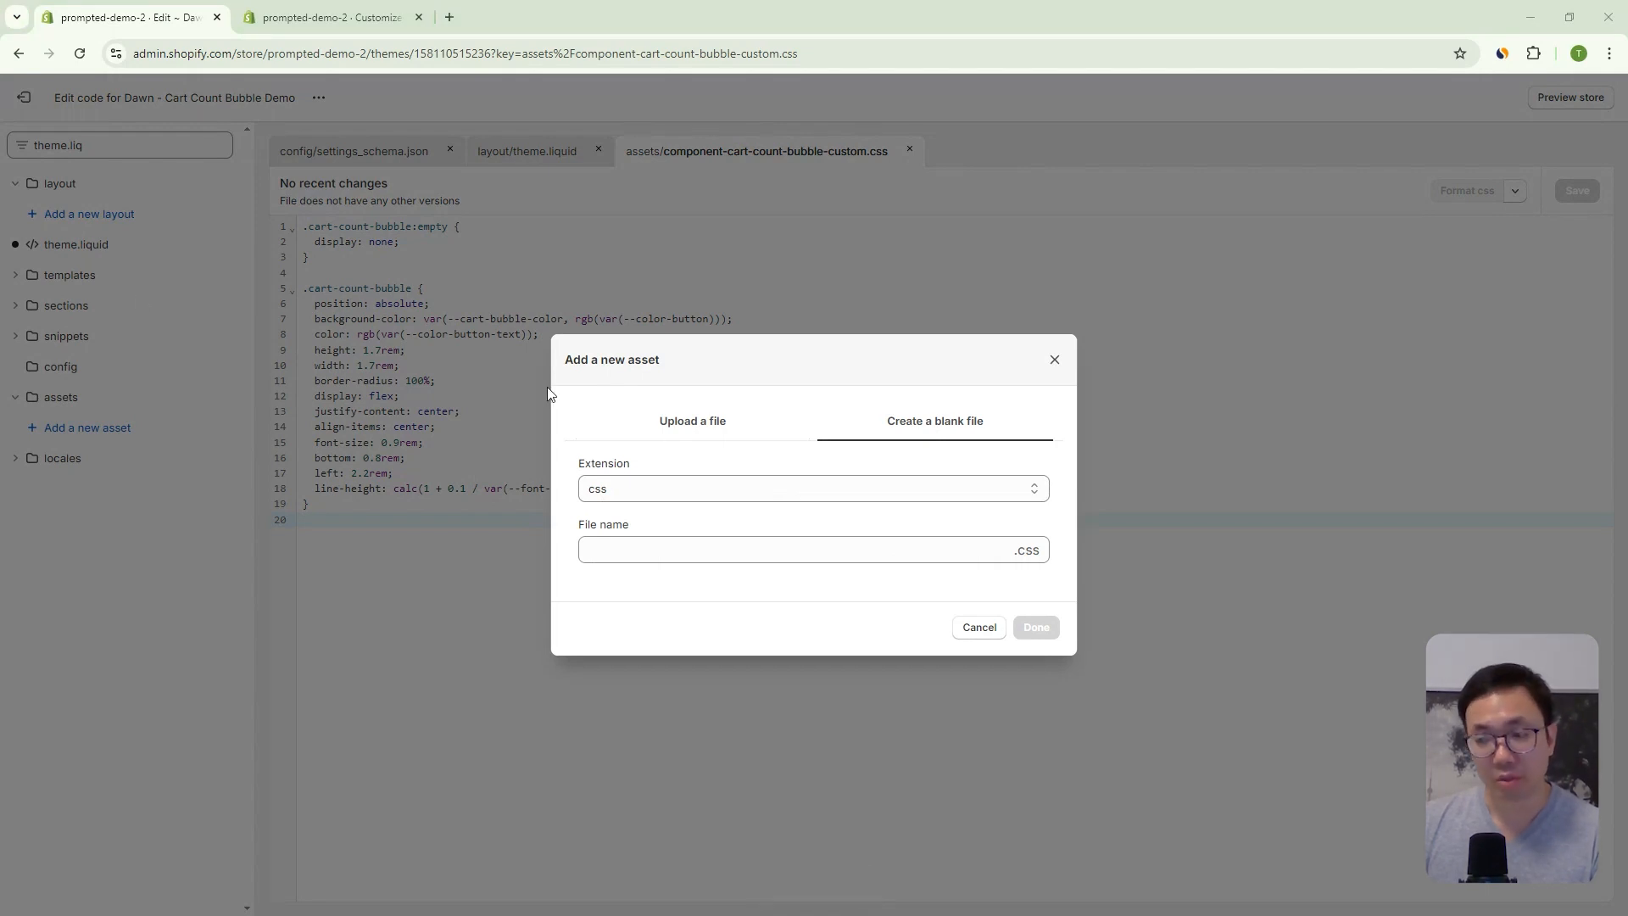
pyautogui.write('component-cart-count-bubble-animation')
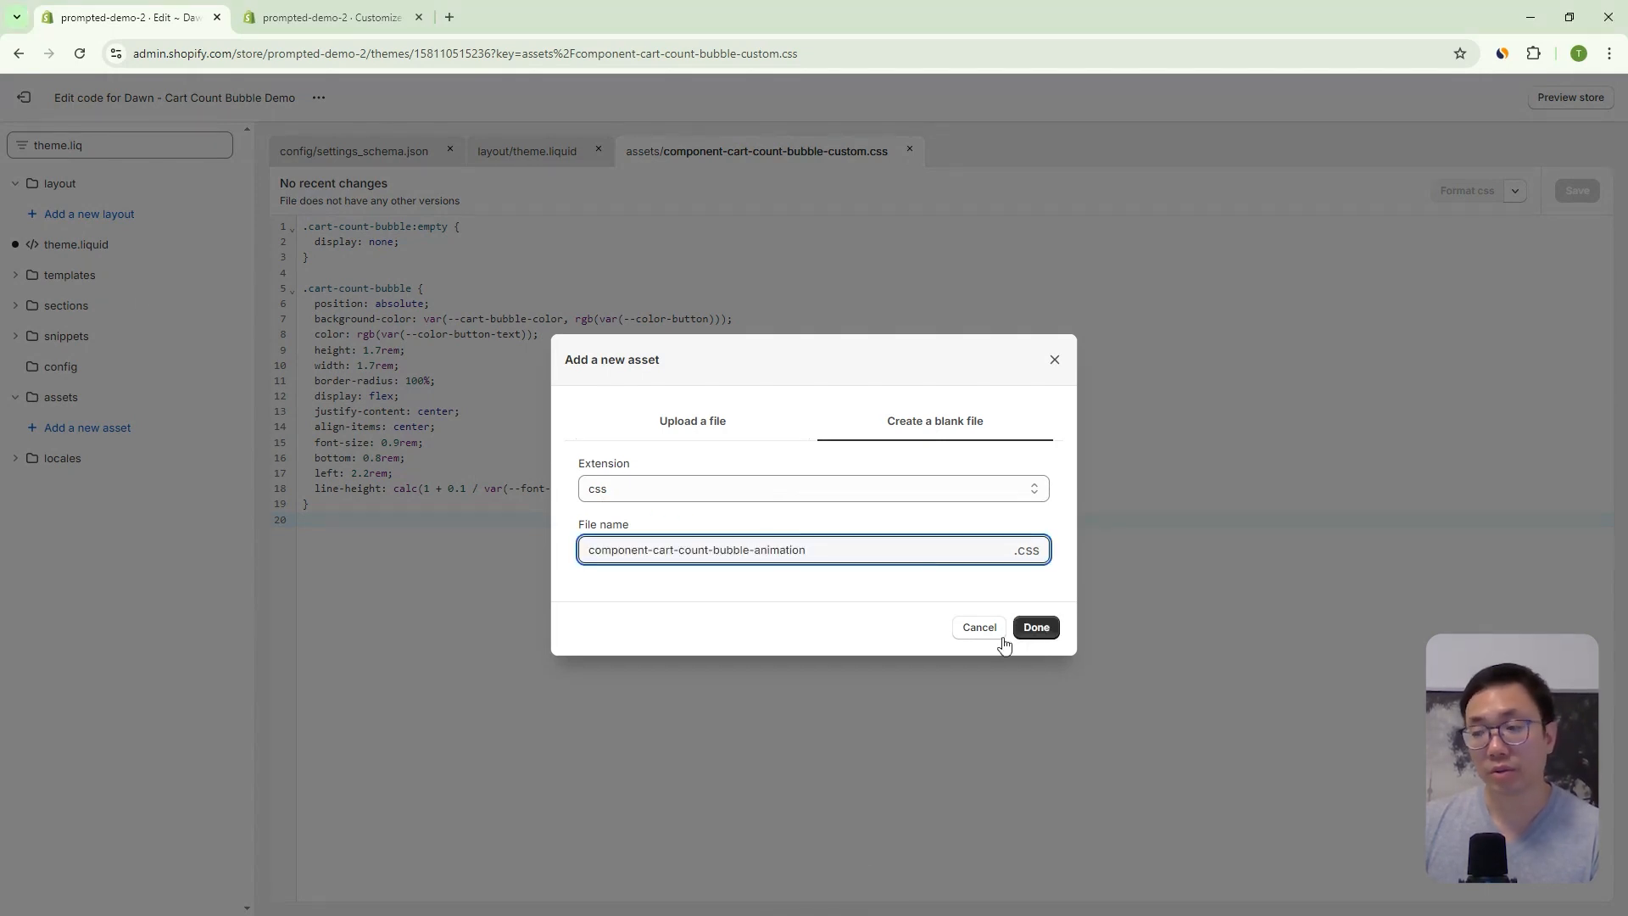
pyautogui.click(1035, 626)
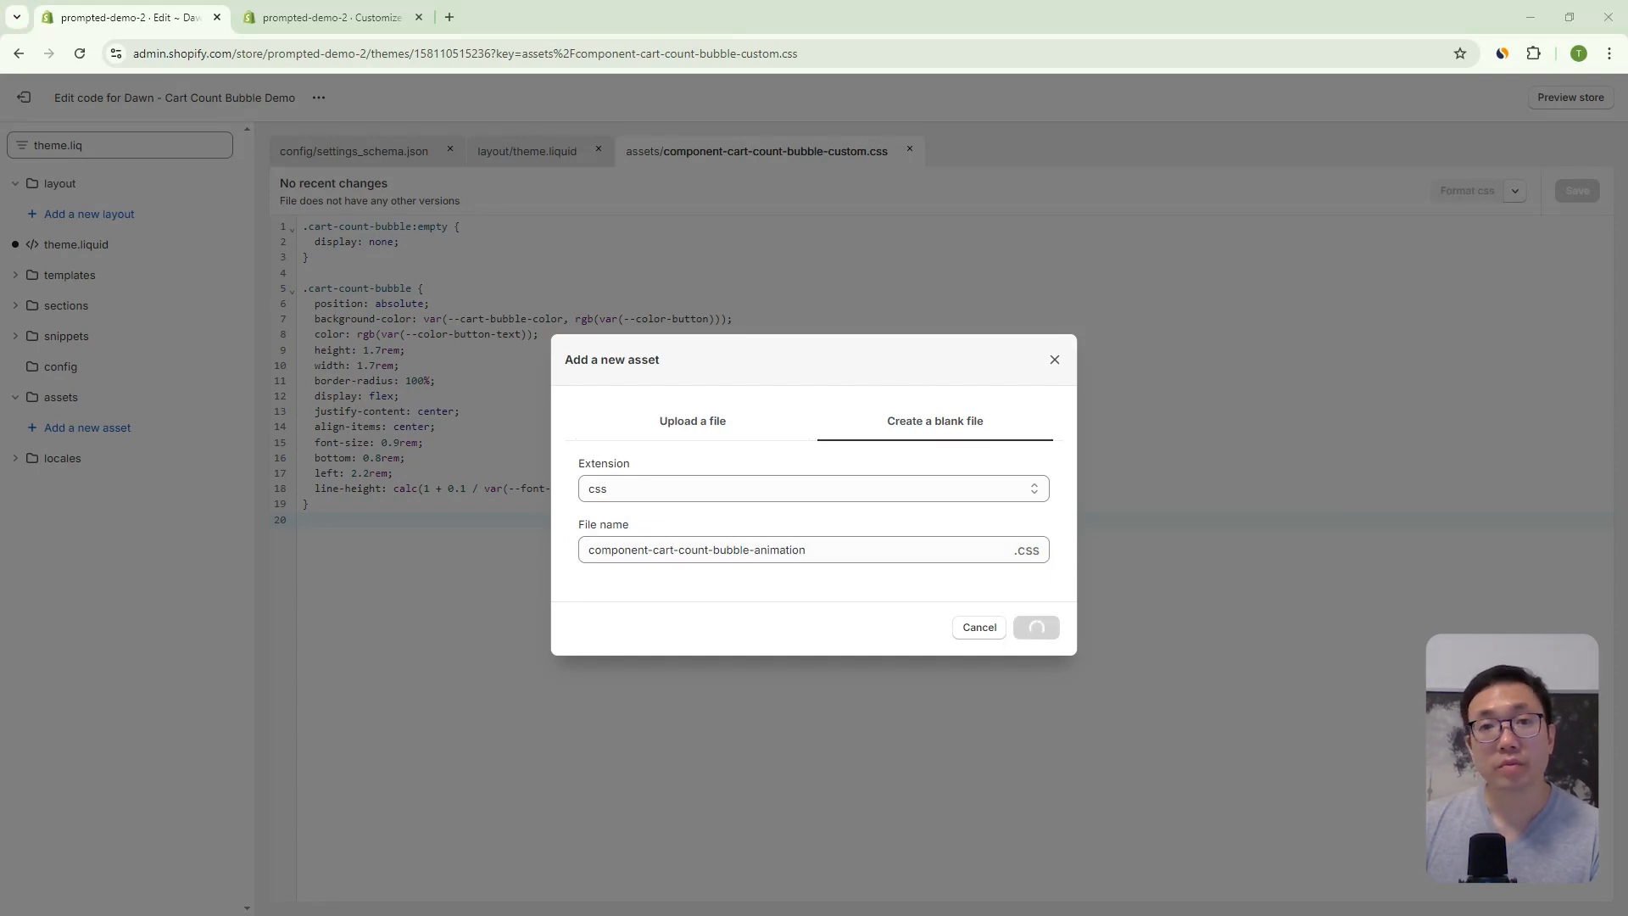
pyautogui.click(1035, 626)
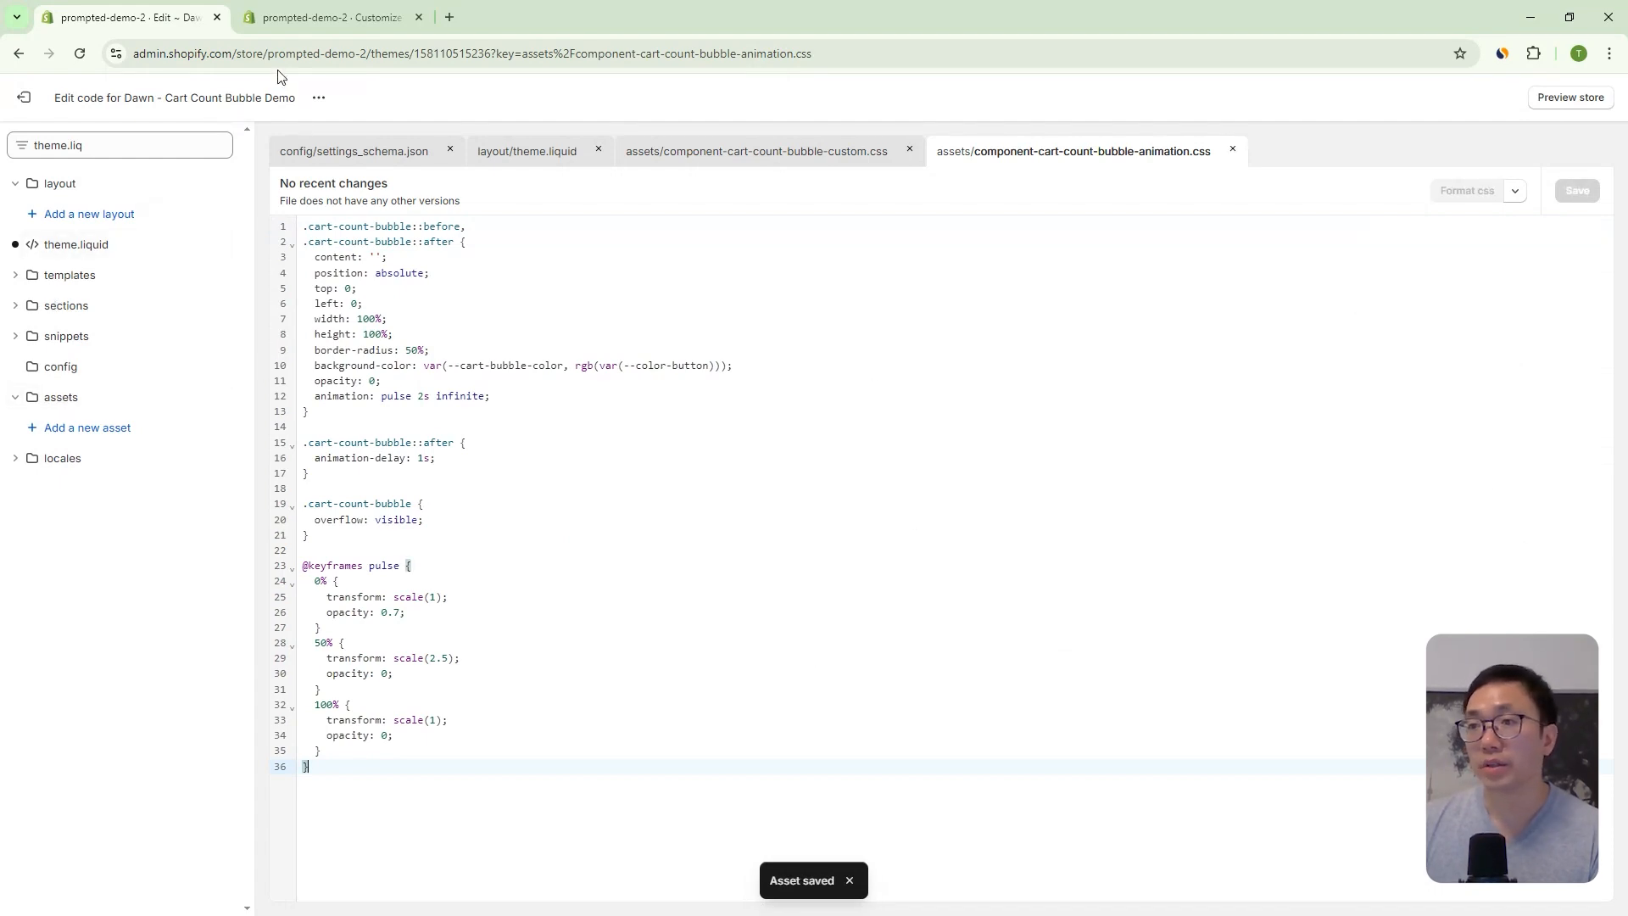
pyautogui.click(331, 17)
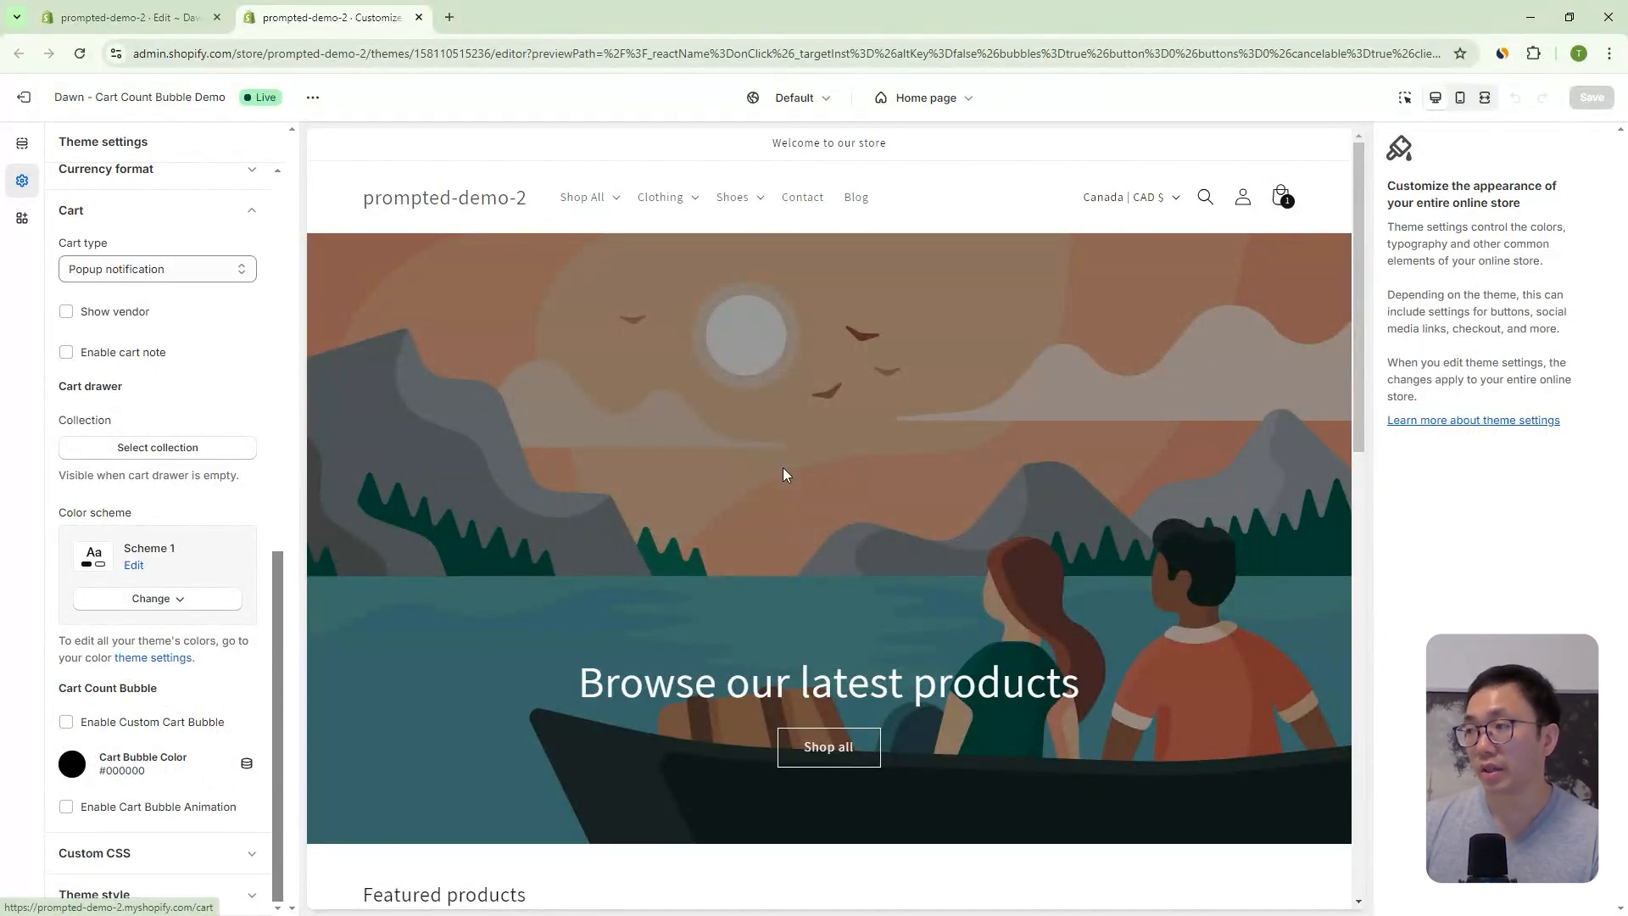
# - Enable Custom Cart Bubble with colour #DF1D1D and Cart Bubble Animation switched on
pyautogui.click(66, 722)
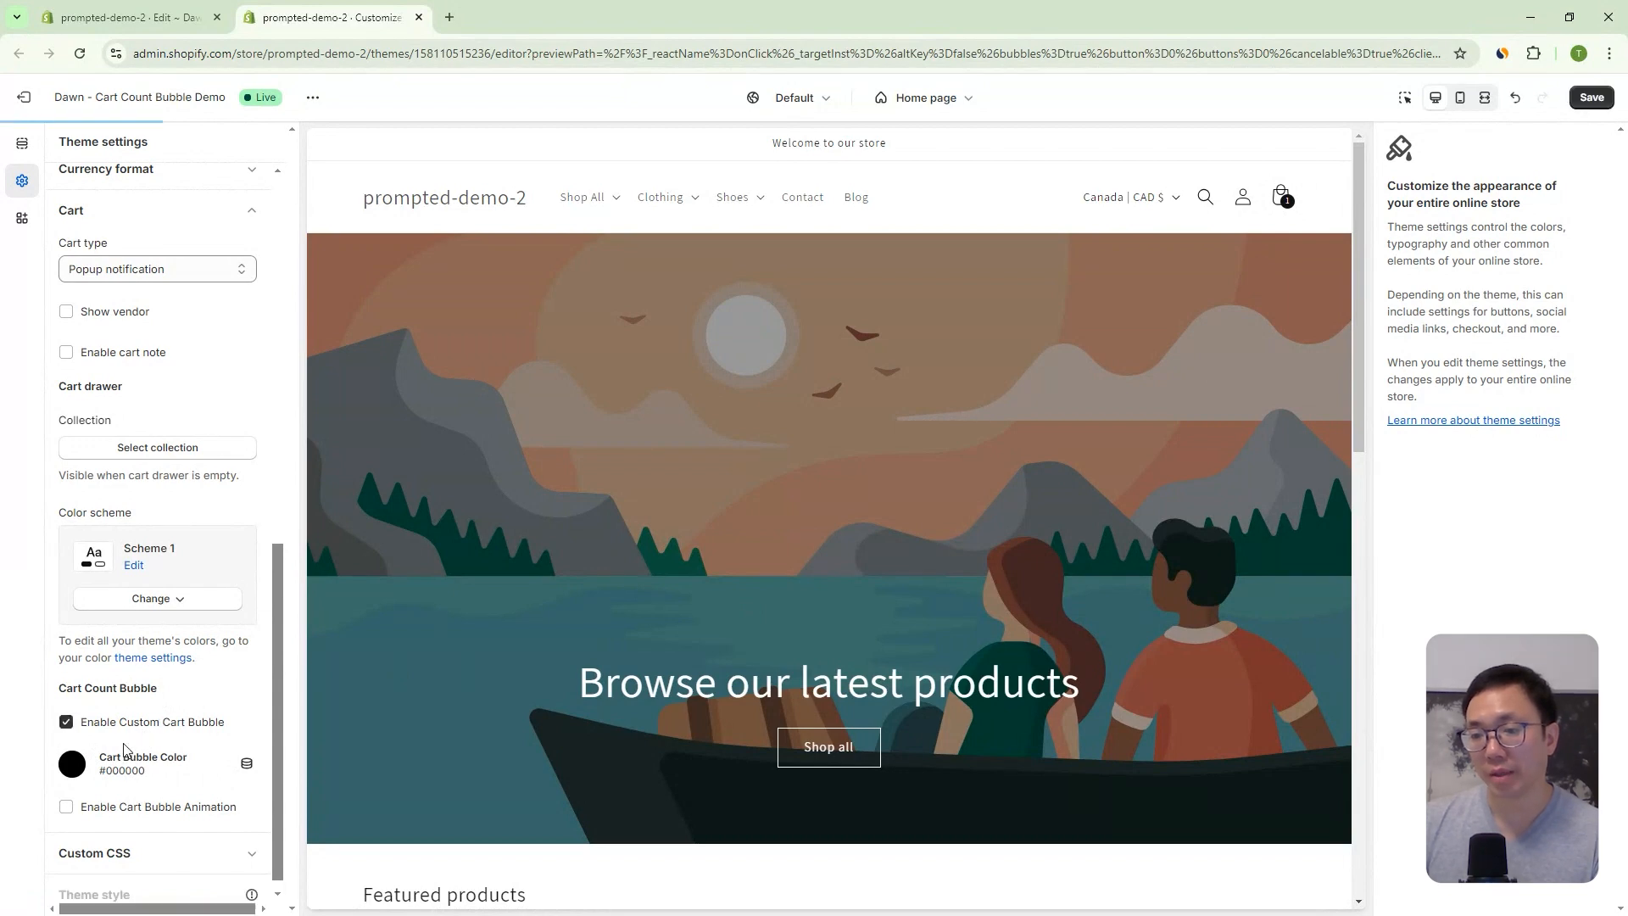
pyautogui.click(71, 763)
pyautogui.write('DF1010')
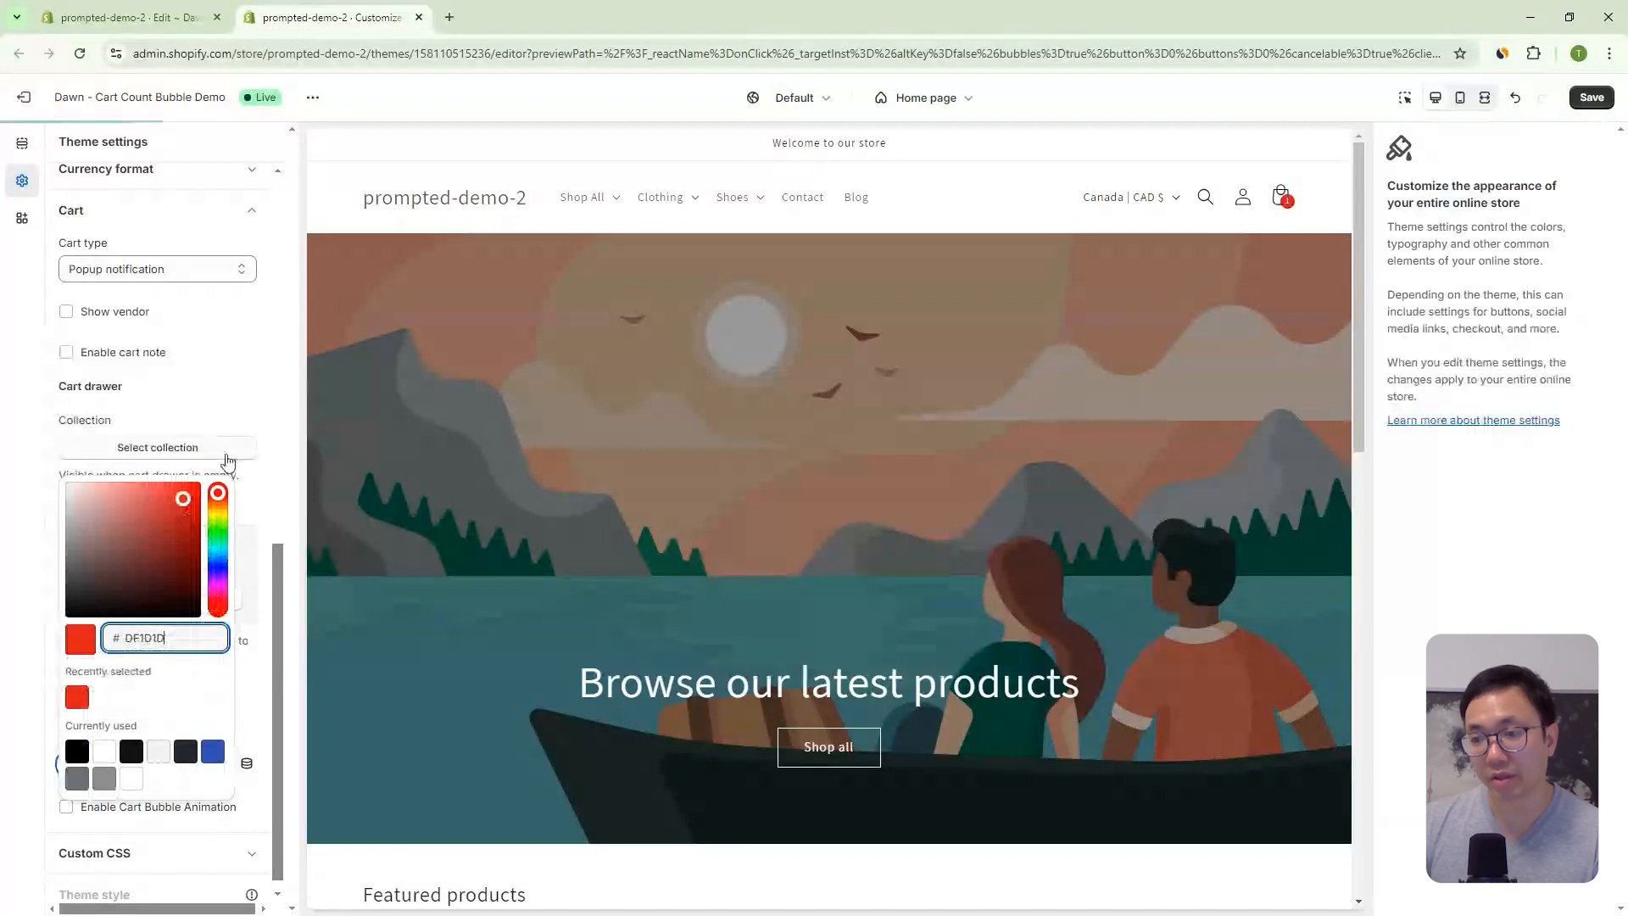
pyautogui.click(1215, 263)
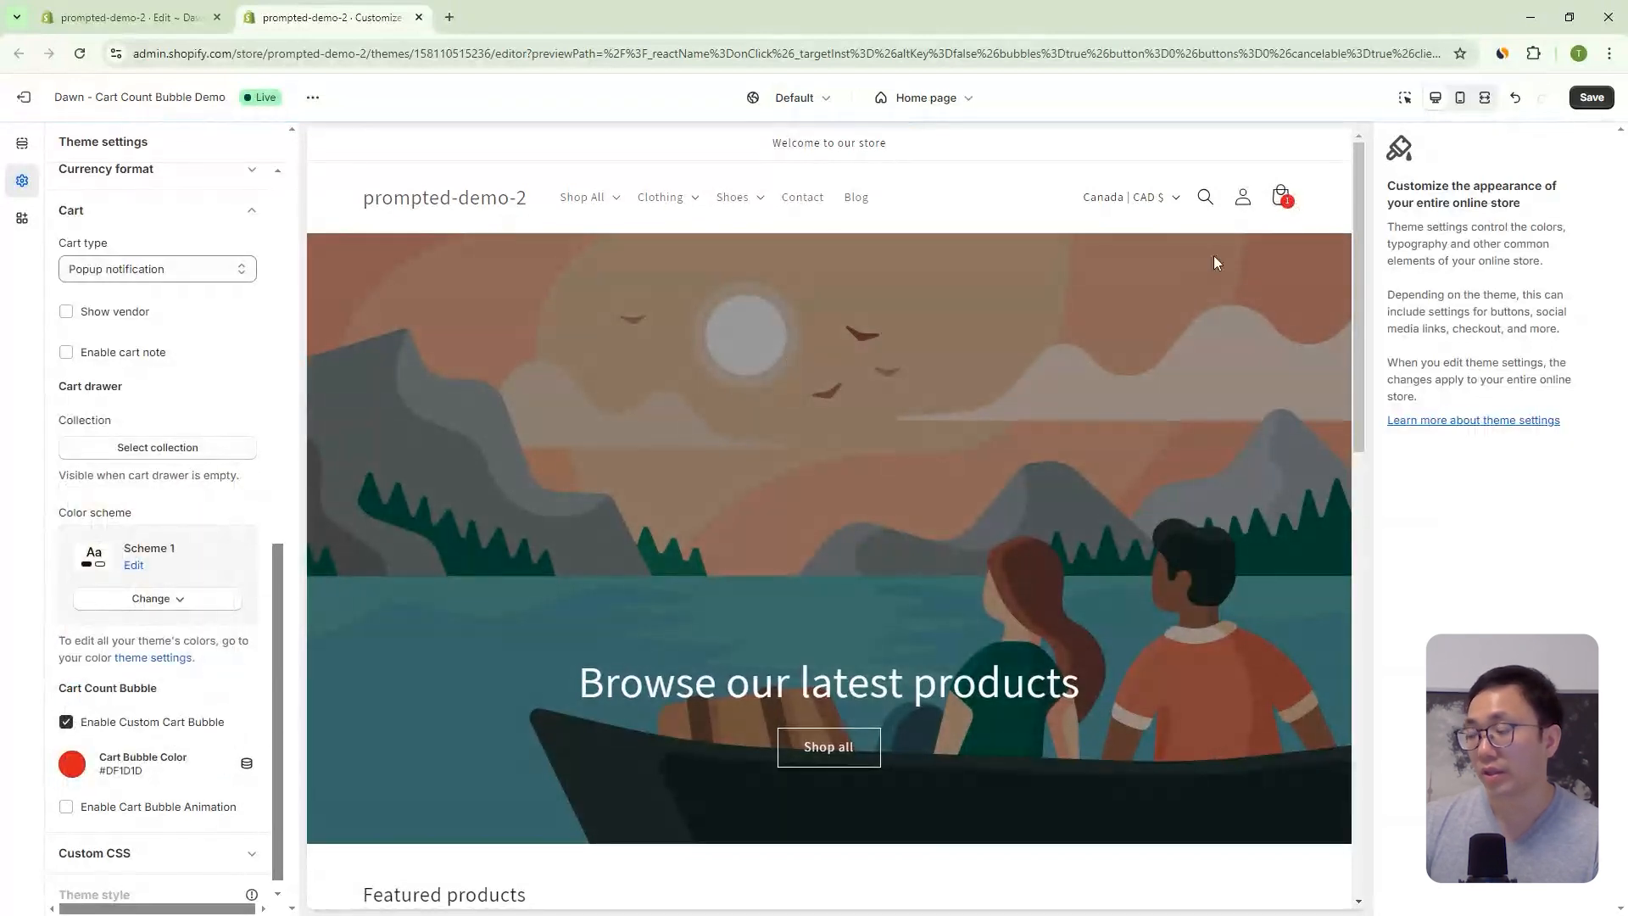
pyautogui.click(66, 808)
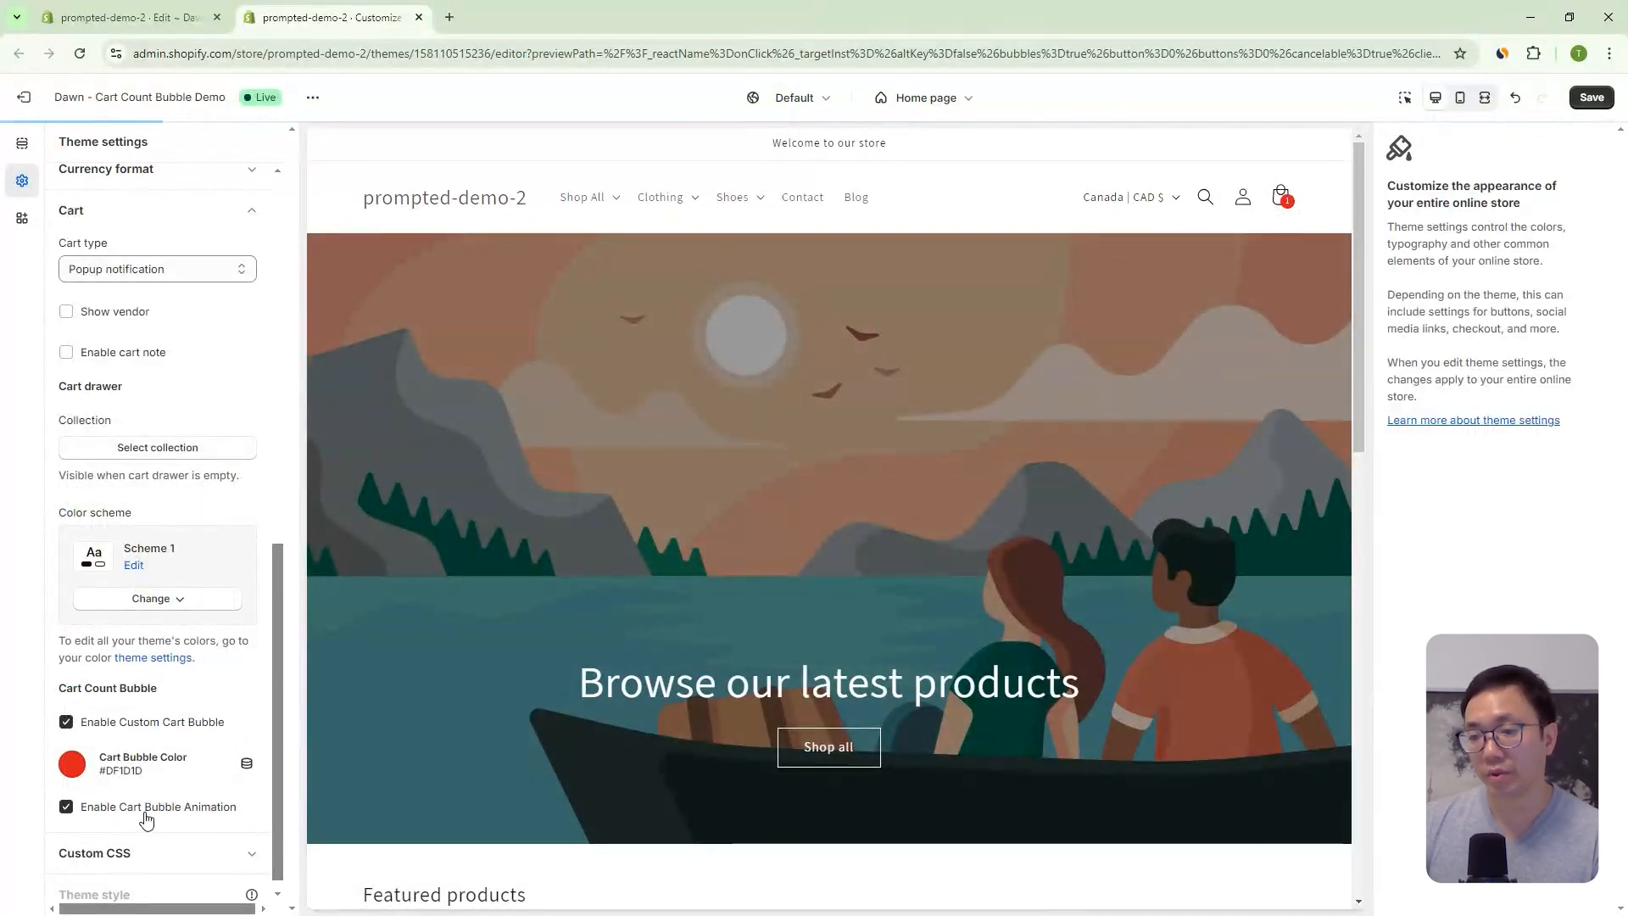